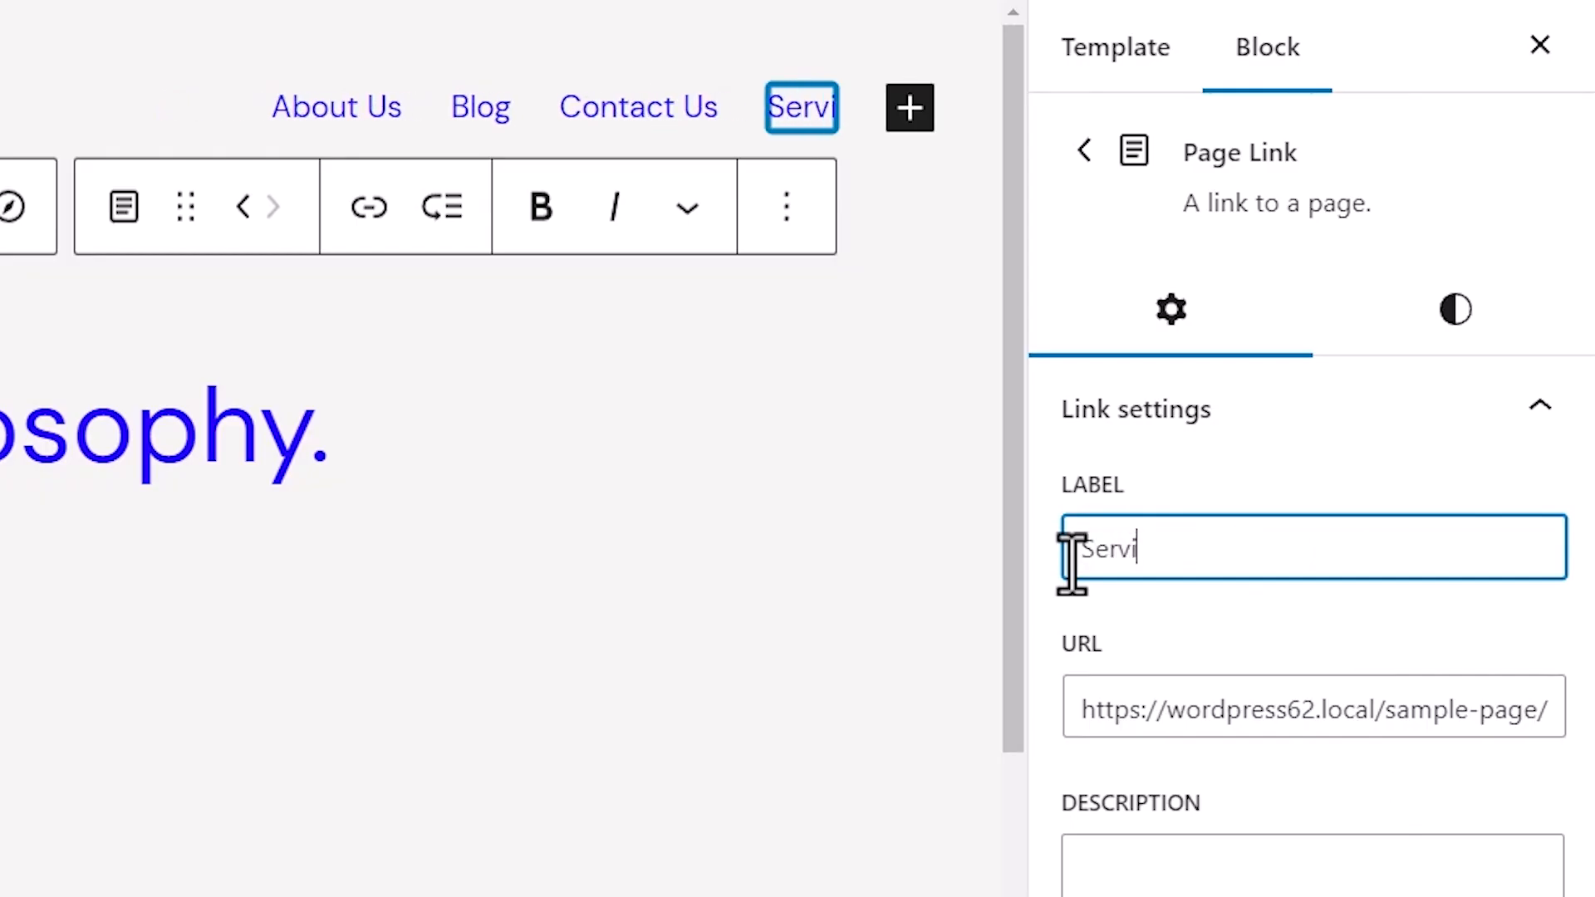
# Step: Select the navigation link in the intro preview to edit its label
pyautogui.click(735, 113)
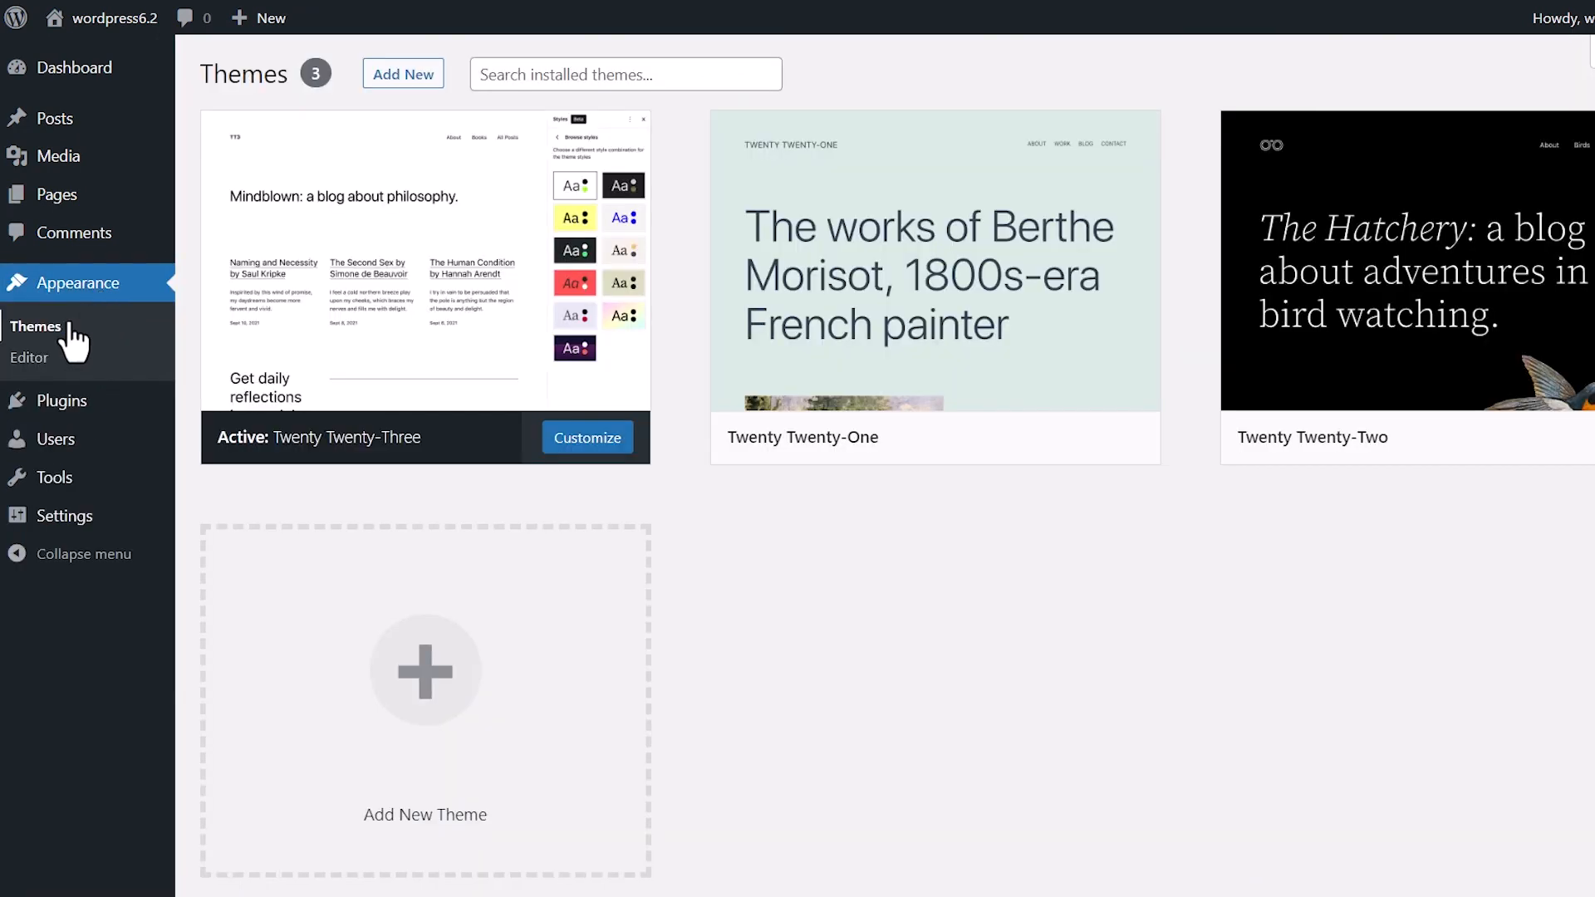
pyautogui.moveTo(29, 357)
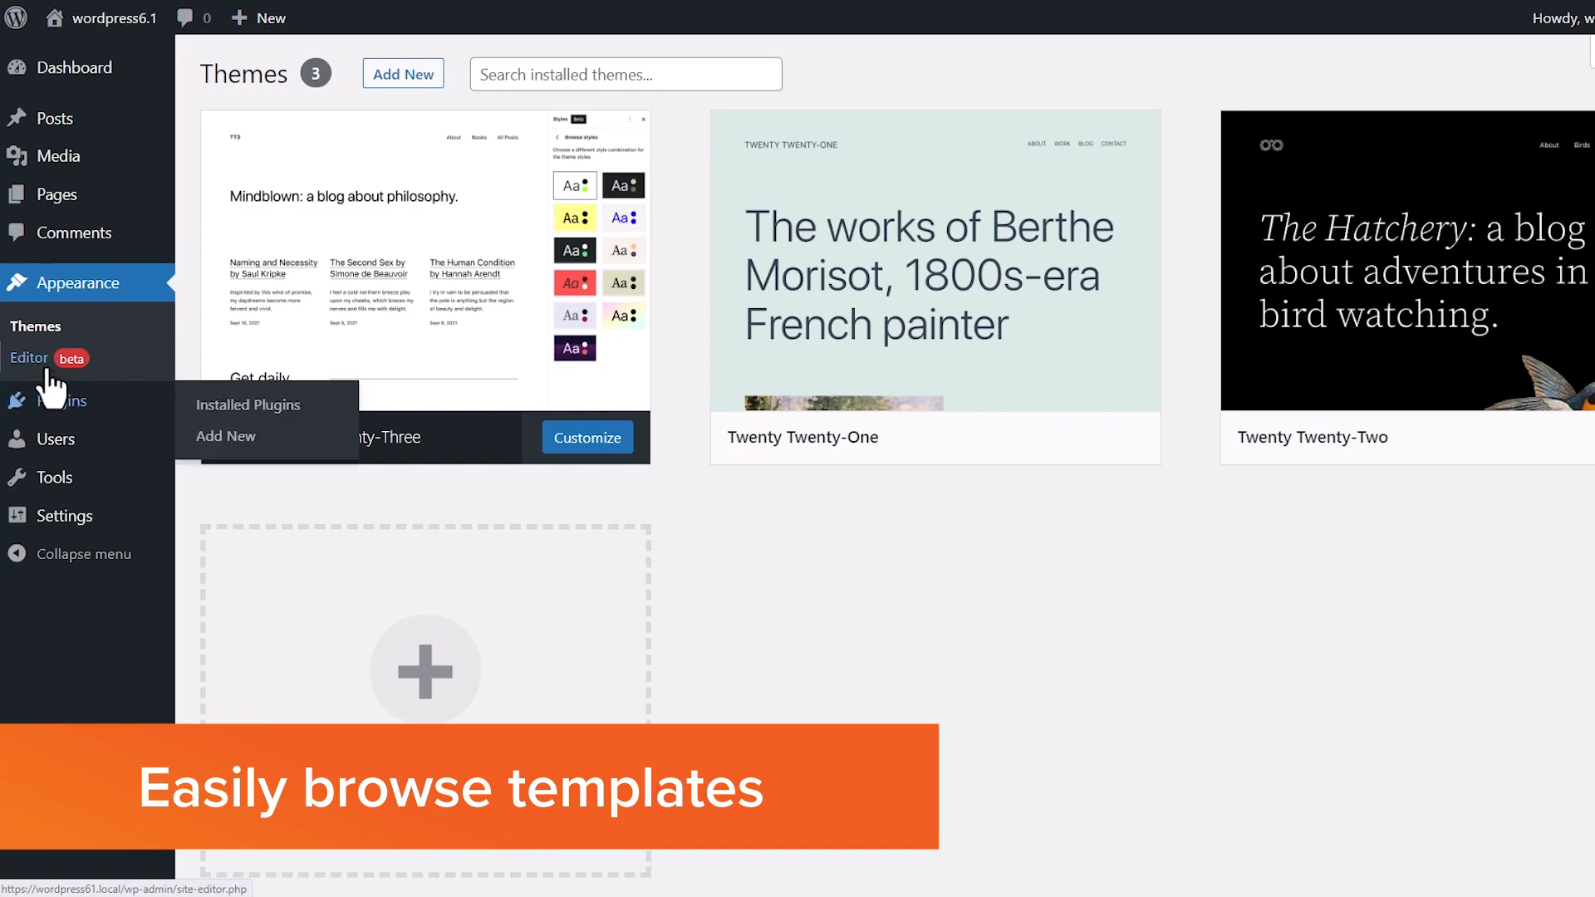
# Step: Launch the site editor from Appearance > Editor after a brief detour to the themes overview
pyautogui.click(30, 358)
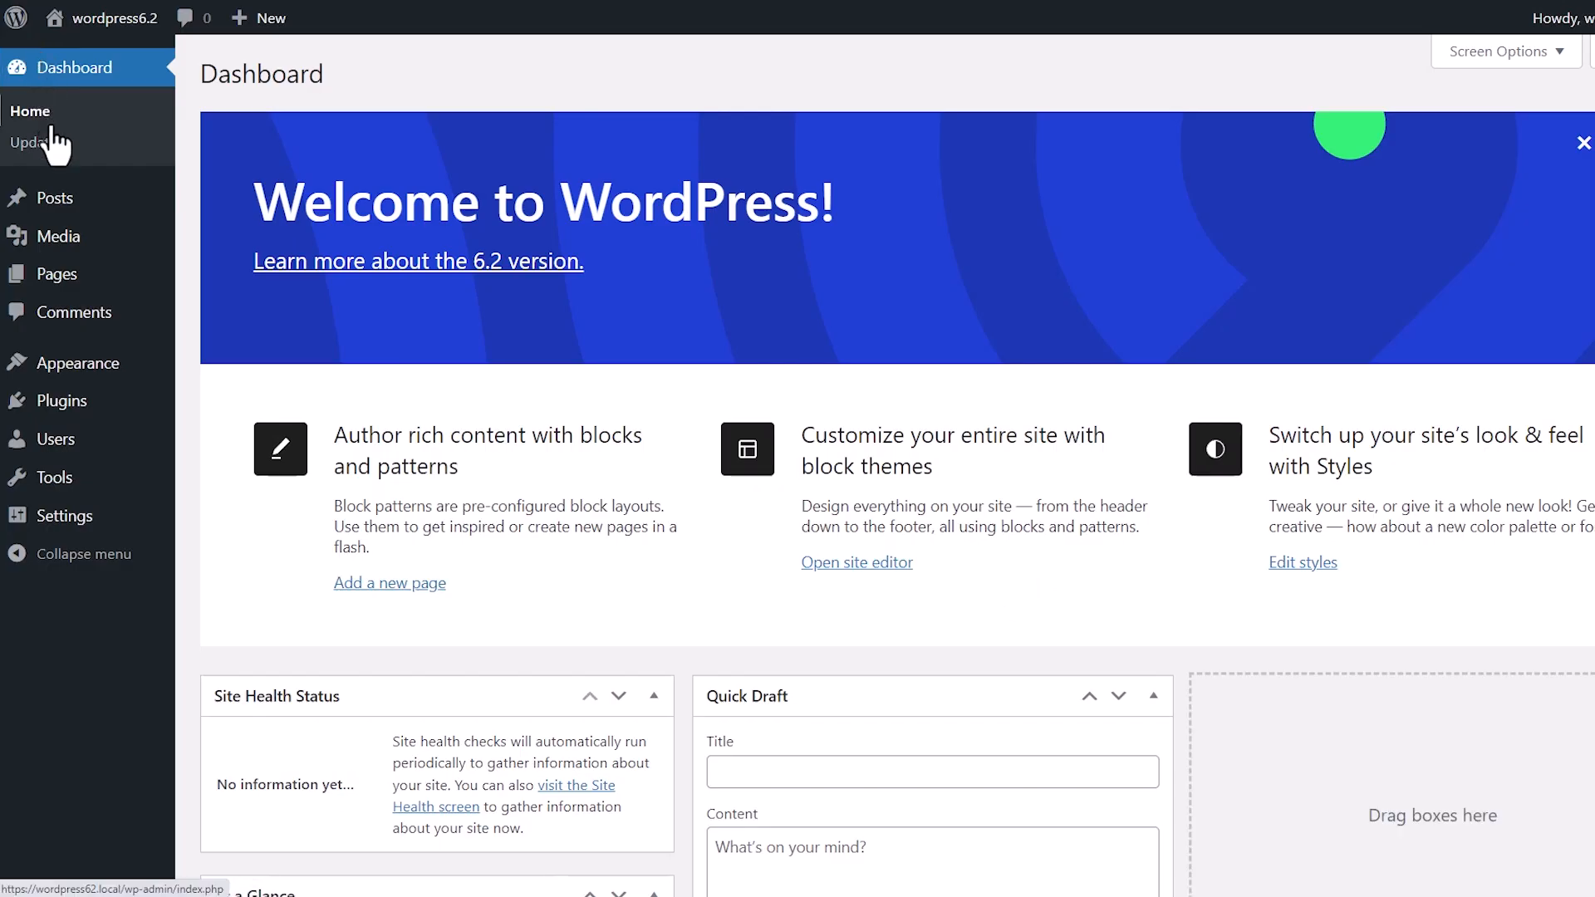
pyautogui.click(78, 361)
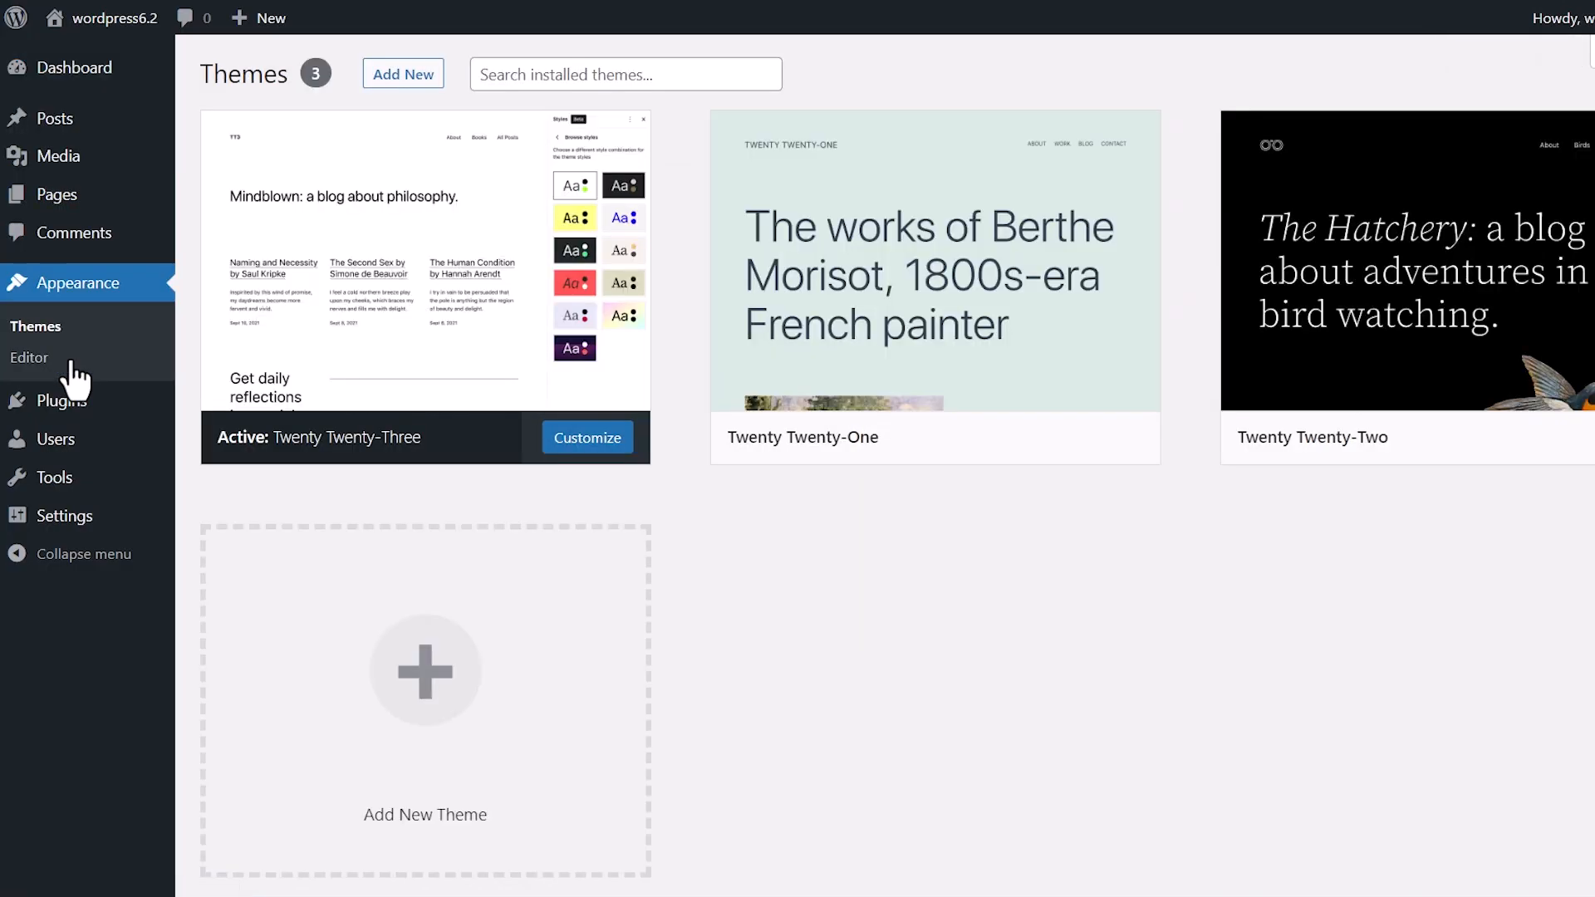
pyautogui.click(30, 357)
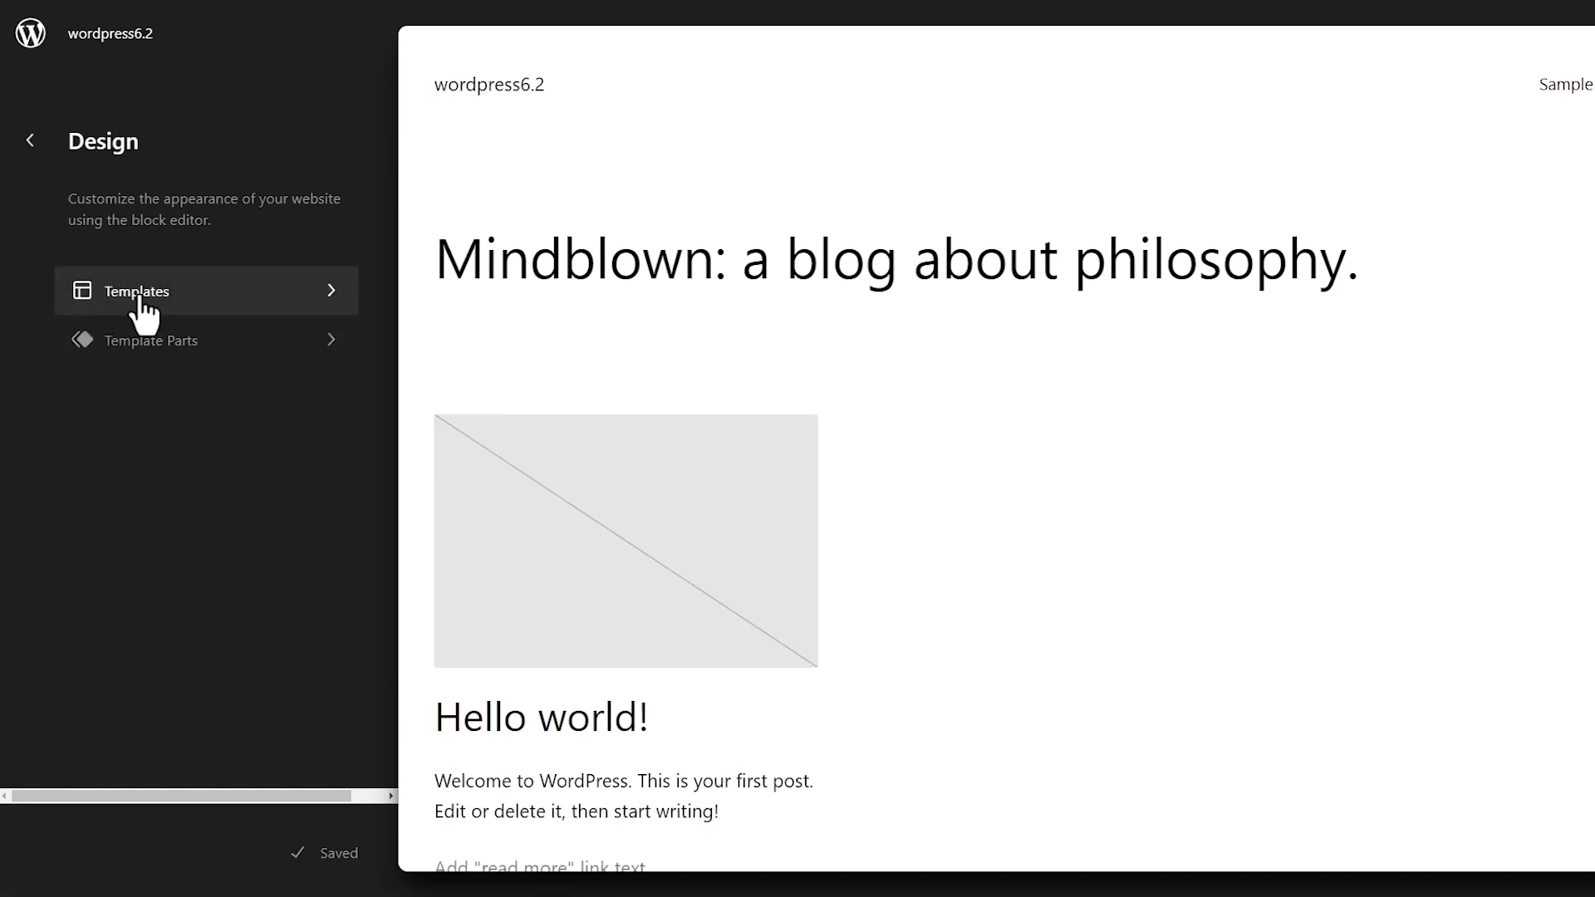
# Step: Browse the templates list, enter the Home template editor, then return to the admin Dashboard
pyautogui.click(137, 291)
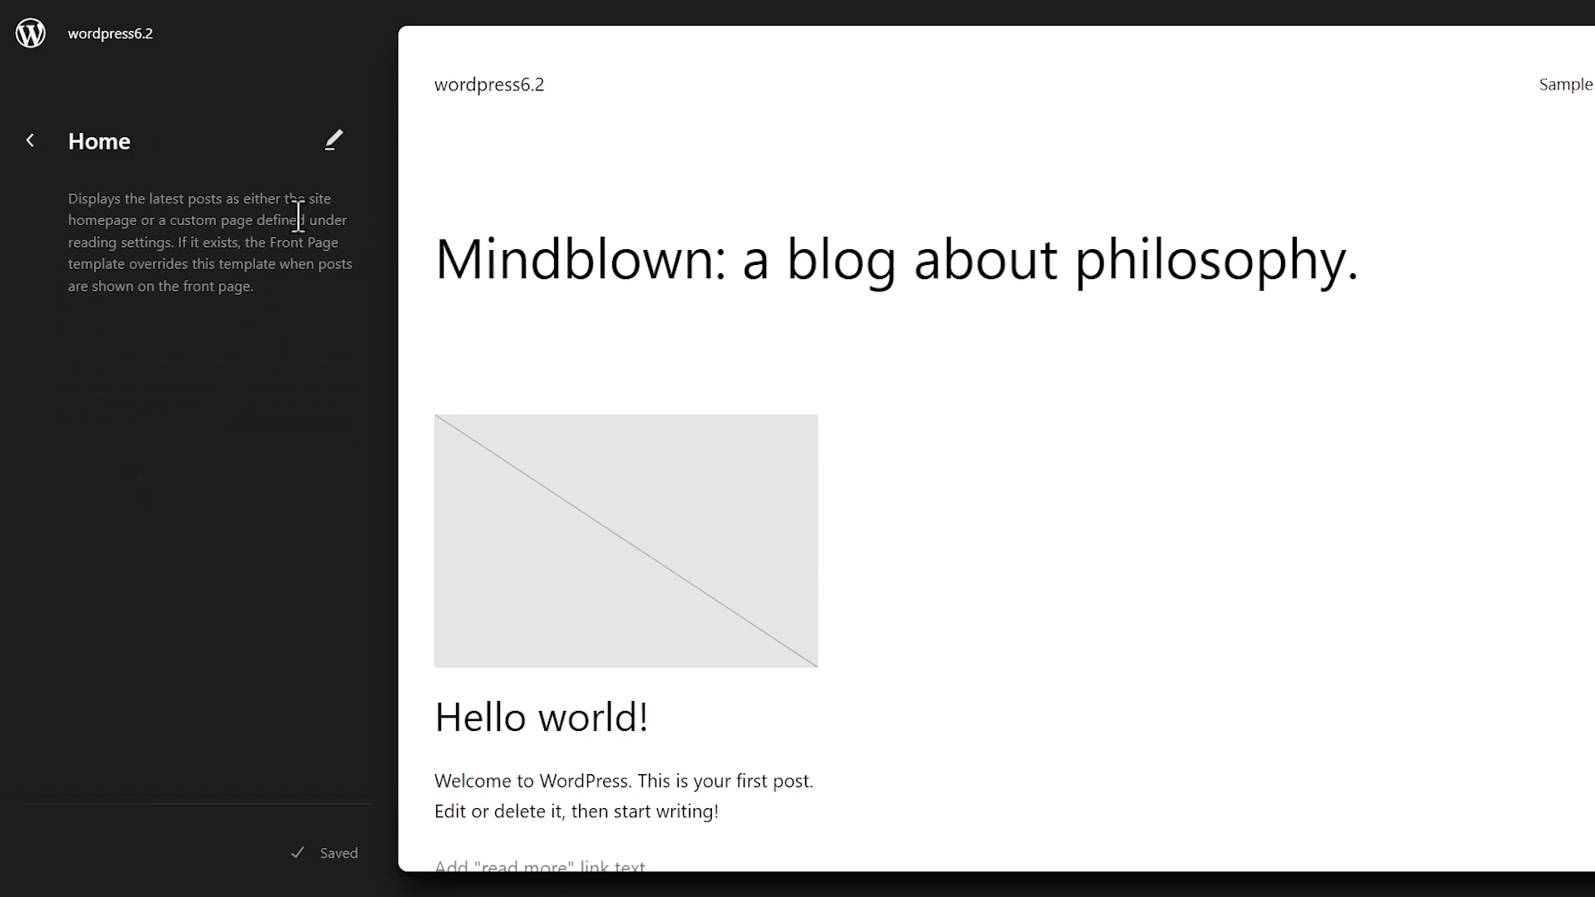
pyautogui.click(332, 140)
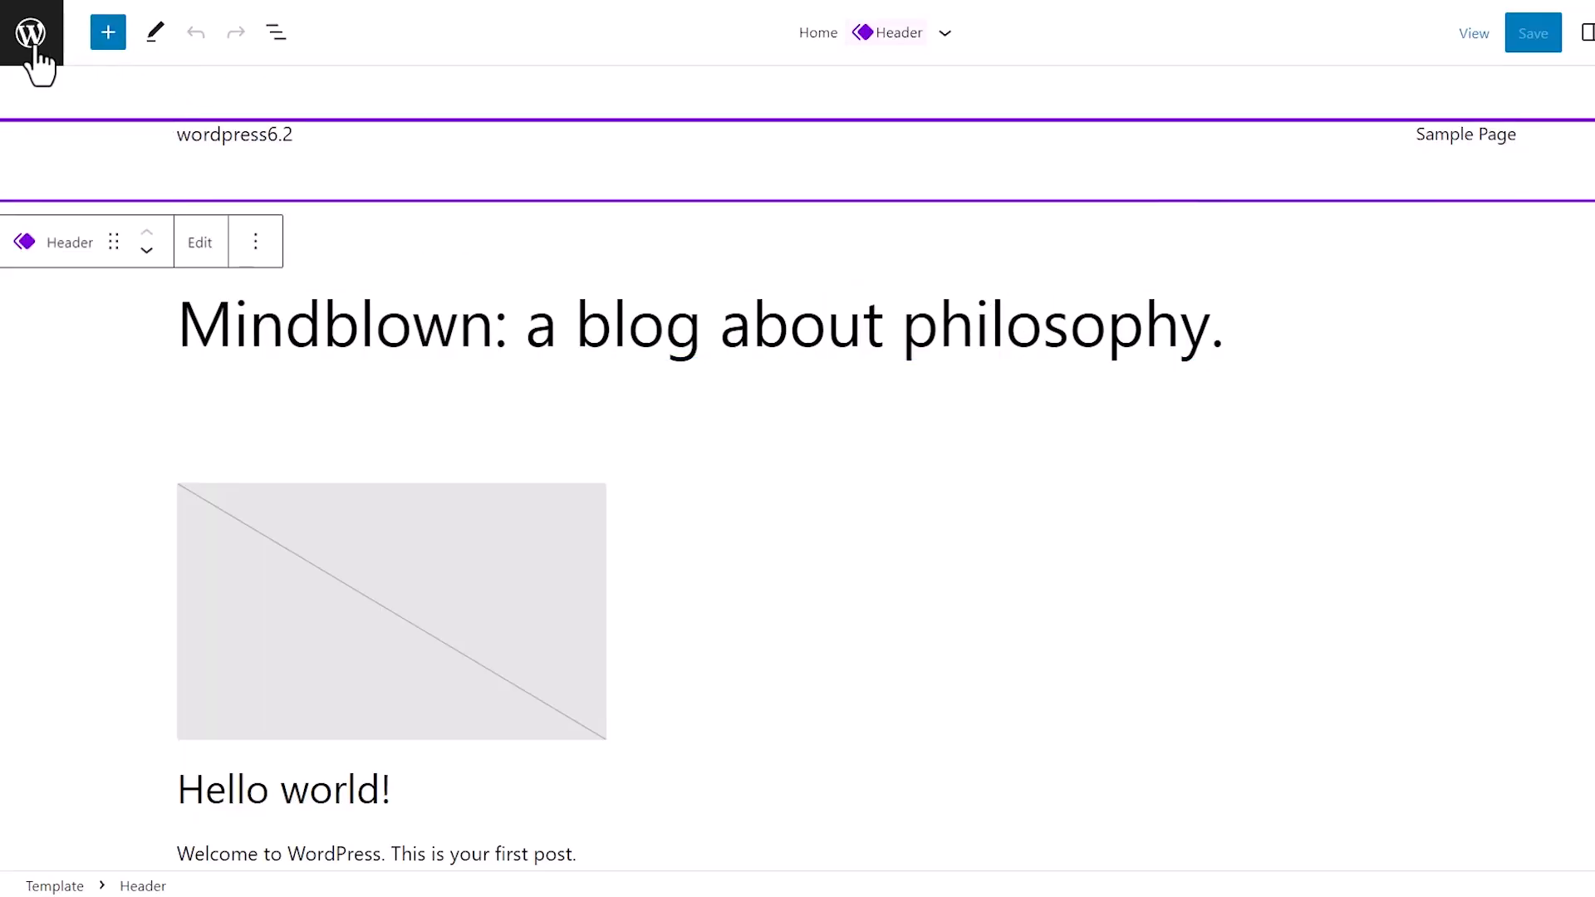
pyautogui.click(31, 31)
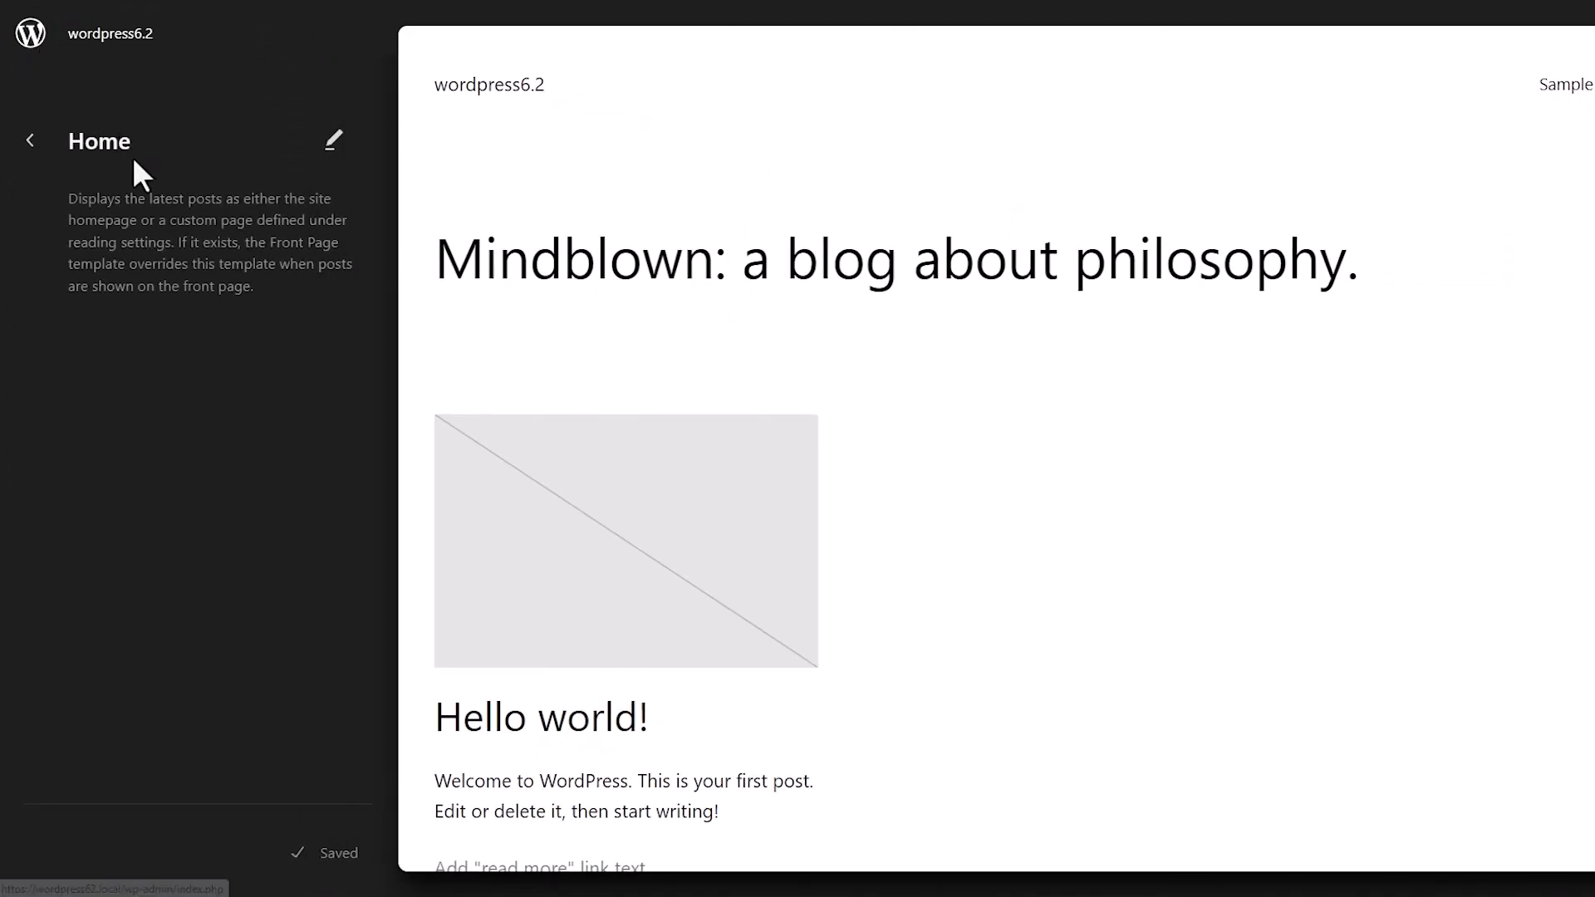
pyautogui.click(30, 140)
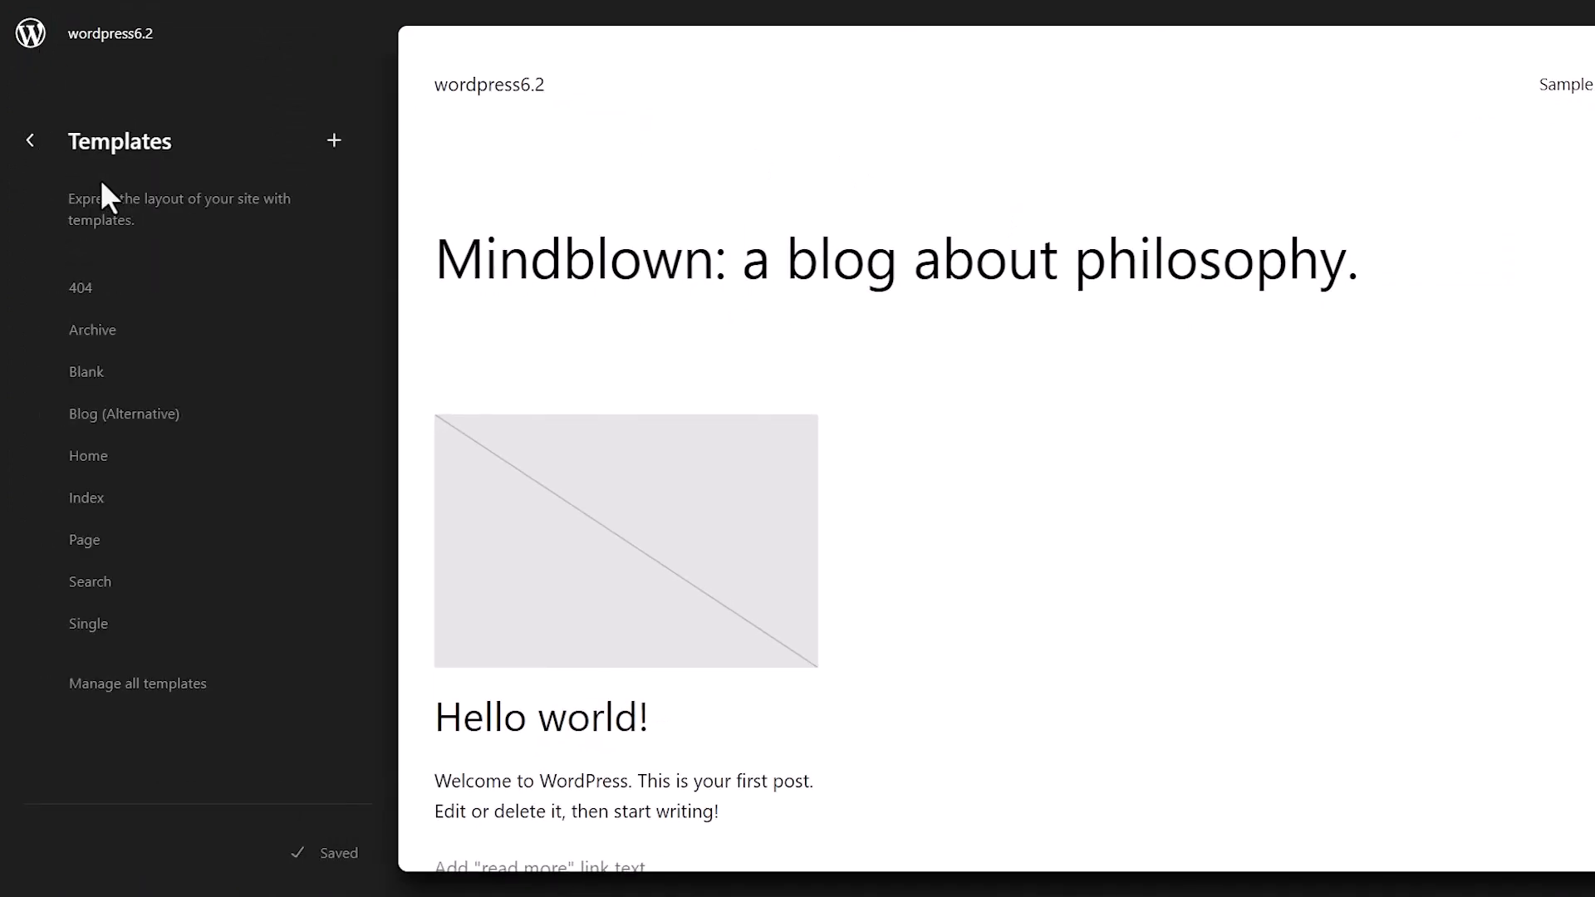
pyautogui.moveTo(89, 624)
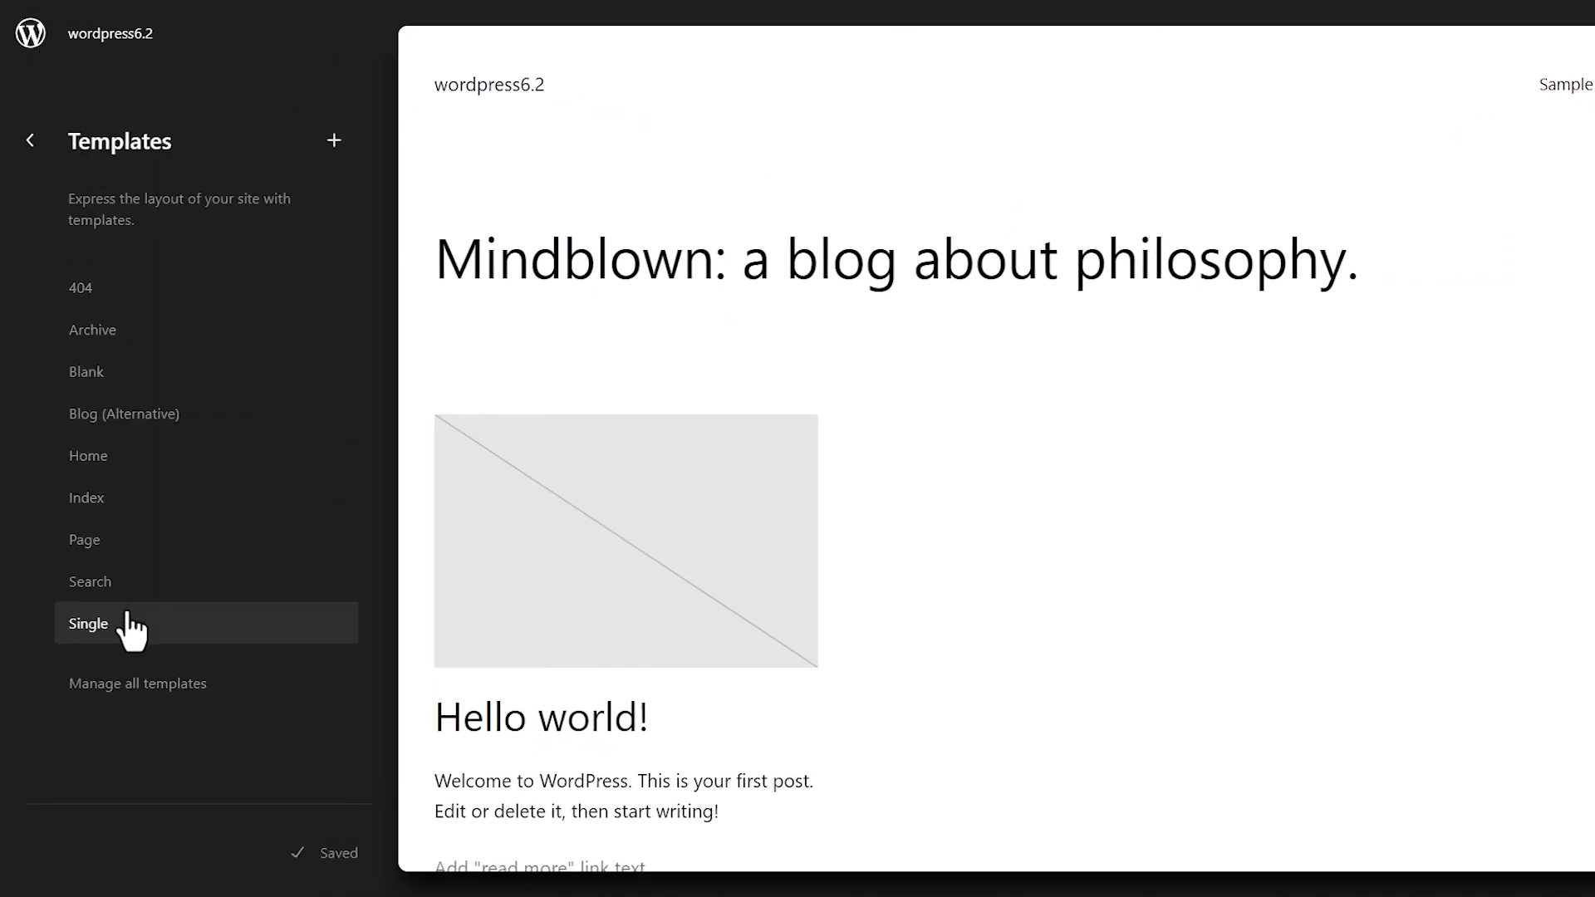
pyautogui.moveTo(56, 96)
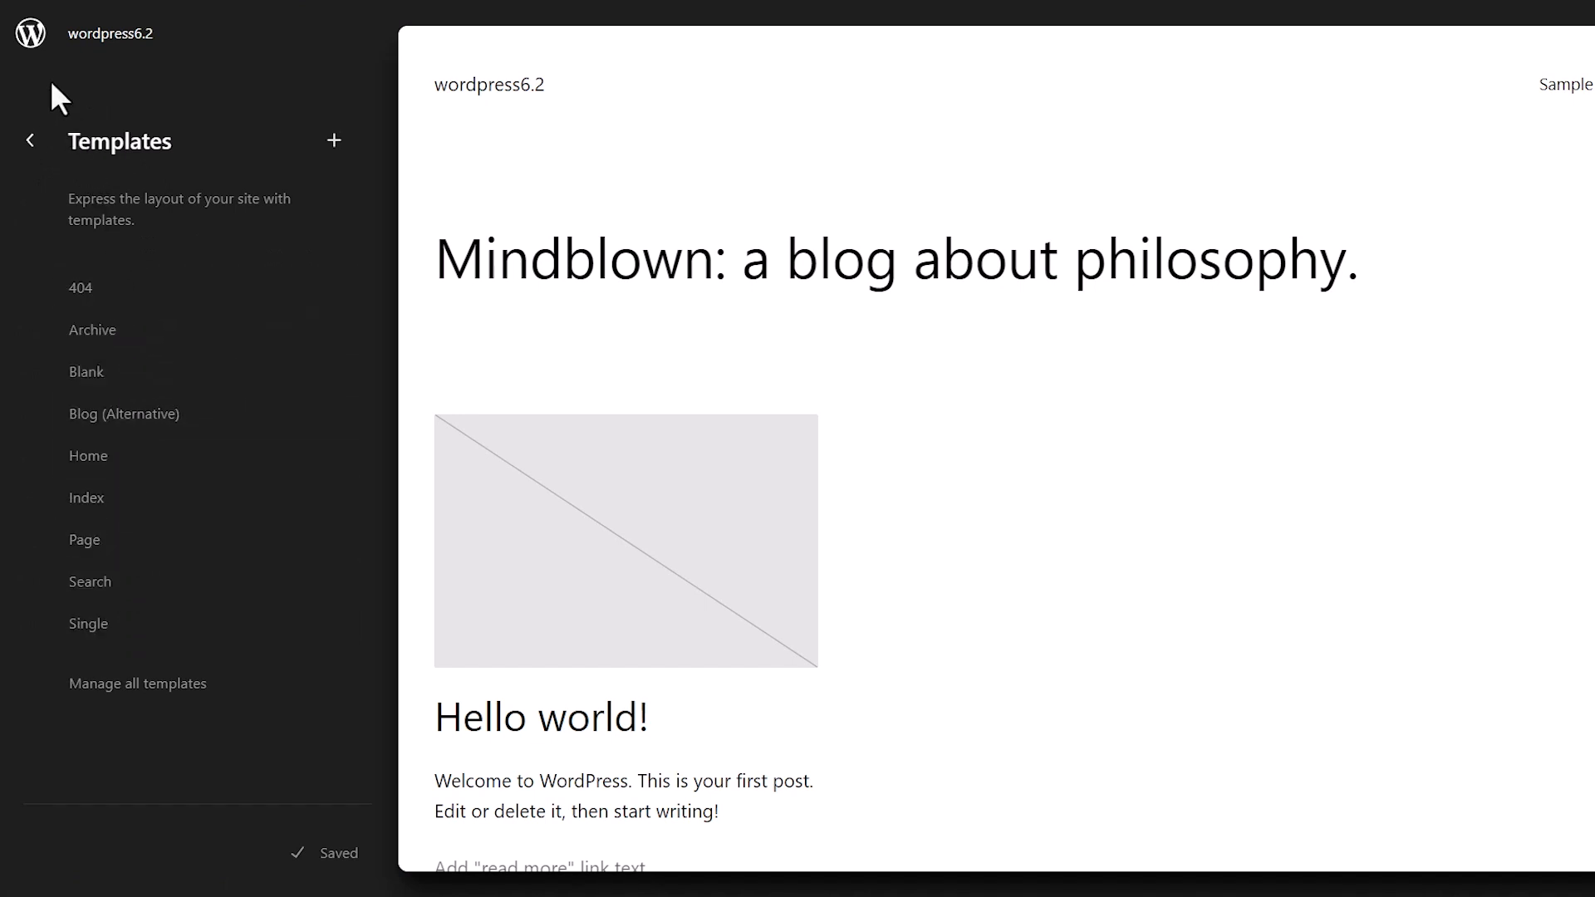
pyautogui.click(30, 32)
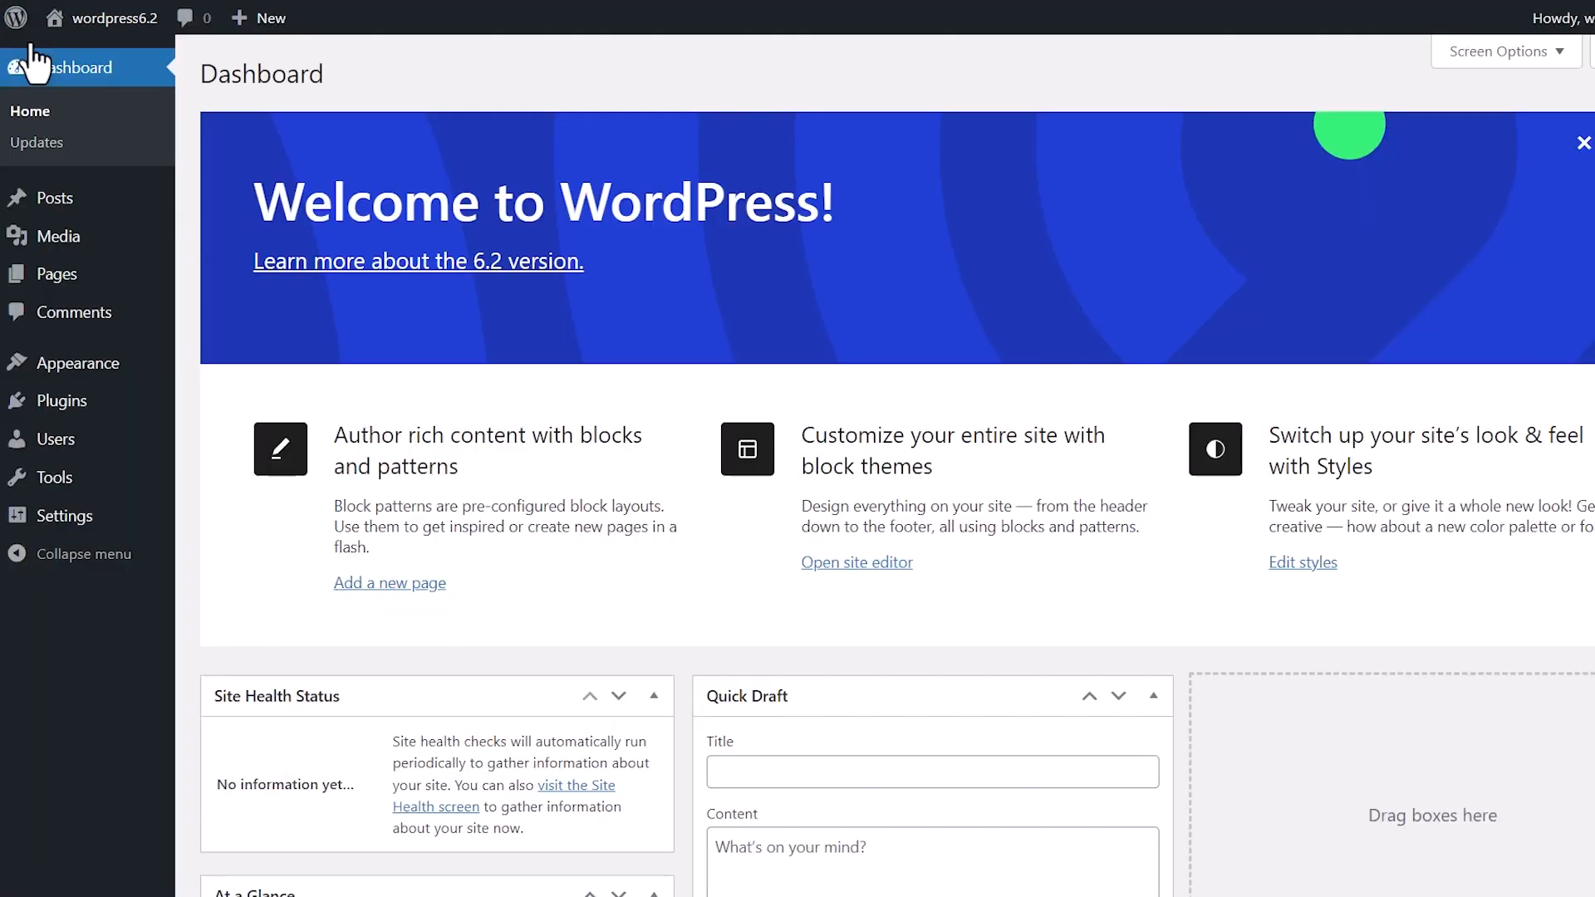
# Step: Reopen the site editor from the Dashboard
pyautogui.click(1302, 562)
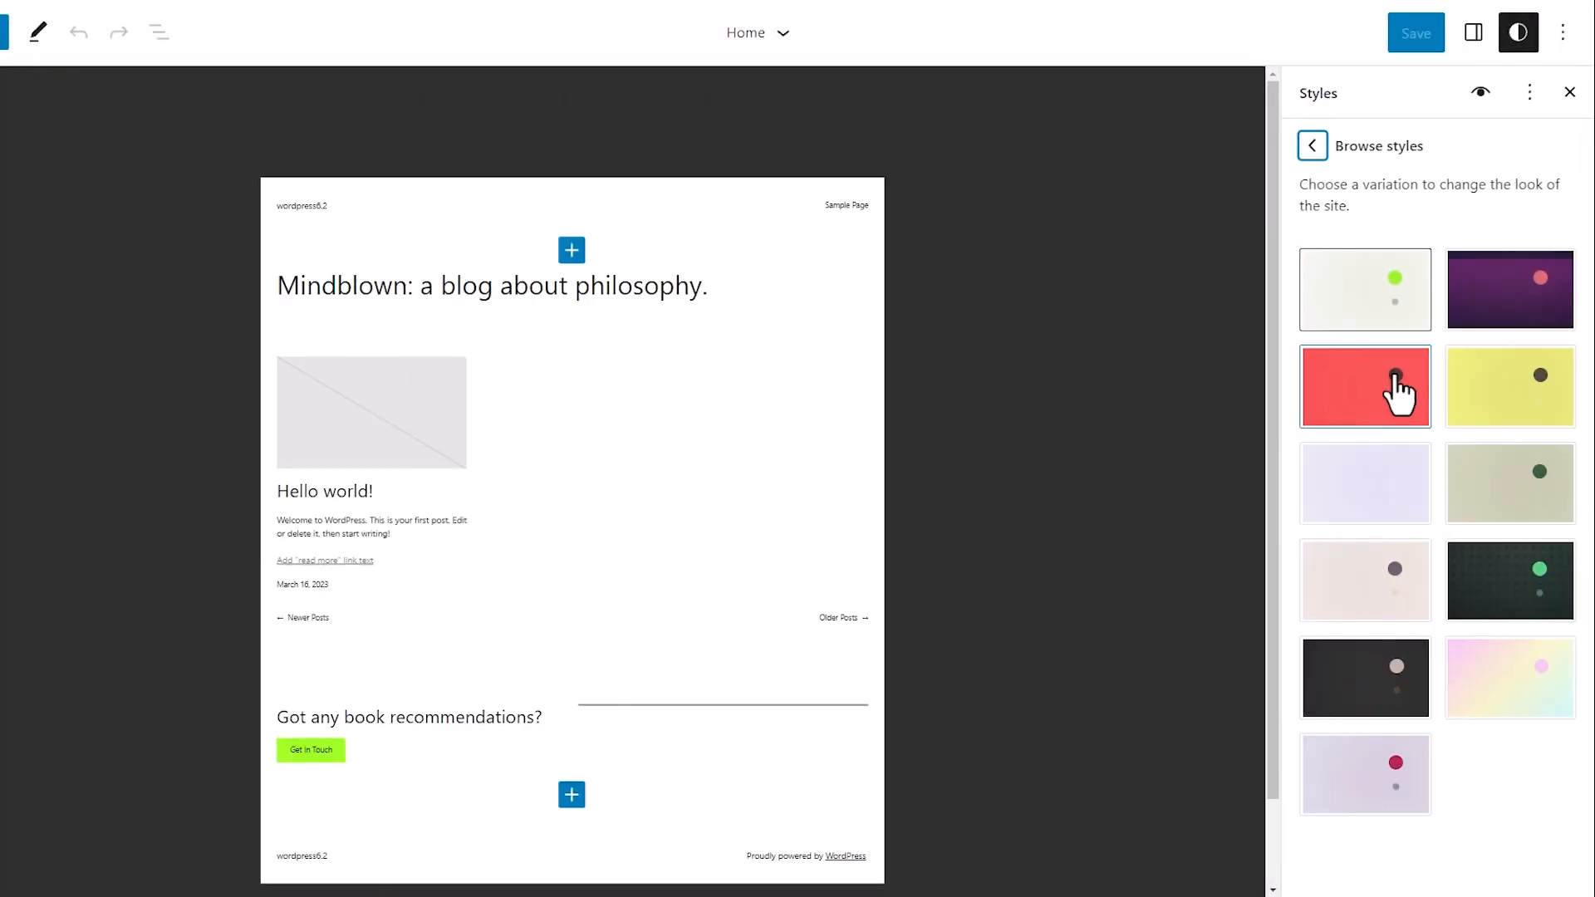
# Step: In the Style Book's Design examples, set button text to Source Serif Pro at small size
pyautogui.click(1480, 92)
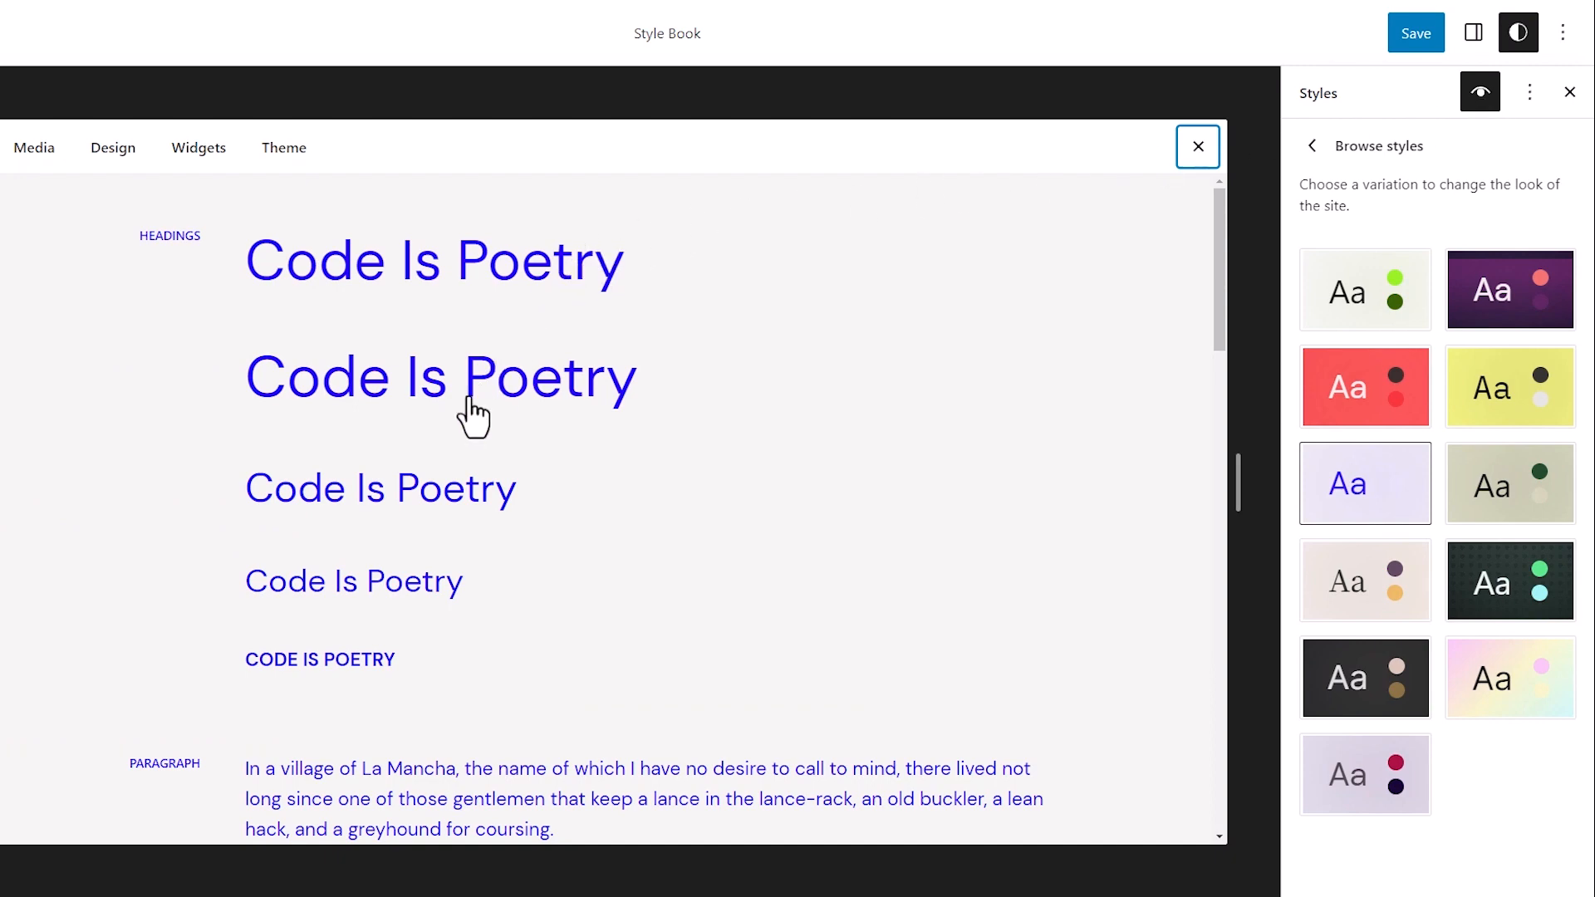
pyautogui.moveTo(33, 148)
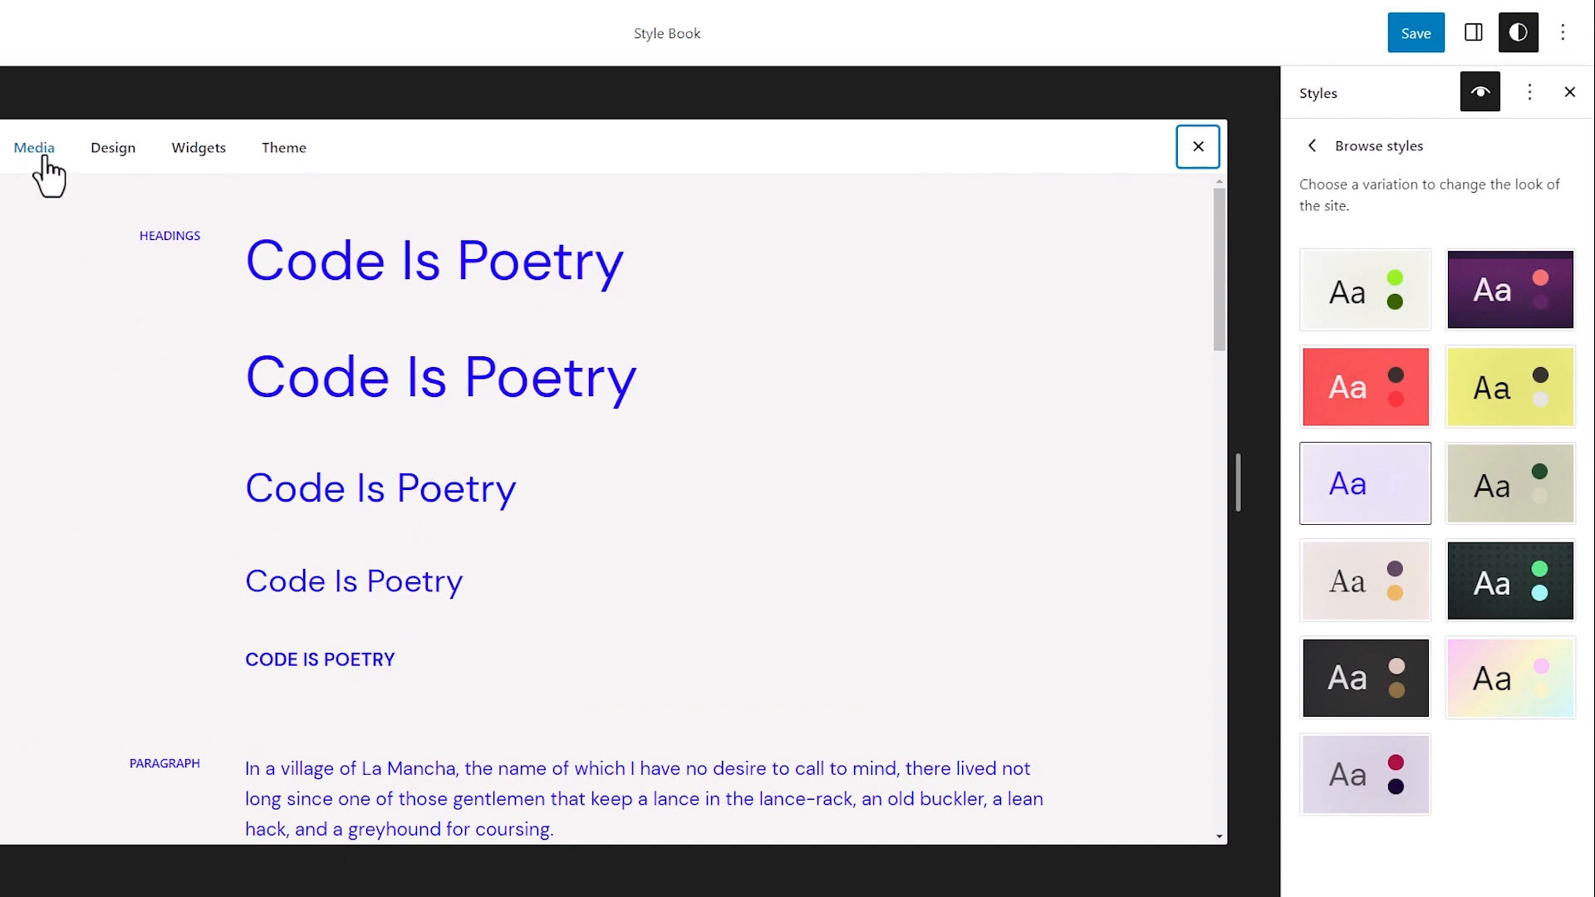
pyautogui.click(113, 148)
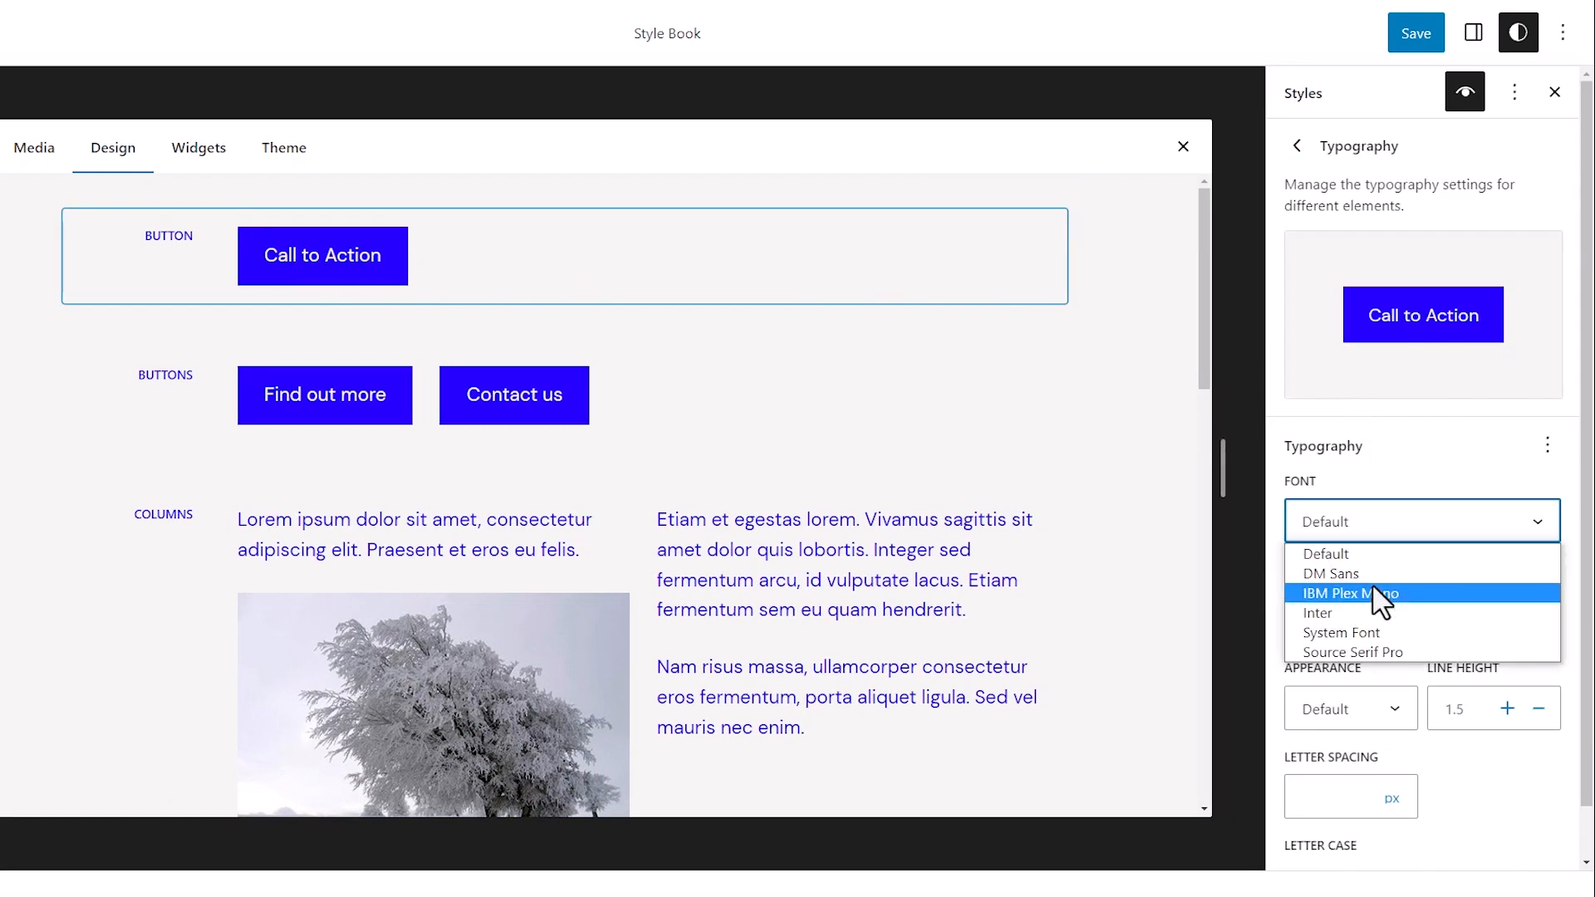
pyautogui.click(1355, 652)
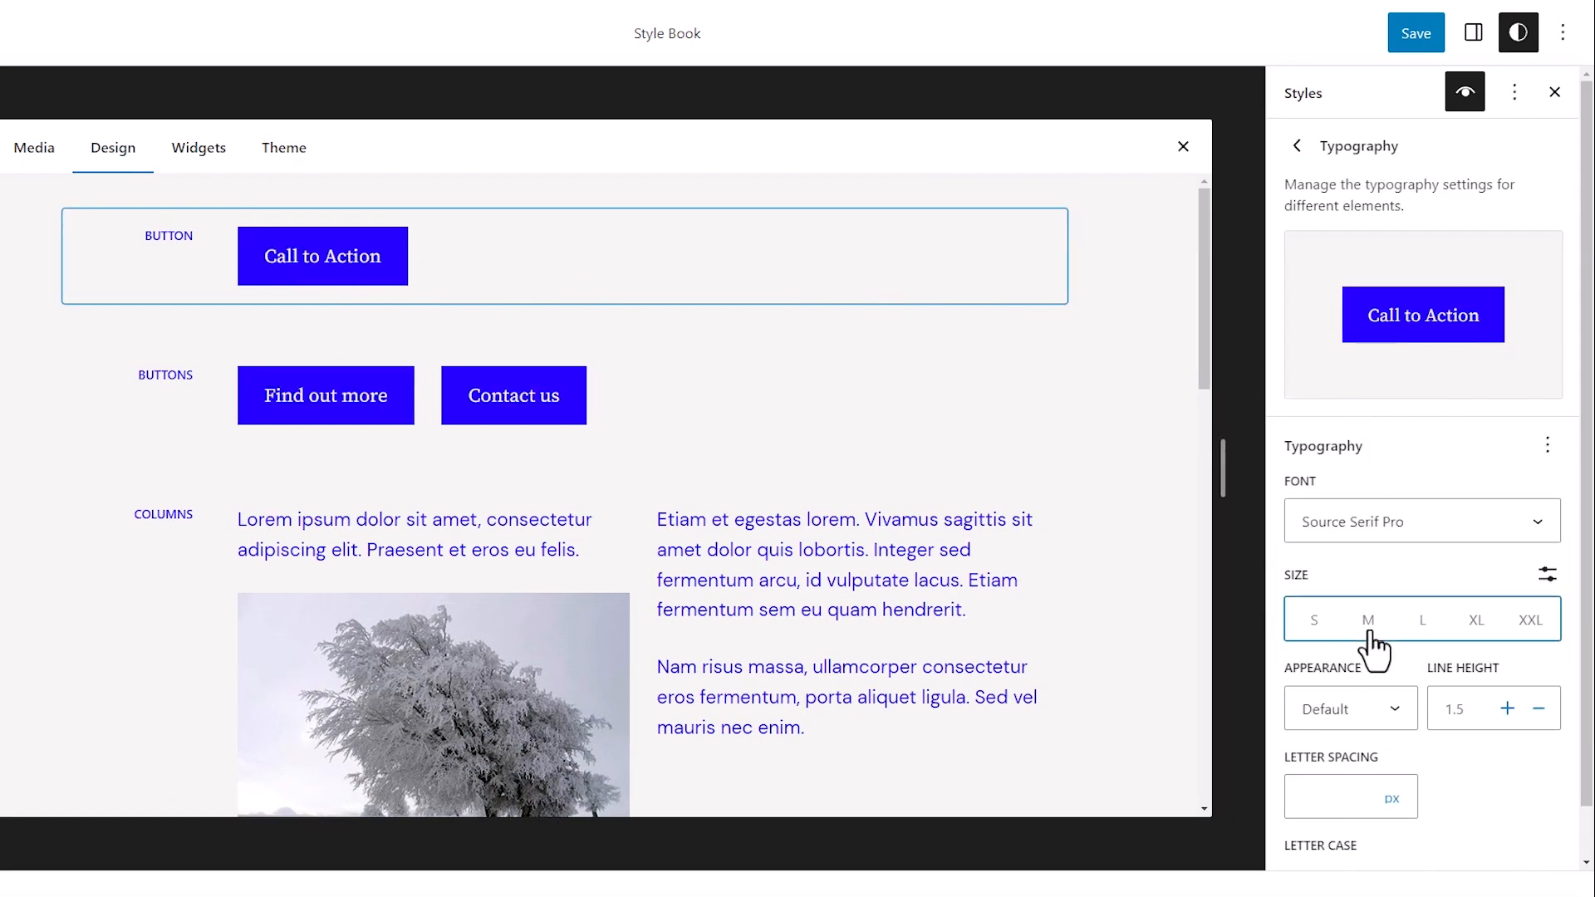
pyautogui.click(1313, 618)
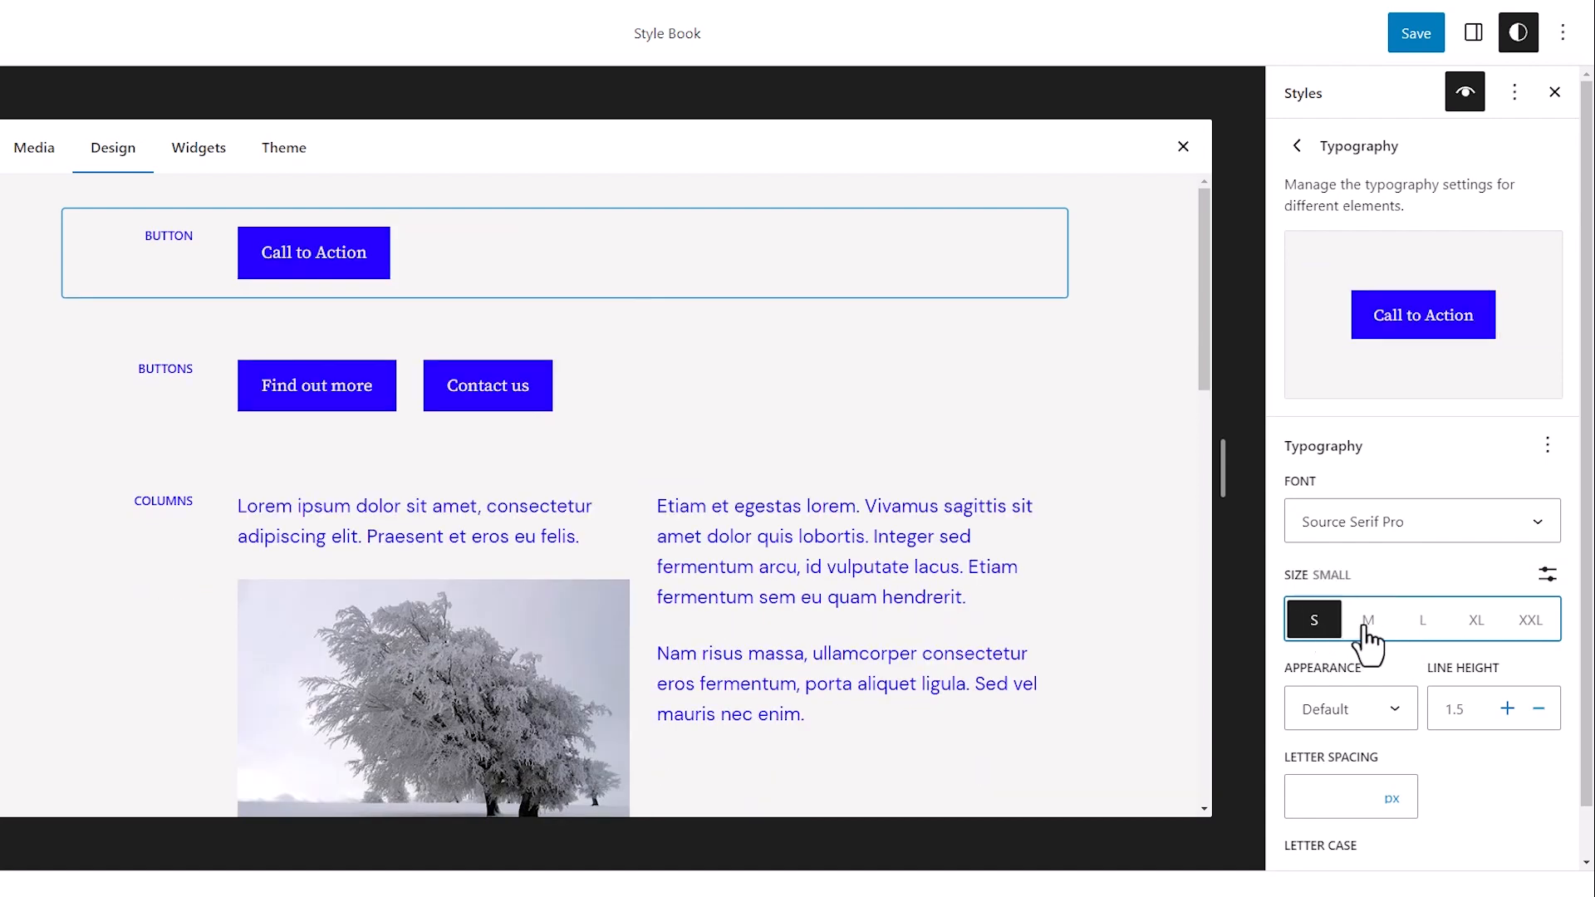
pyautogui.click(1297, 144)
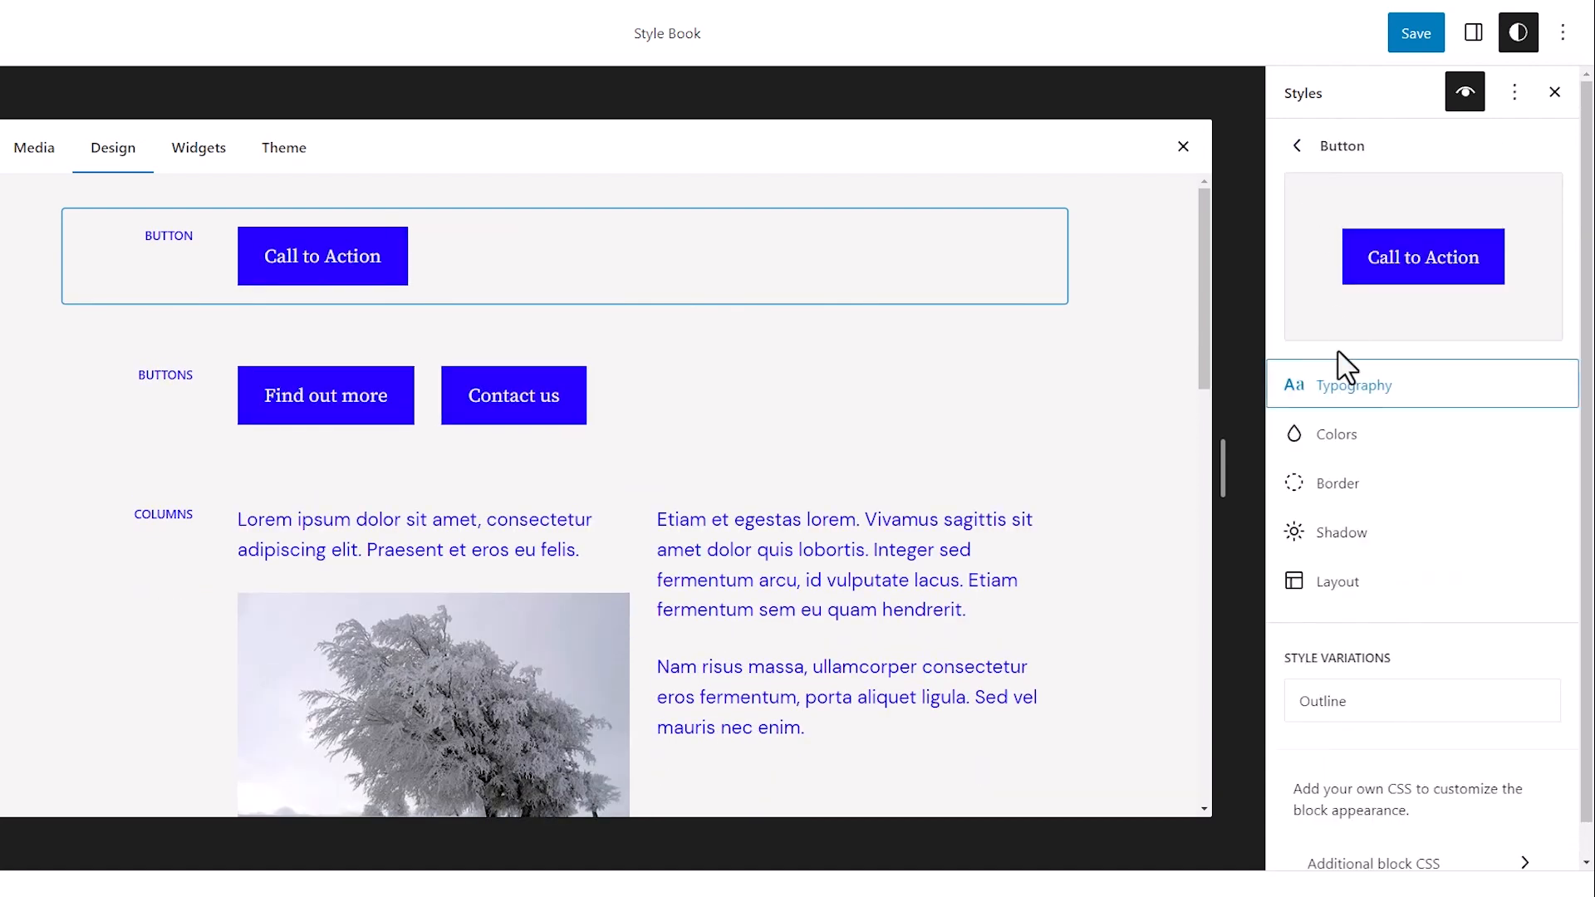
pyautogui.click(1415, 32)
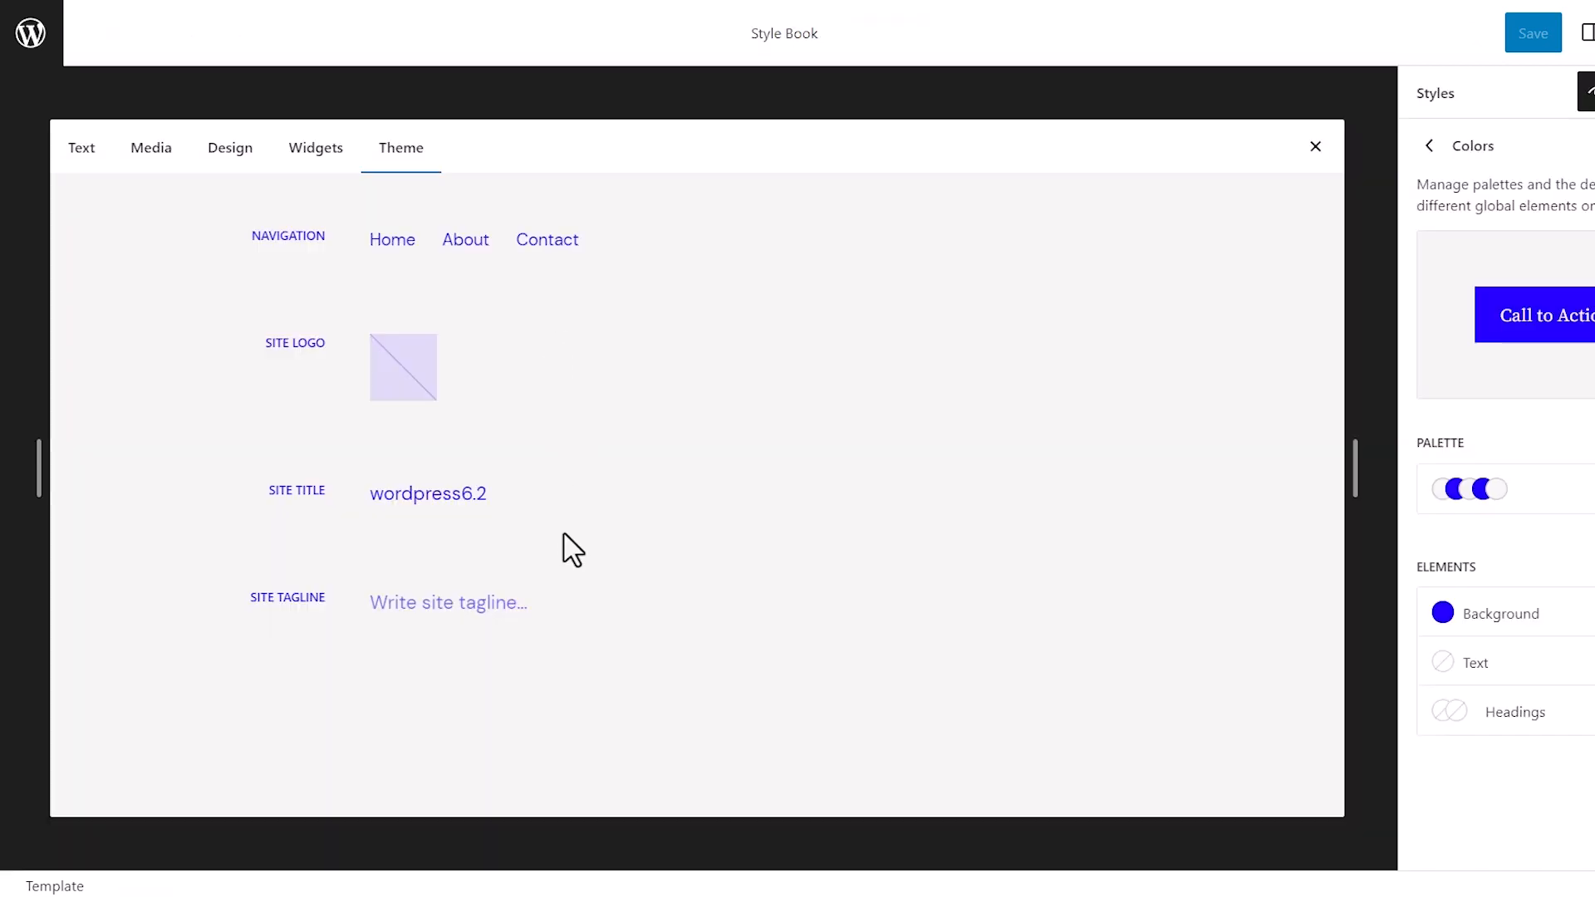
# Step: Begin an Additional CSS rule for the selector 'h1, h2, h3, h4, h5, h6 {'
pyautogui.click(81, 148)
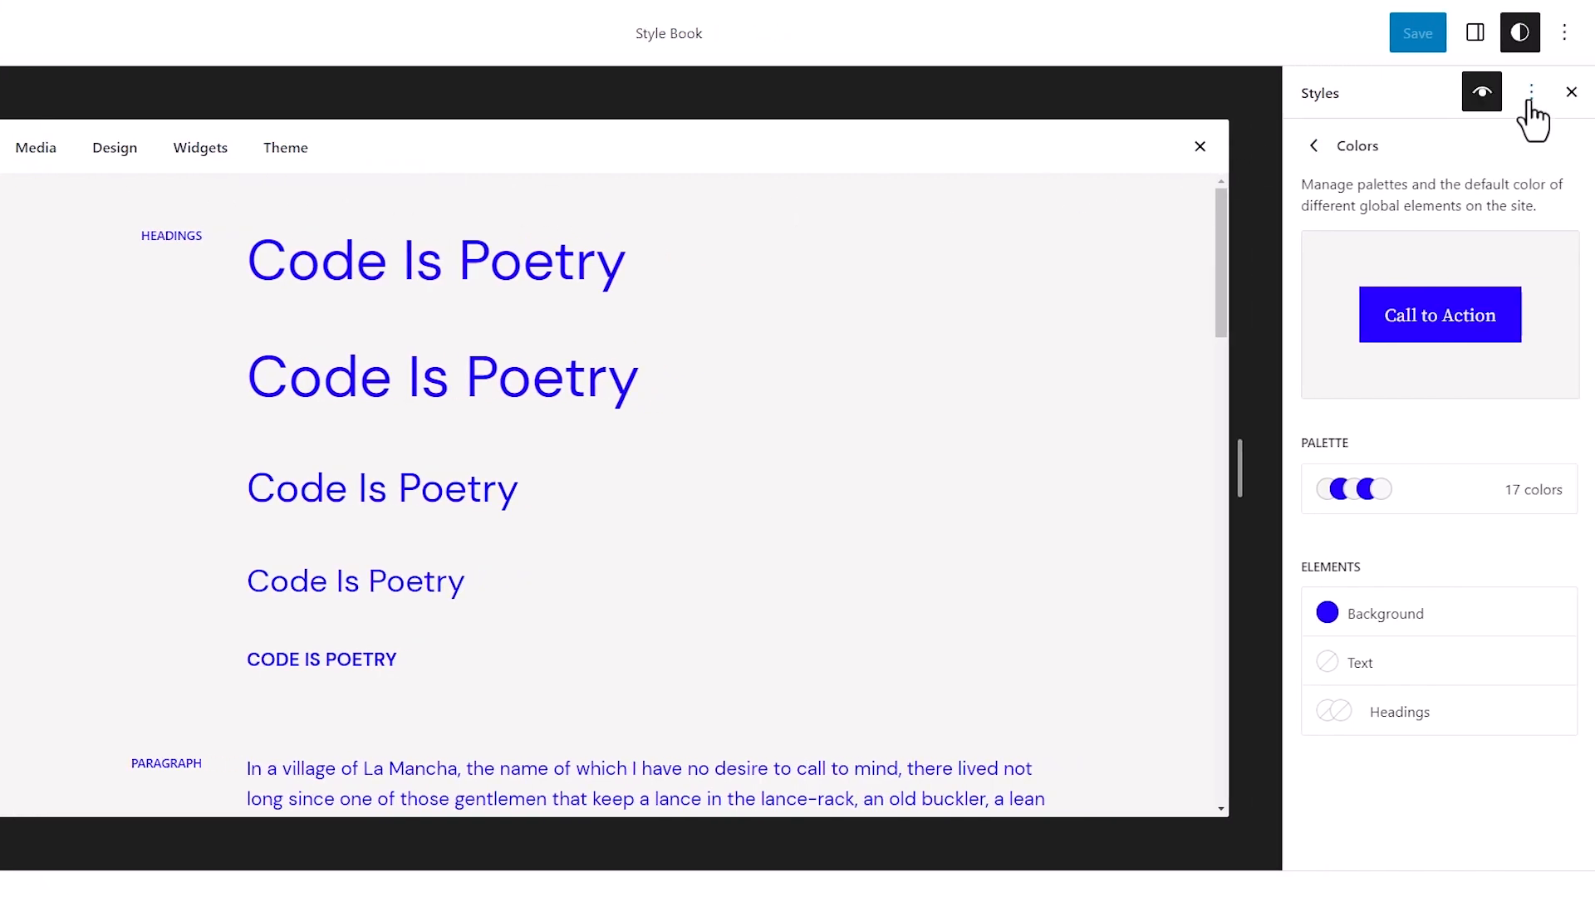
pyautogui.click(1531, 91)
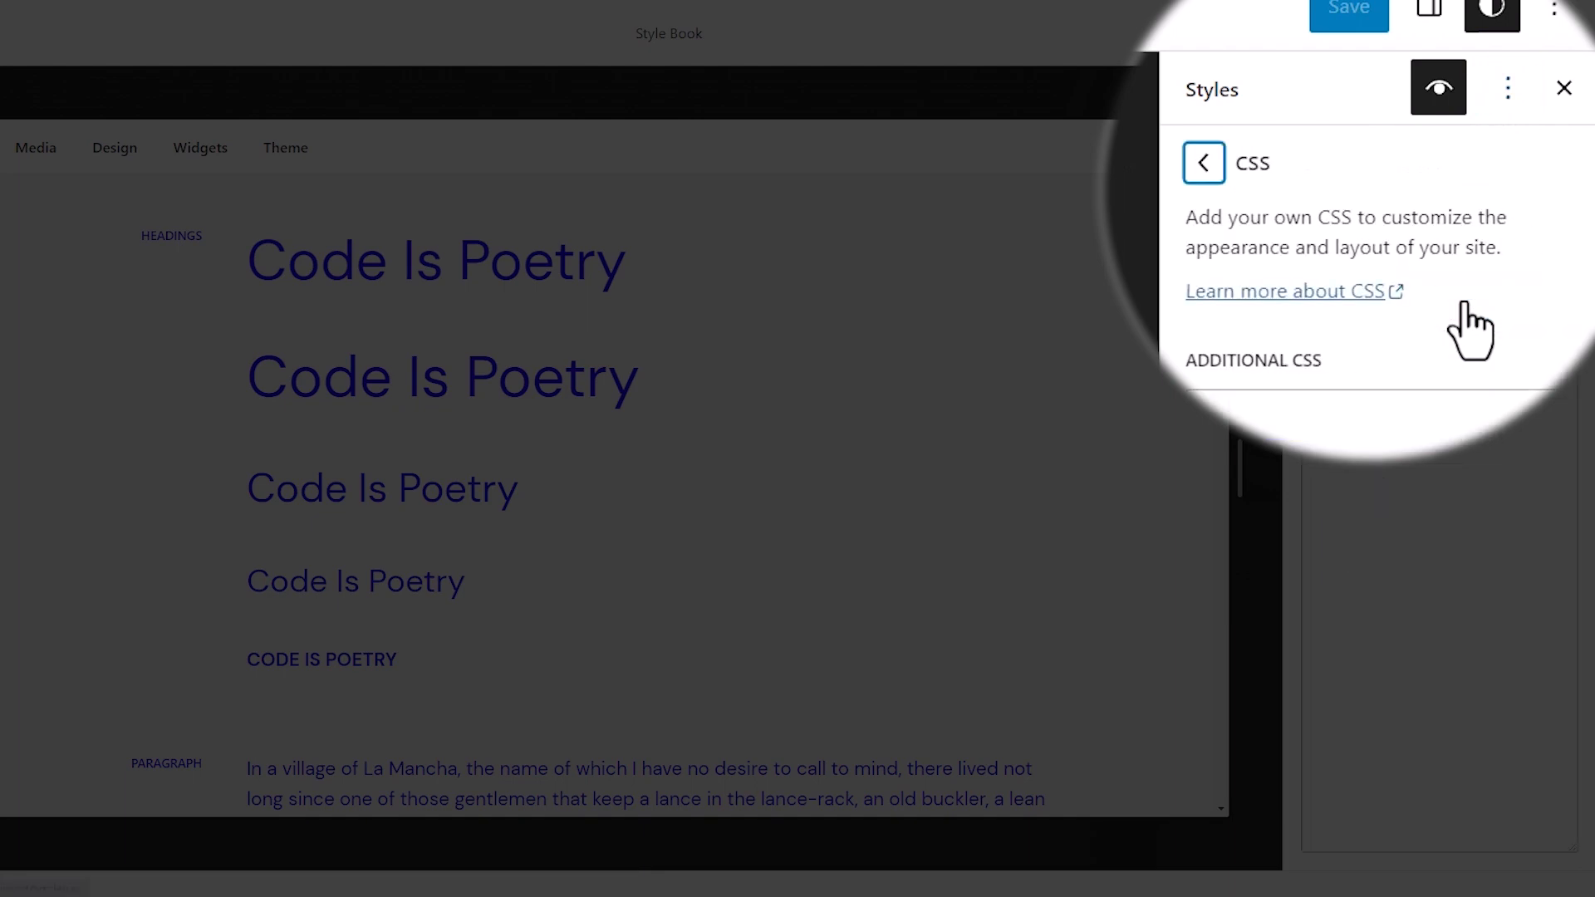
pyautogui.write('h1, h2, h3, h4, h5, h6 {')
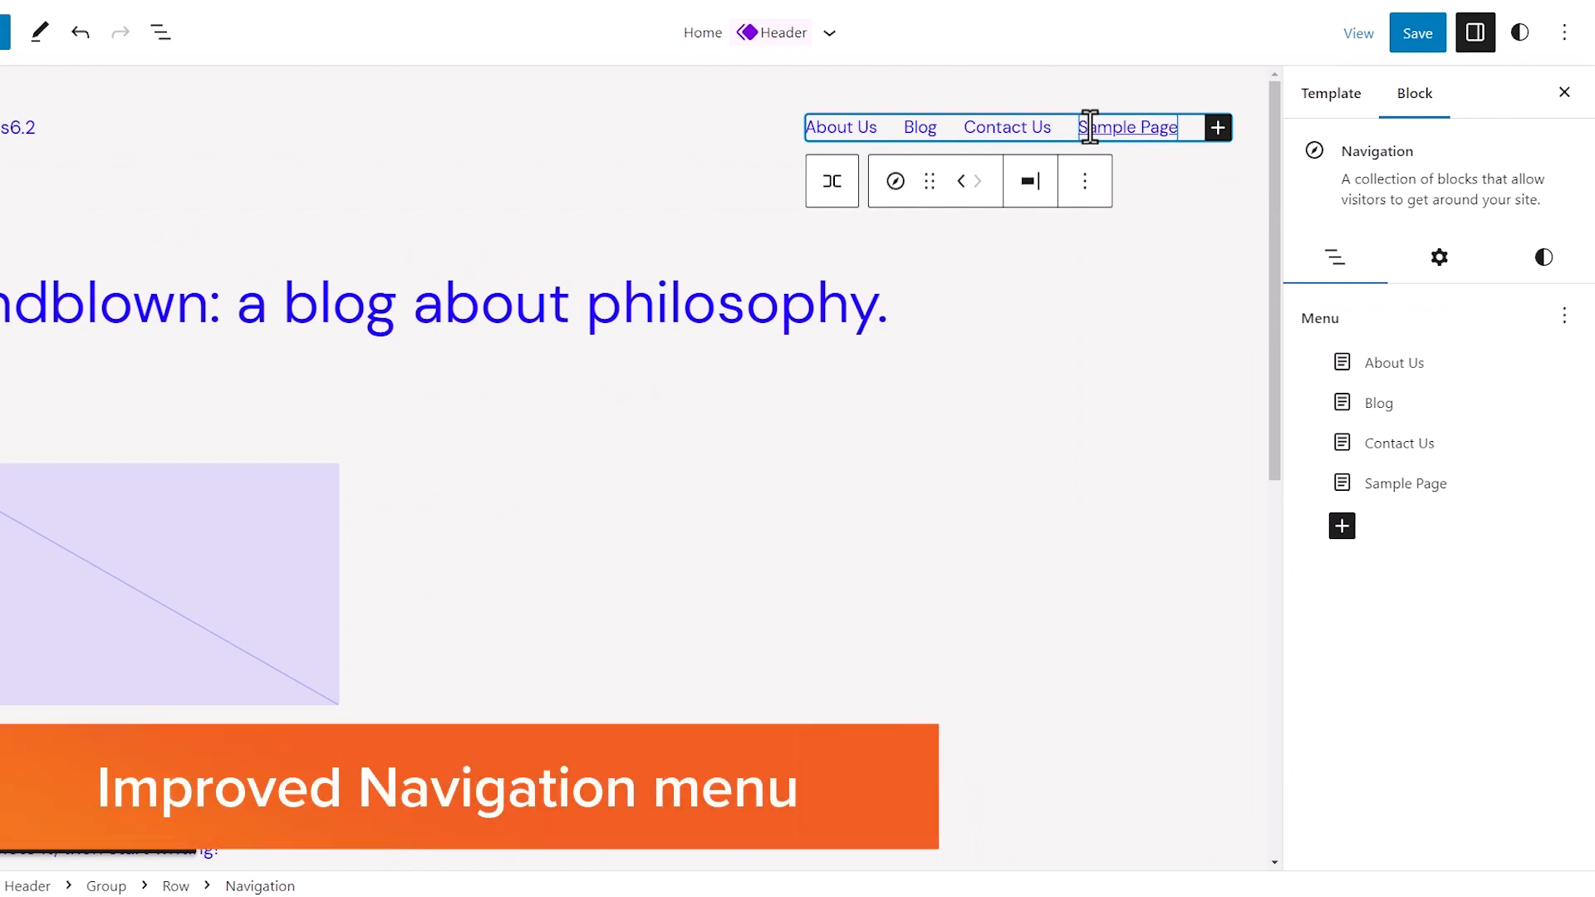
# Step: Relabel the header navigation's Sample Page link to 'Services'
pyautogui.click(1409, 484)
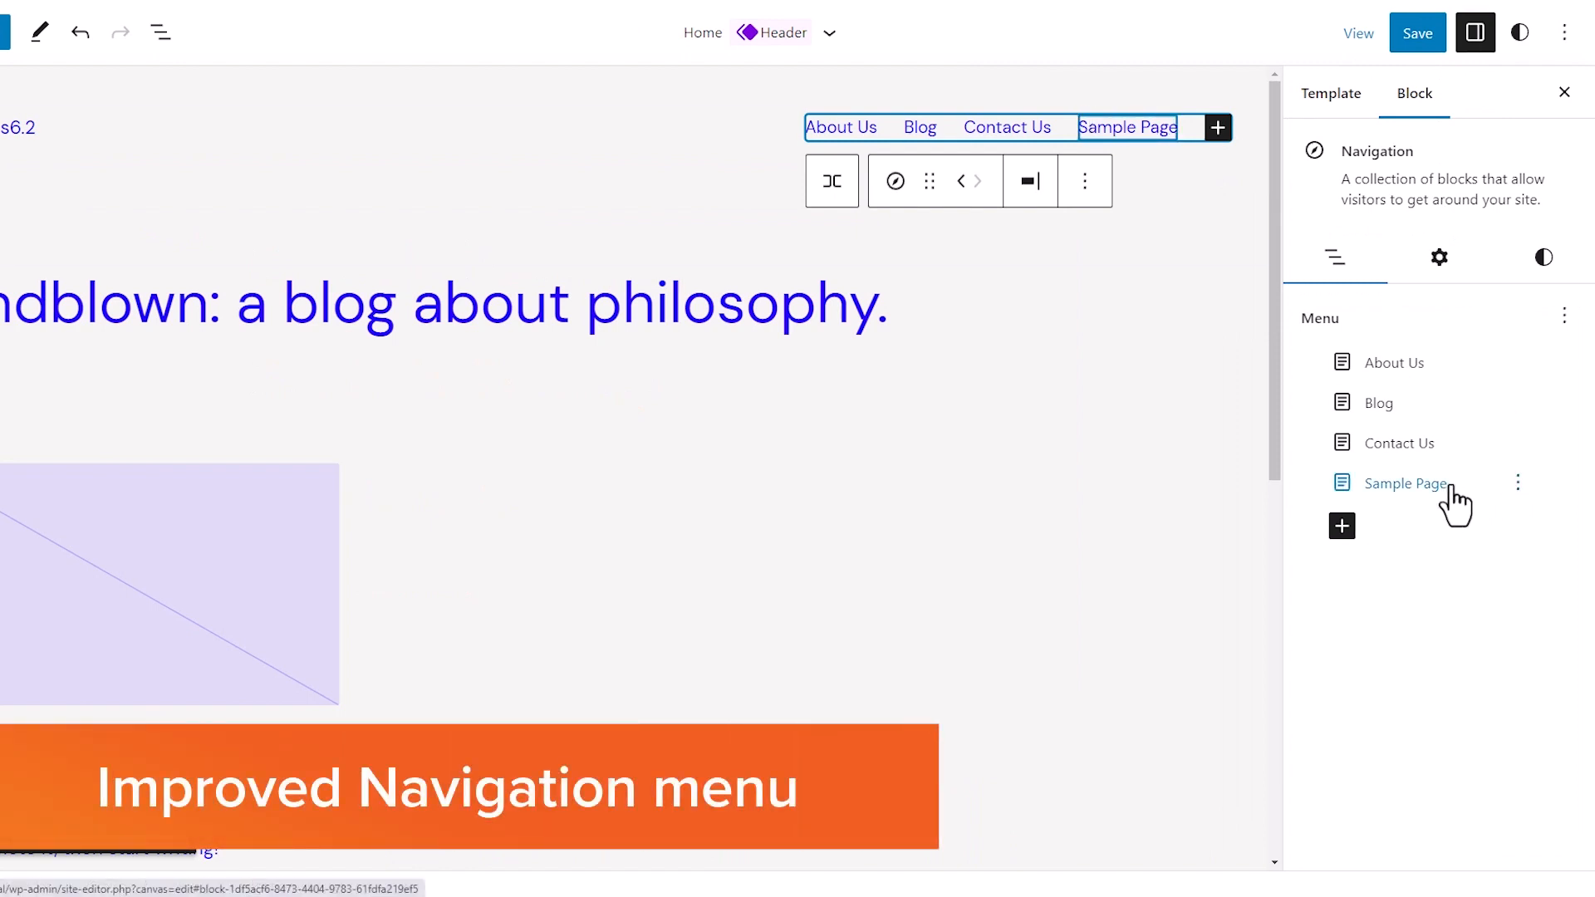
pyautogui.click(1518, 482)
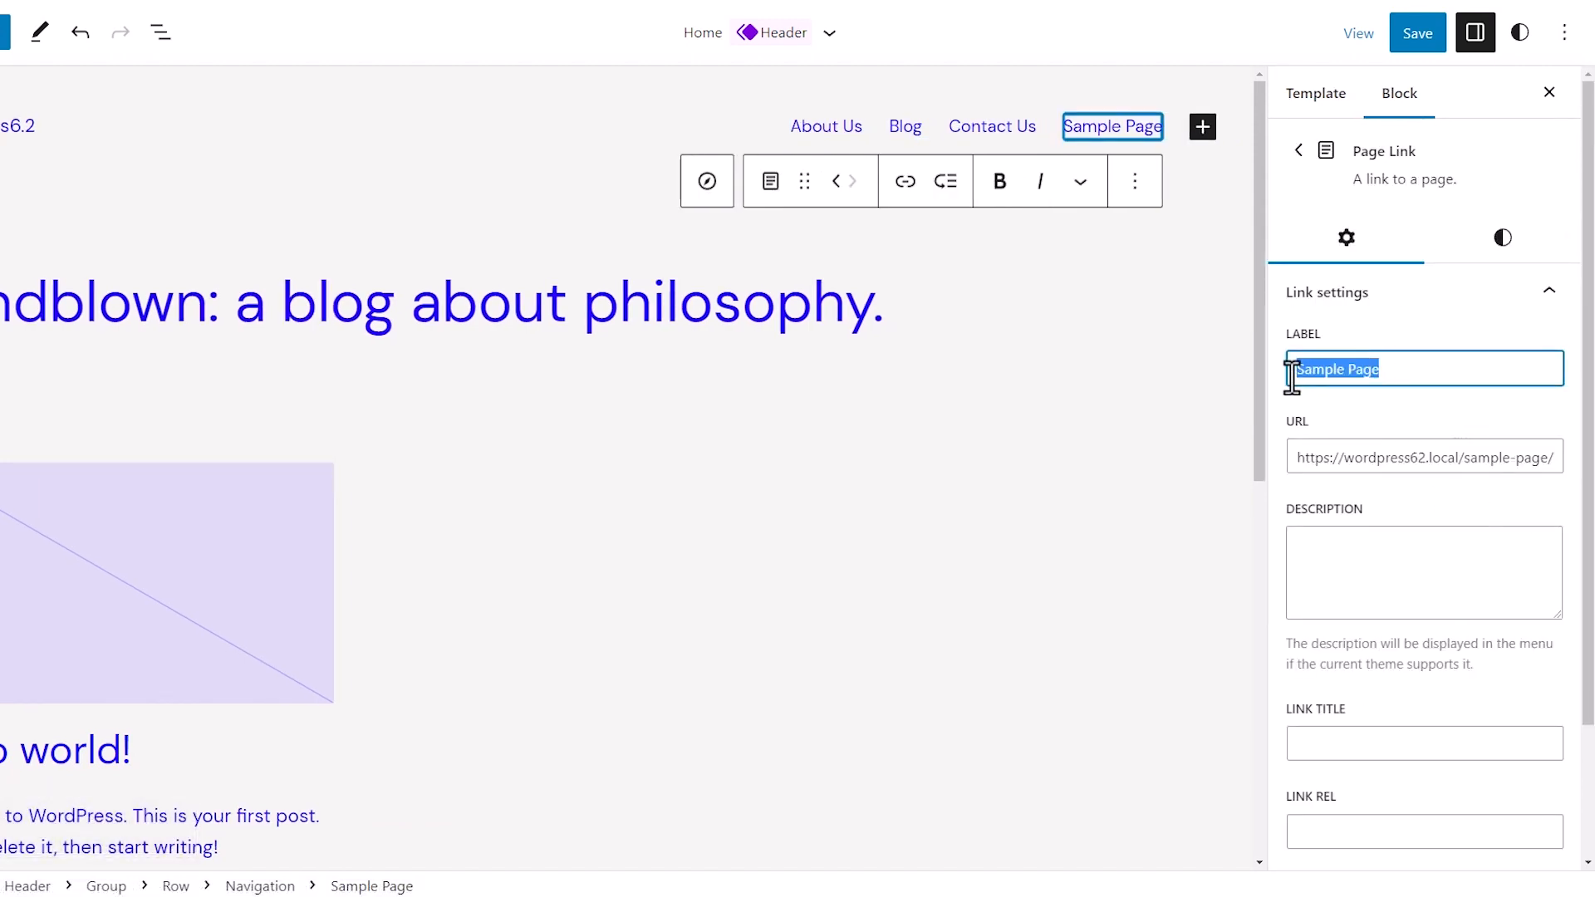
pyautogui.write('Servi')
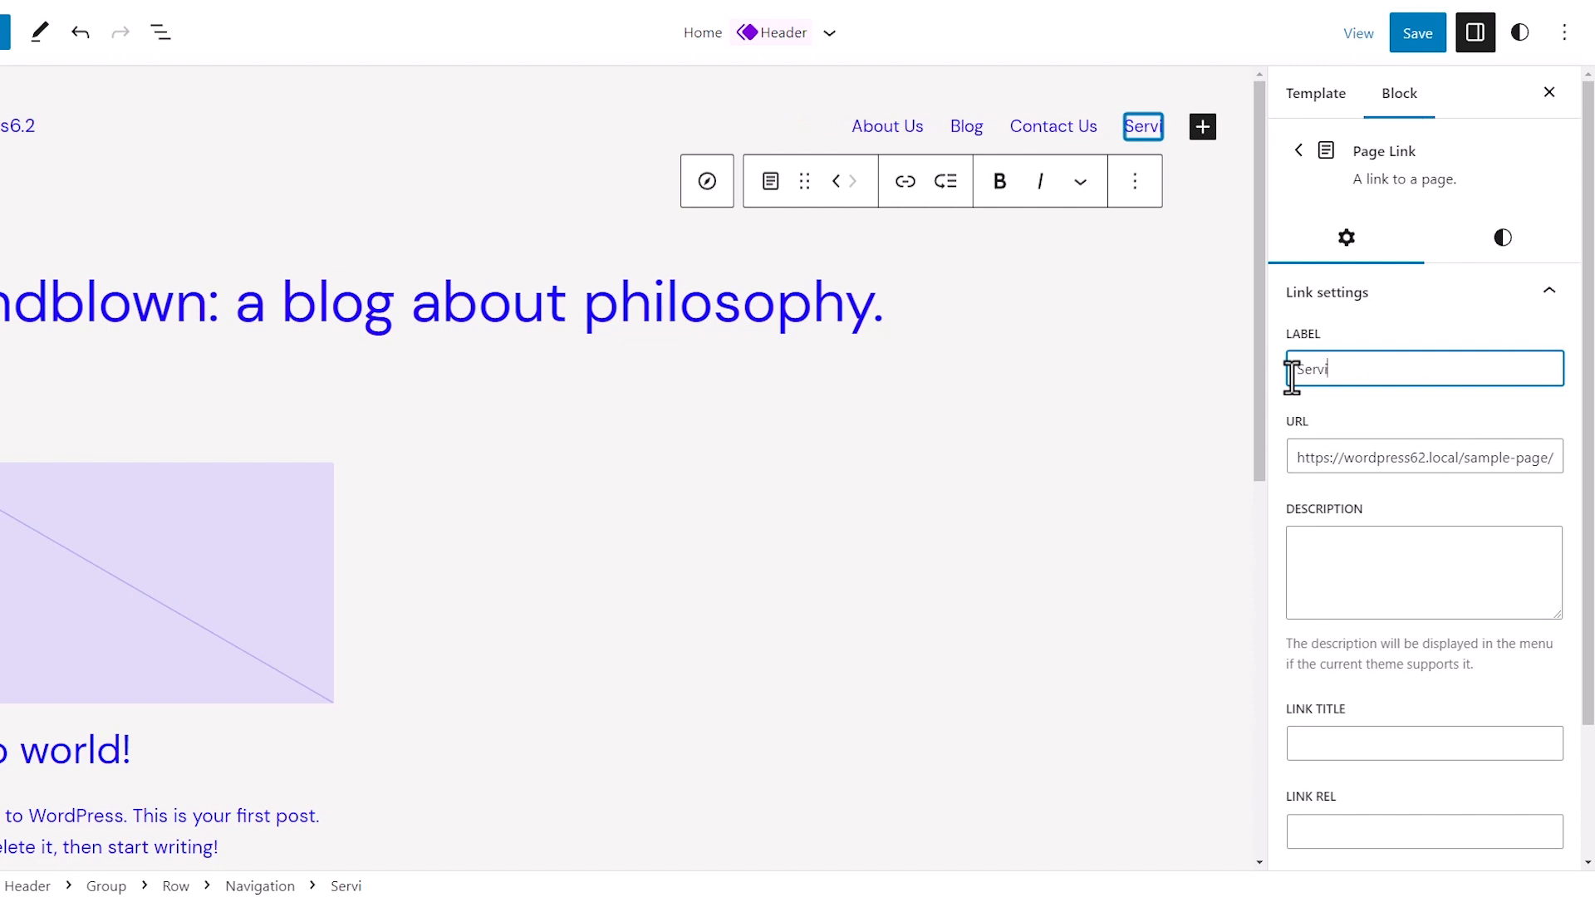
pyautogui.write('ces')
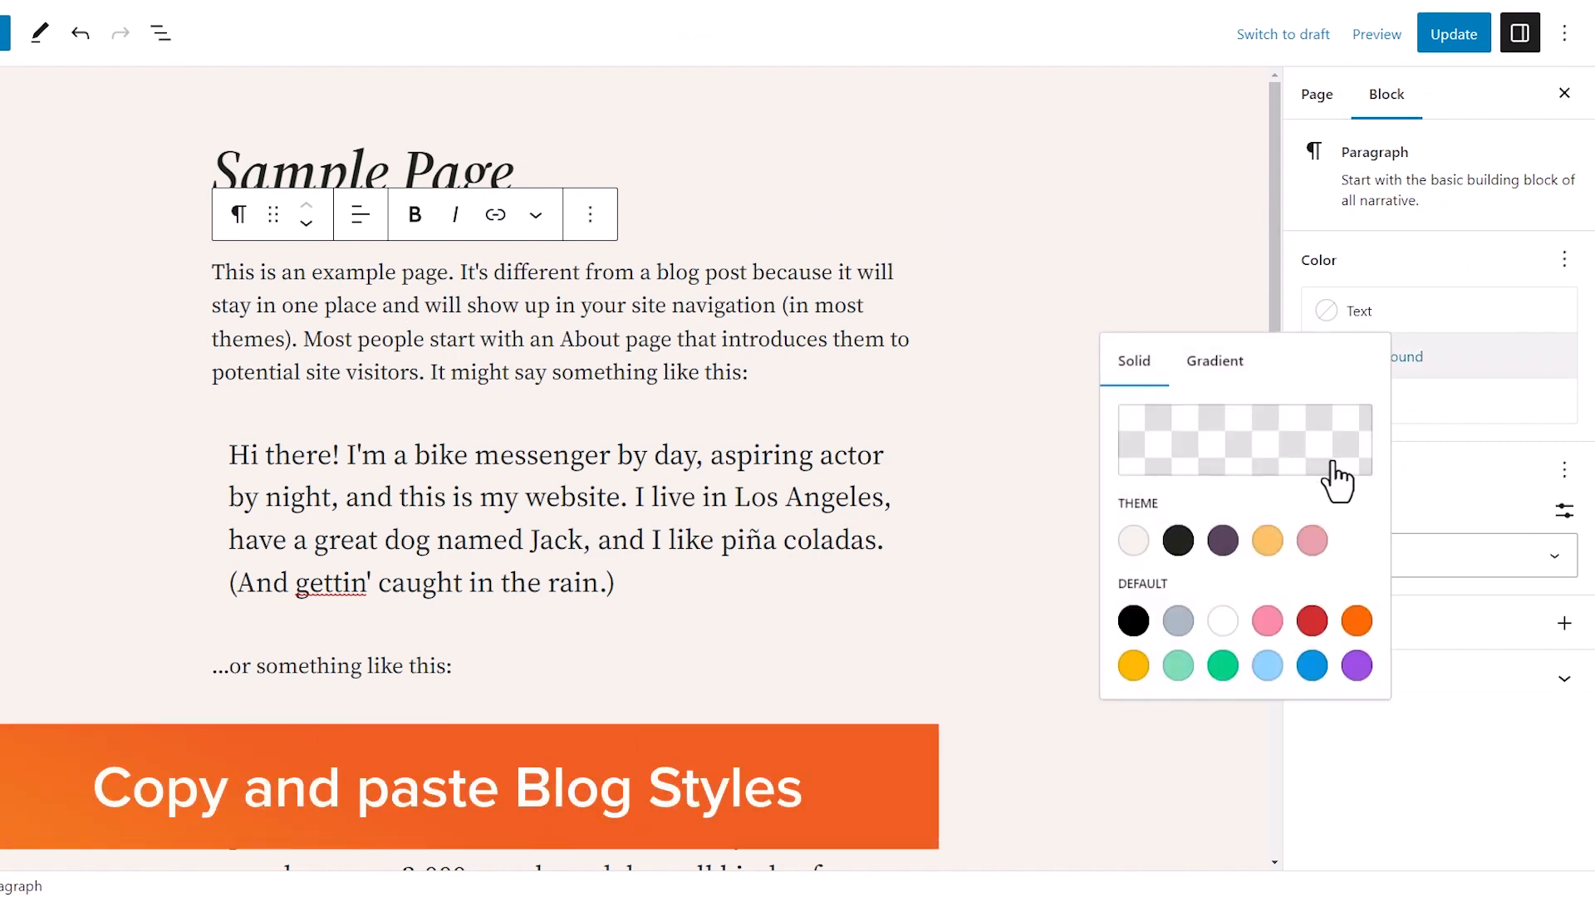
# Step: Apply a grey background swatch to the Sample Page's opening paragraph
pyautogui.click(1177, 621)
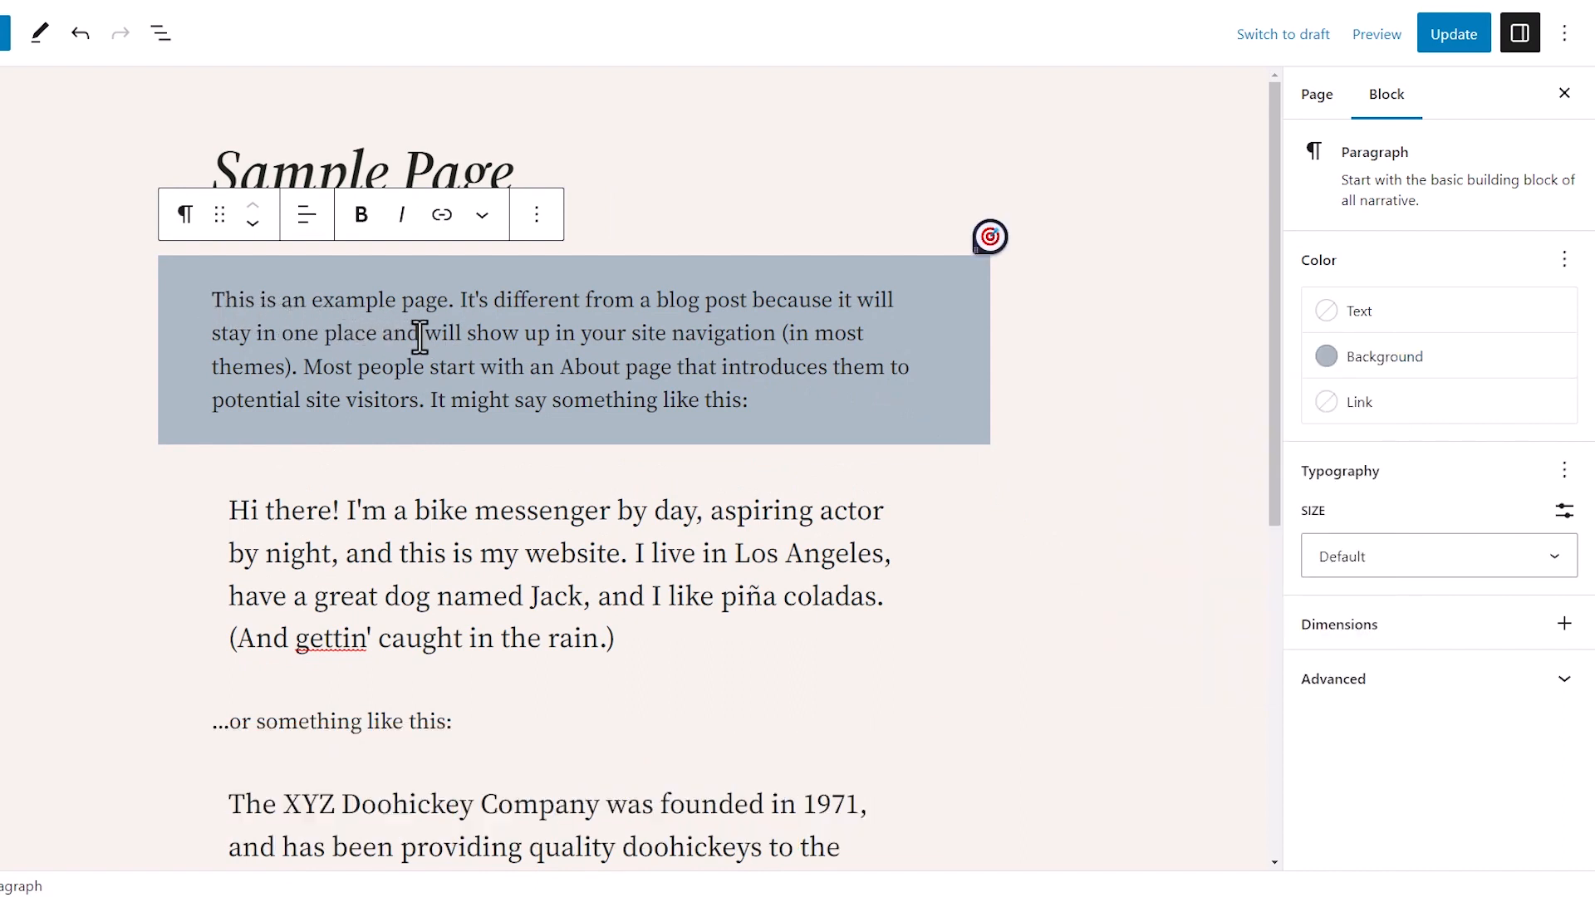
pyautogui.click(535, 214)
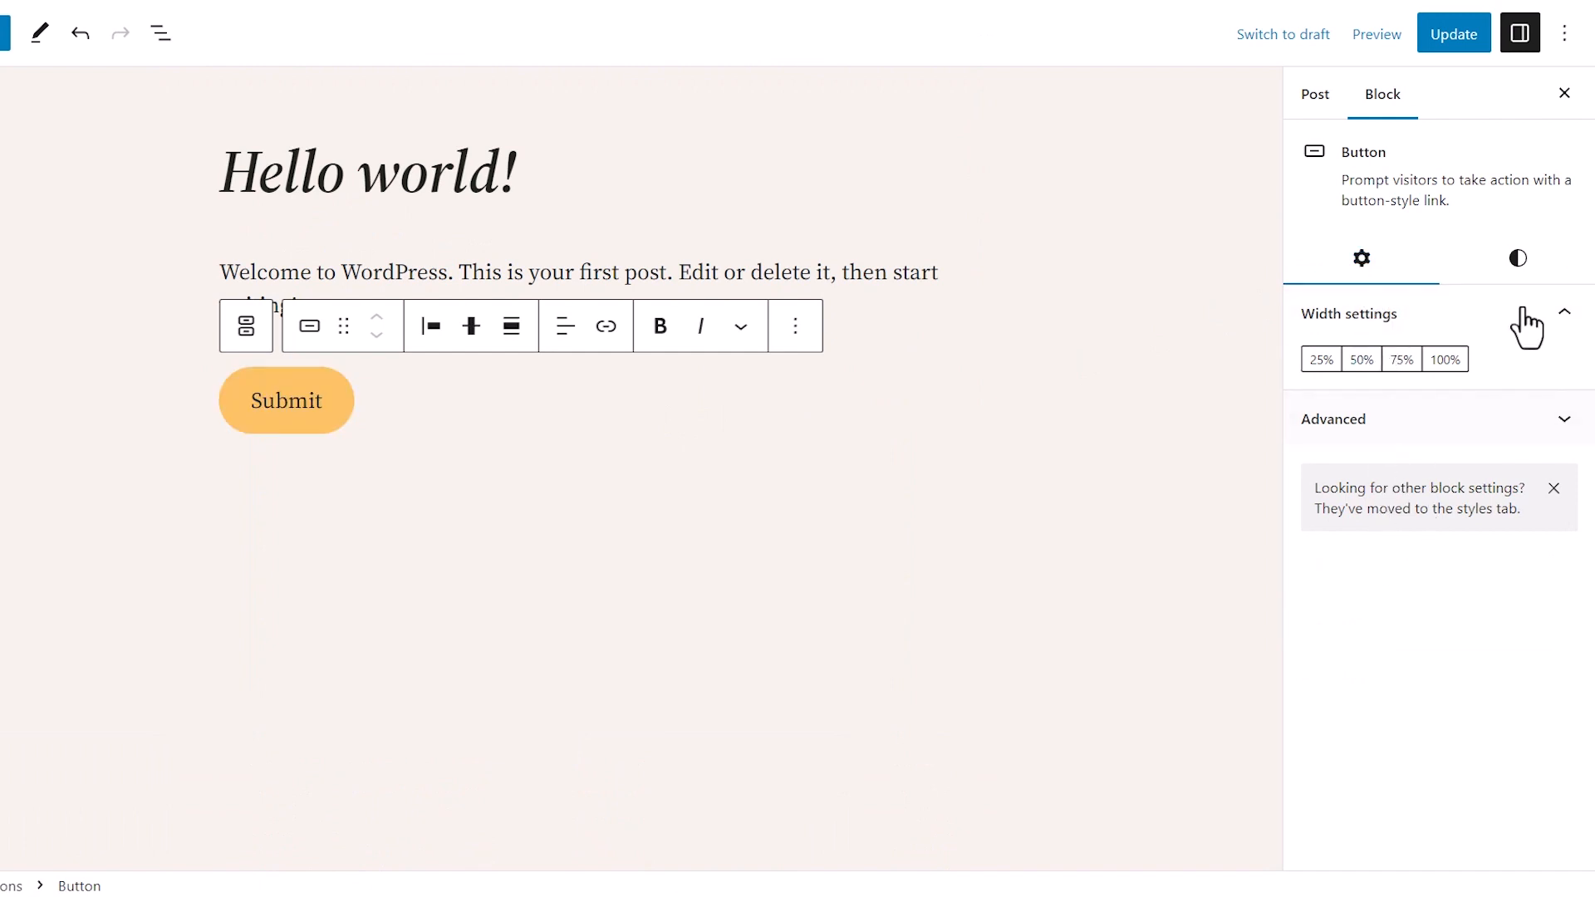
# Step: Pick a new text size for the Submit button in its Styles typography options
pyautogui.click(1517, 257)
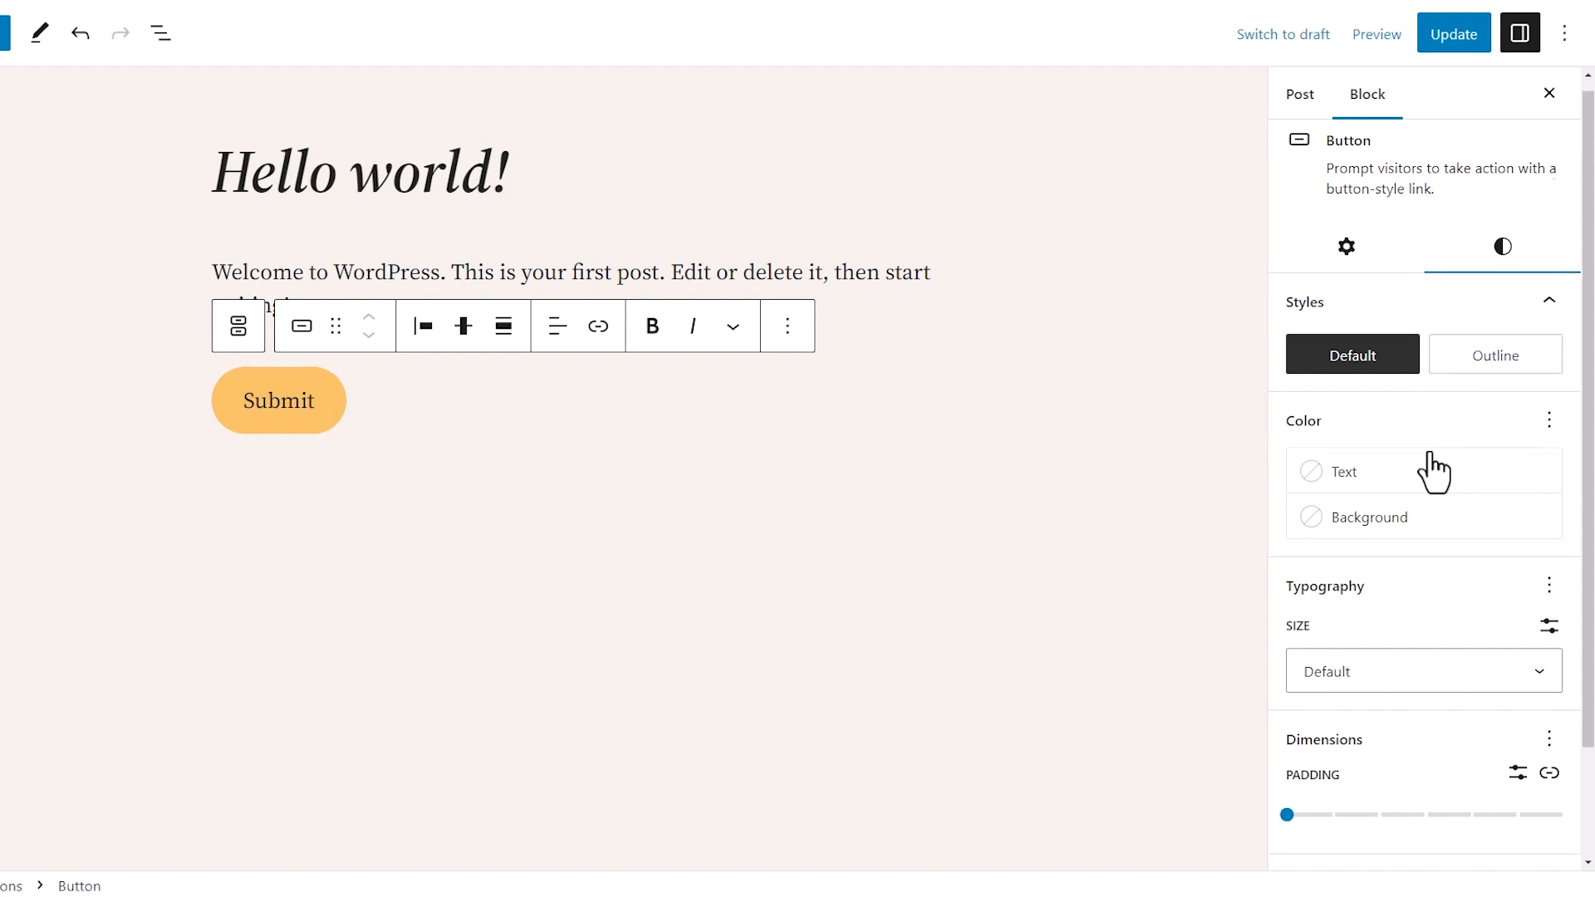
pyautogui.click(1422, 671)
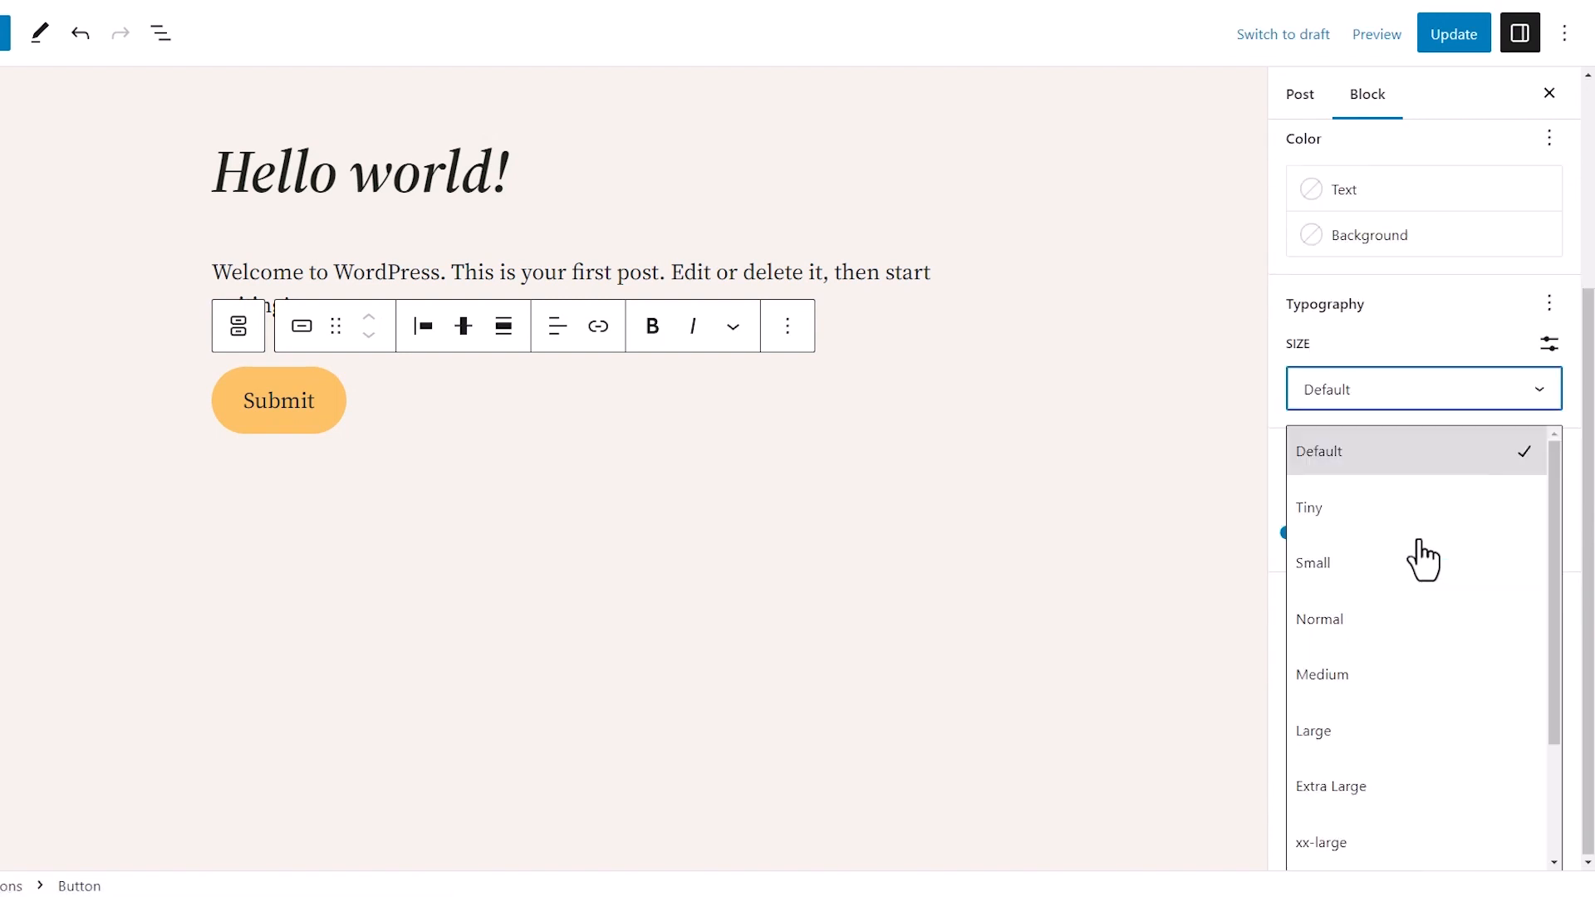
pyautogui.click(1313, 562)
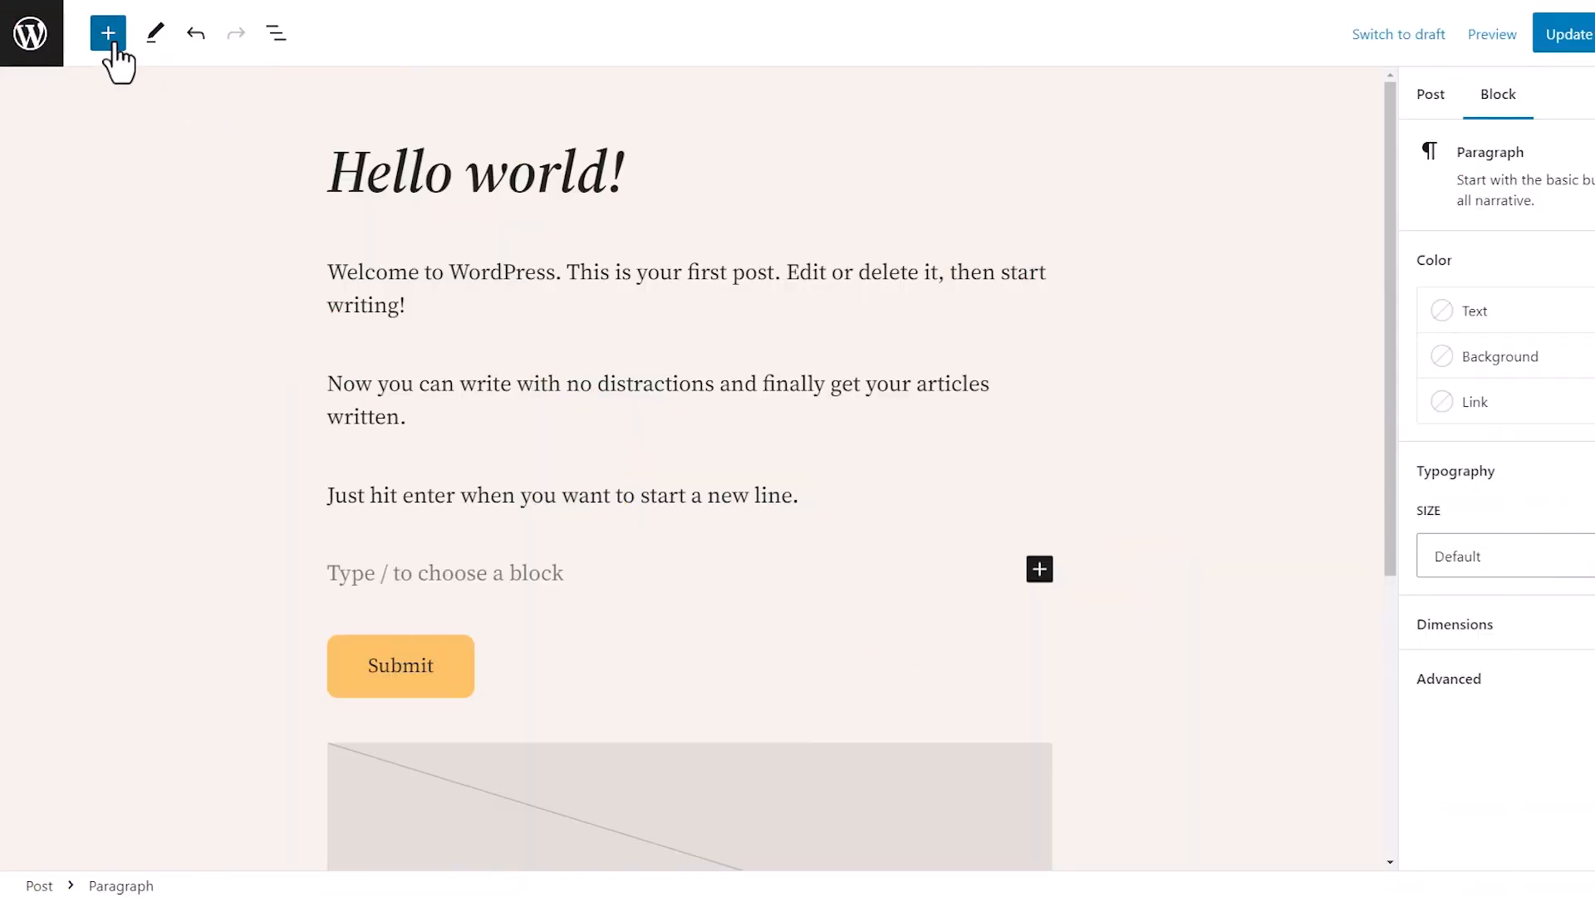
# Step: Insert the Forest pattern from the block and pattern library into the post
pyautogui.click(108, 32)
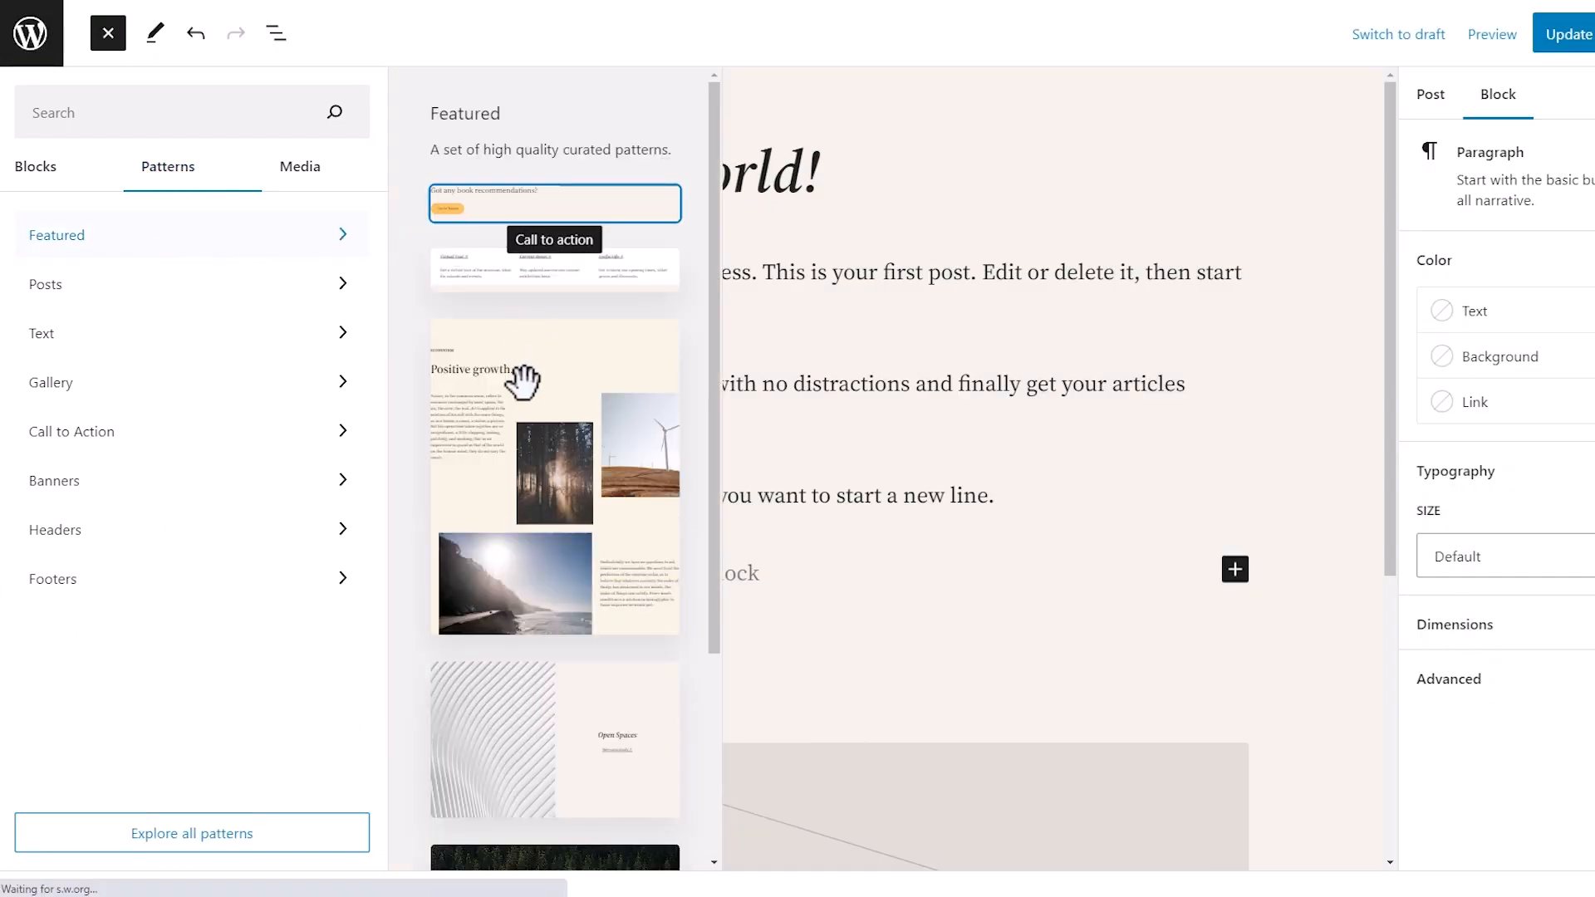
pyautogui.scroll(-3)
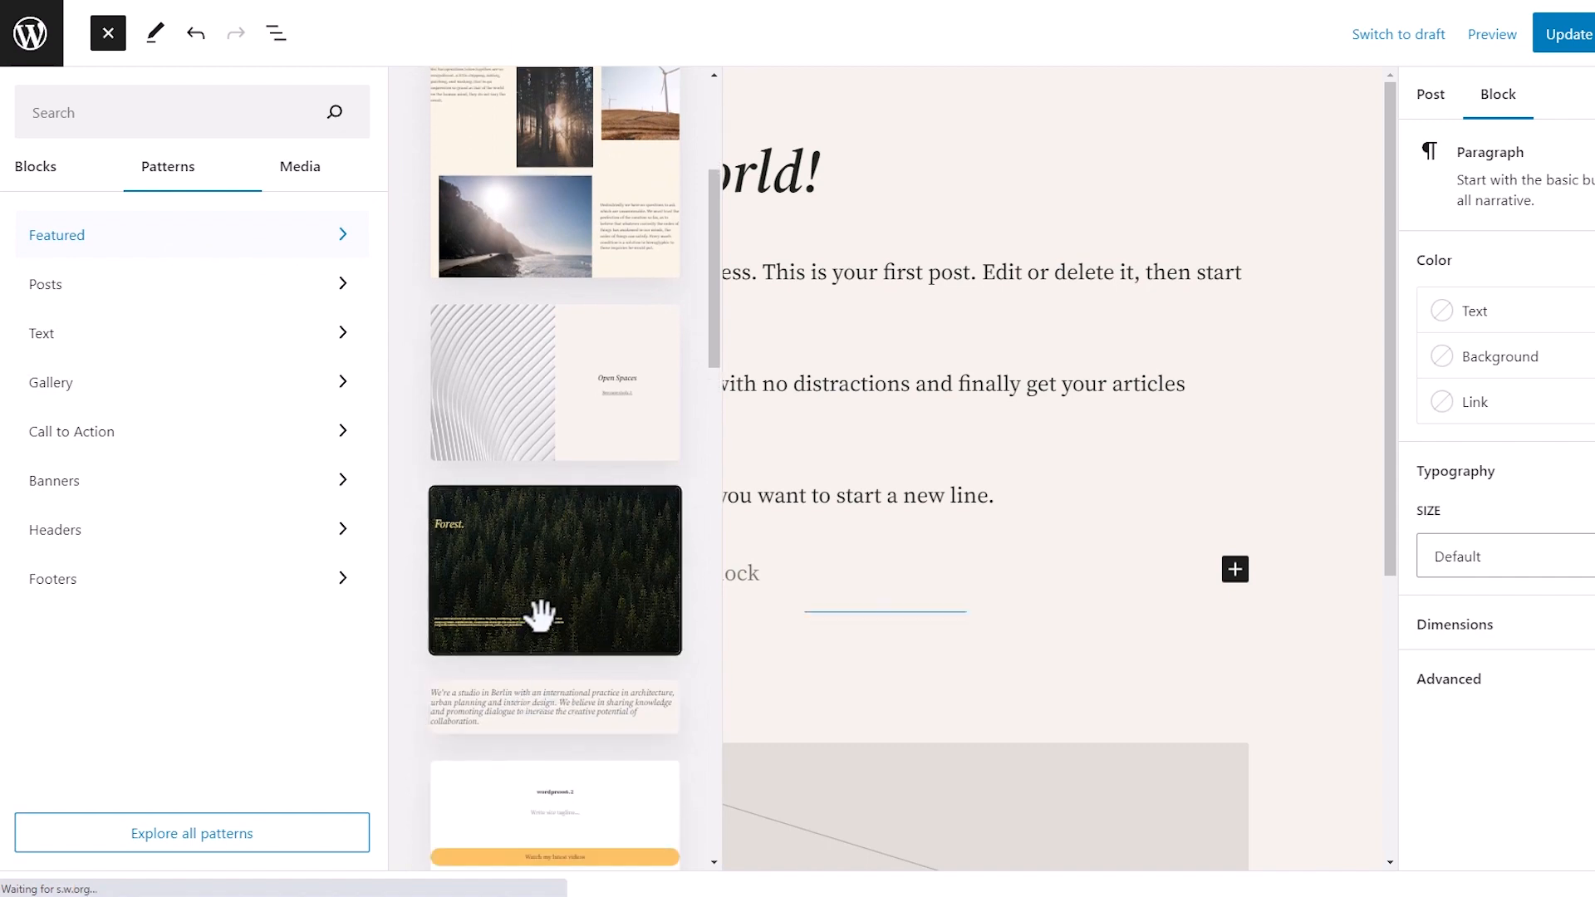
pyautogui.click(554, 569)
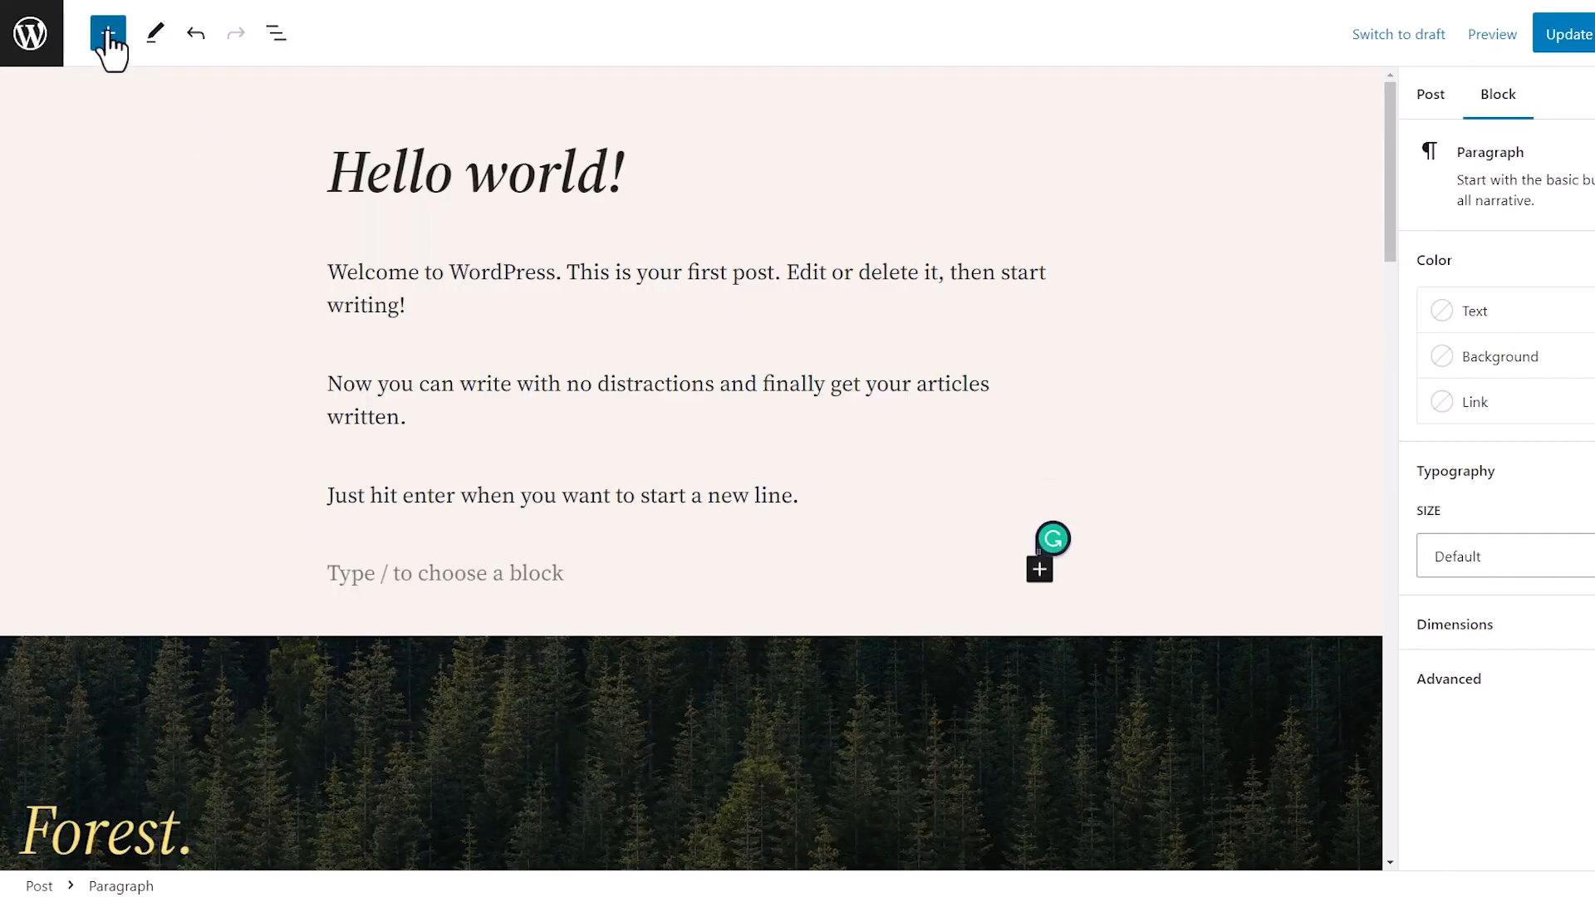
# Step: Search Openverse for 'forest' and insert the first misty forest photo
pyautogui.click(108, 32)
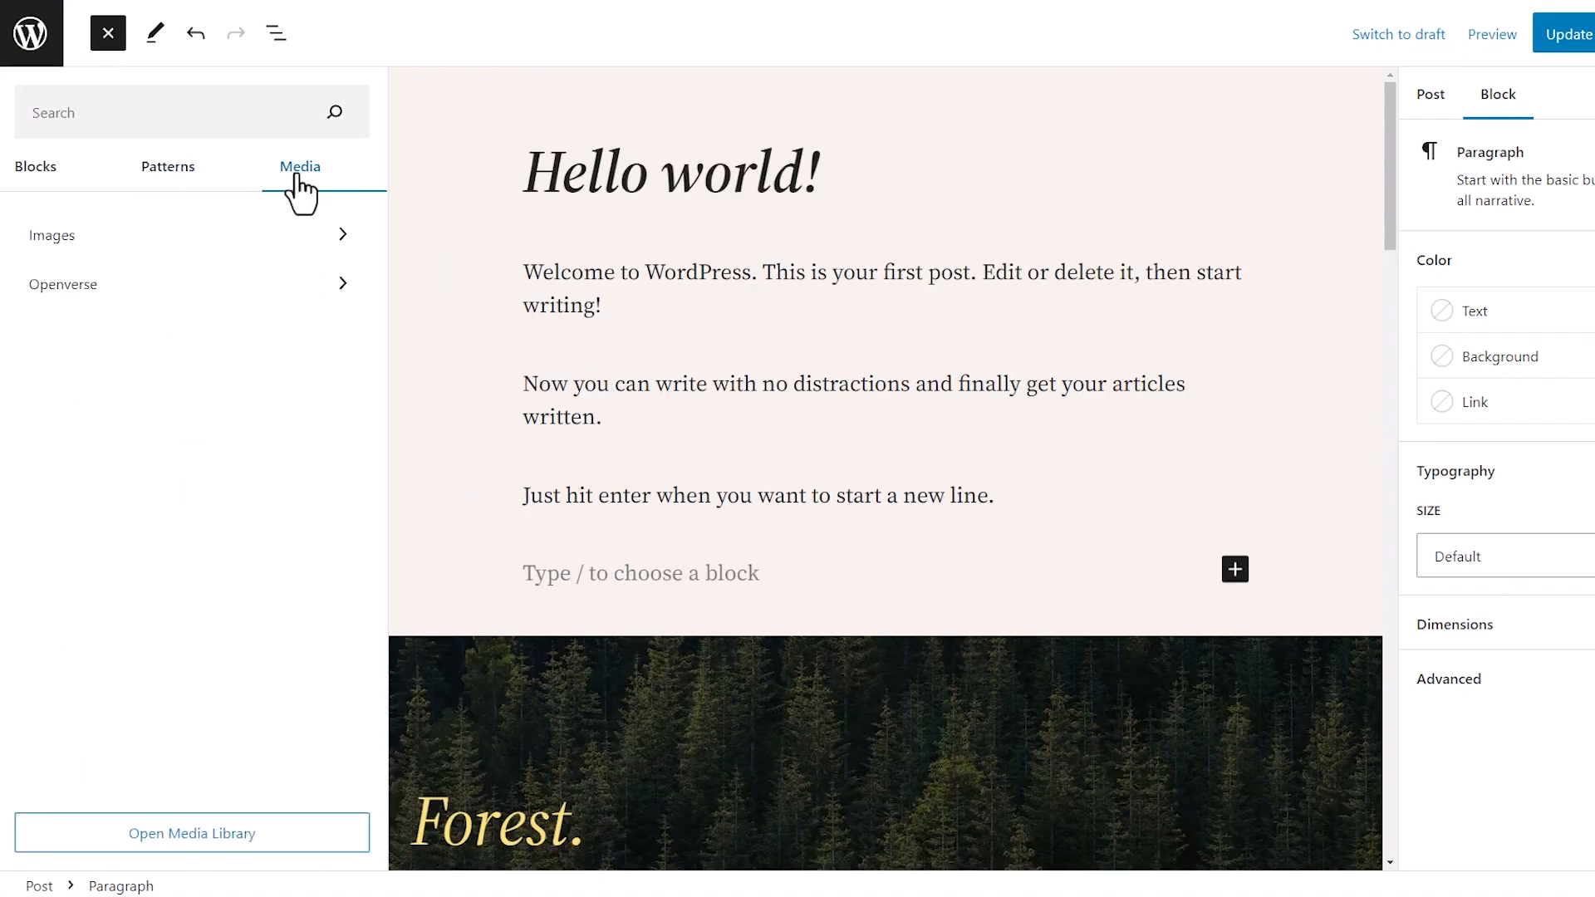
pyautogui.click(63, 284)
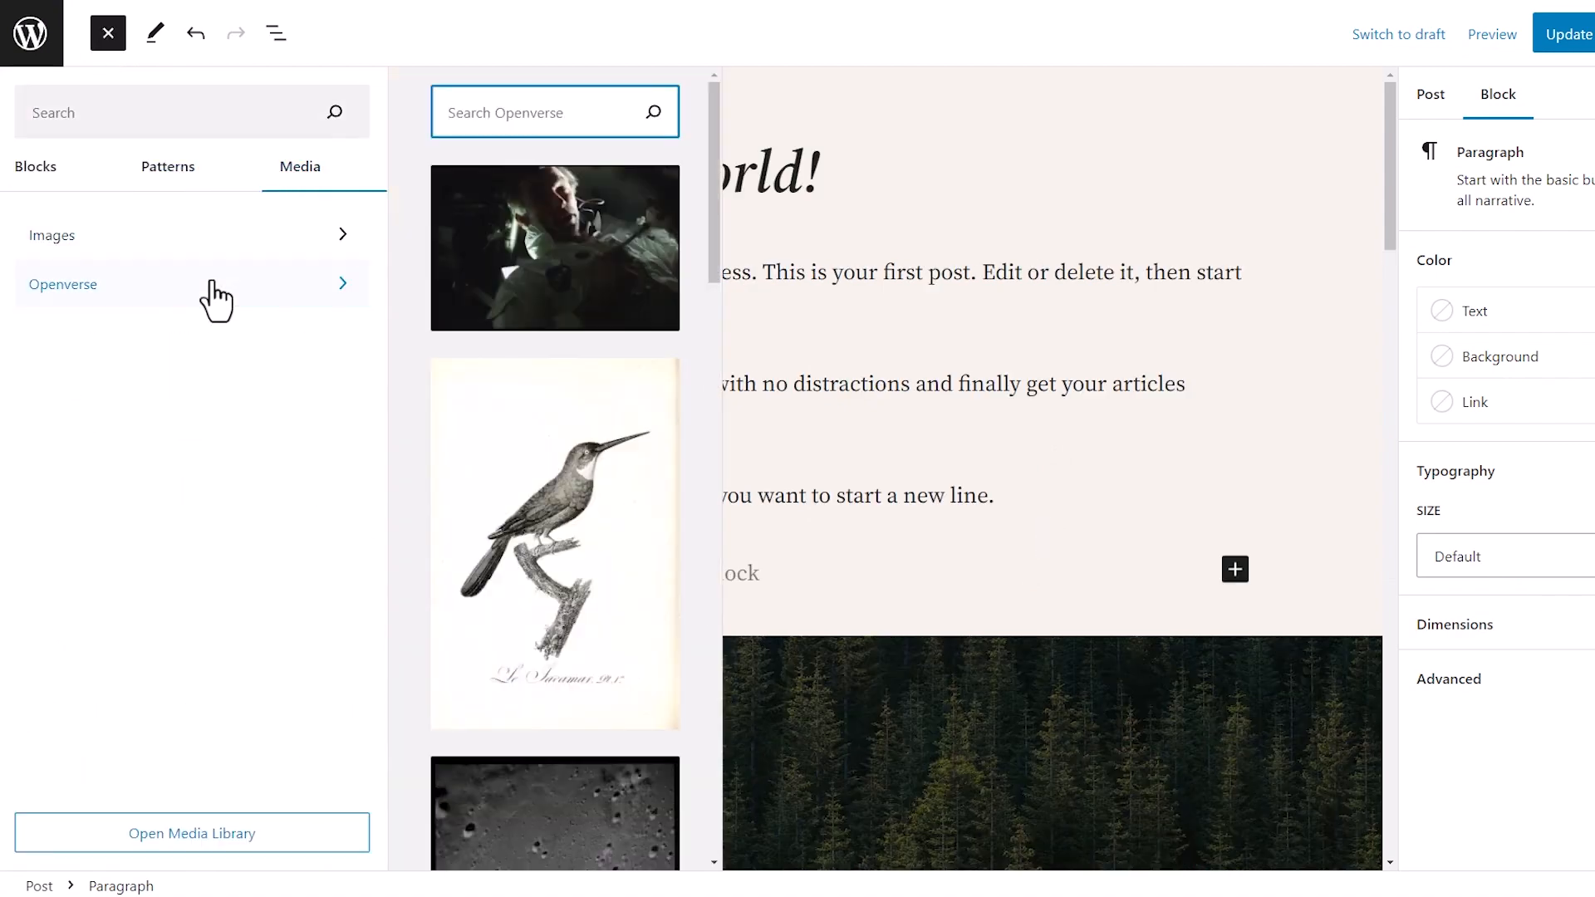
pyautogui.write('fore')
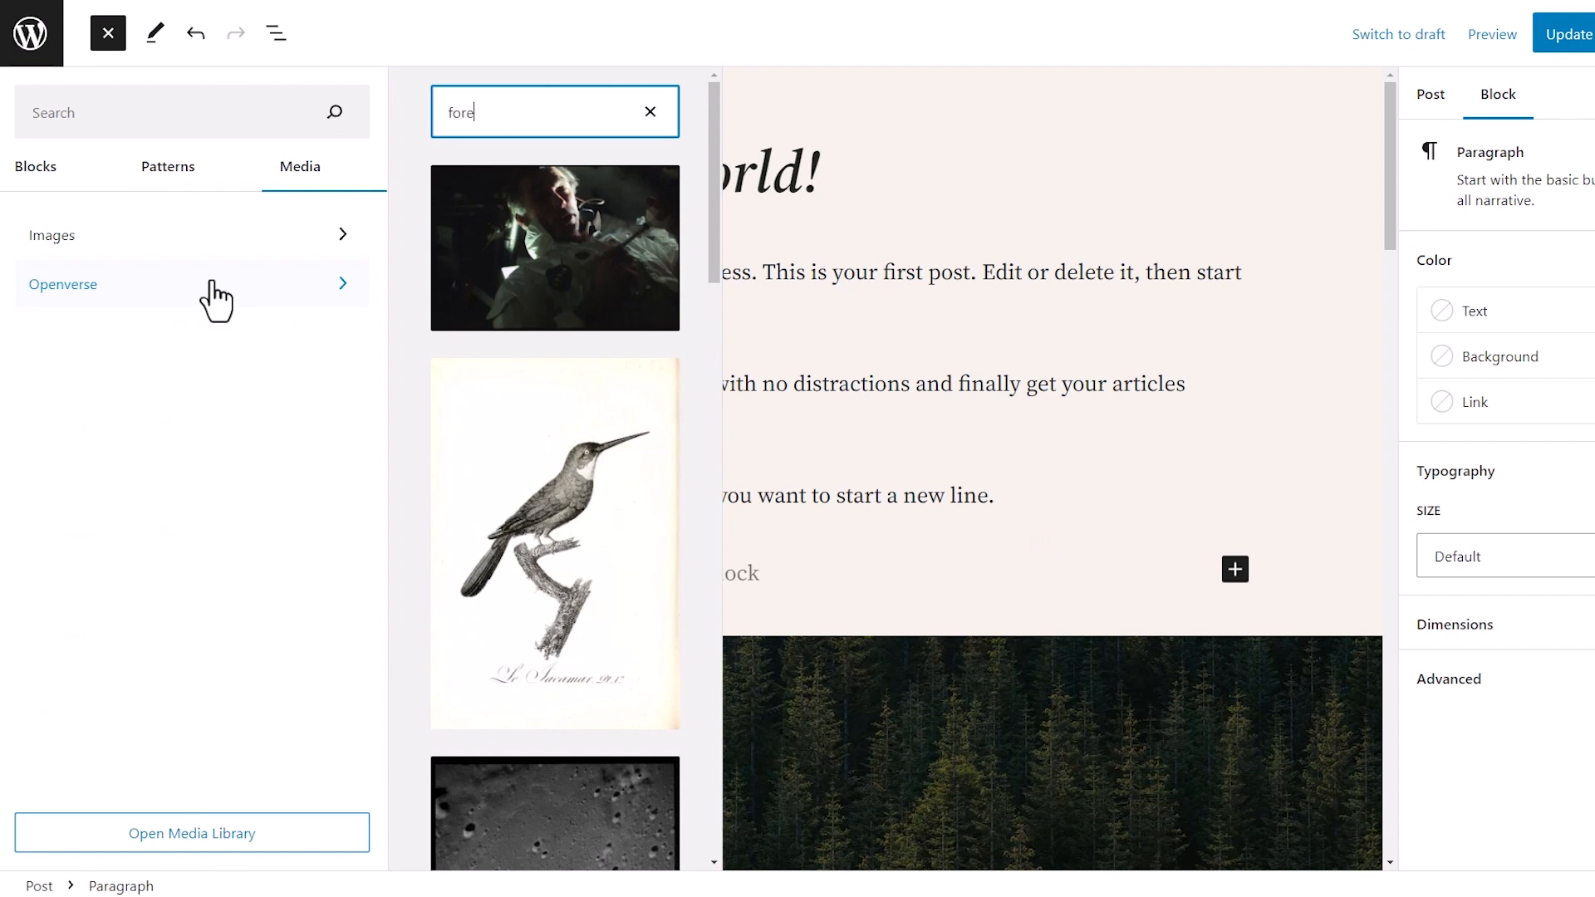
pyautogui.write('st')
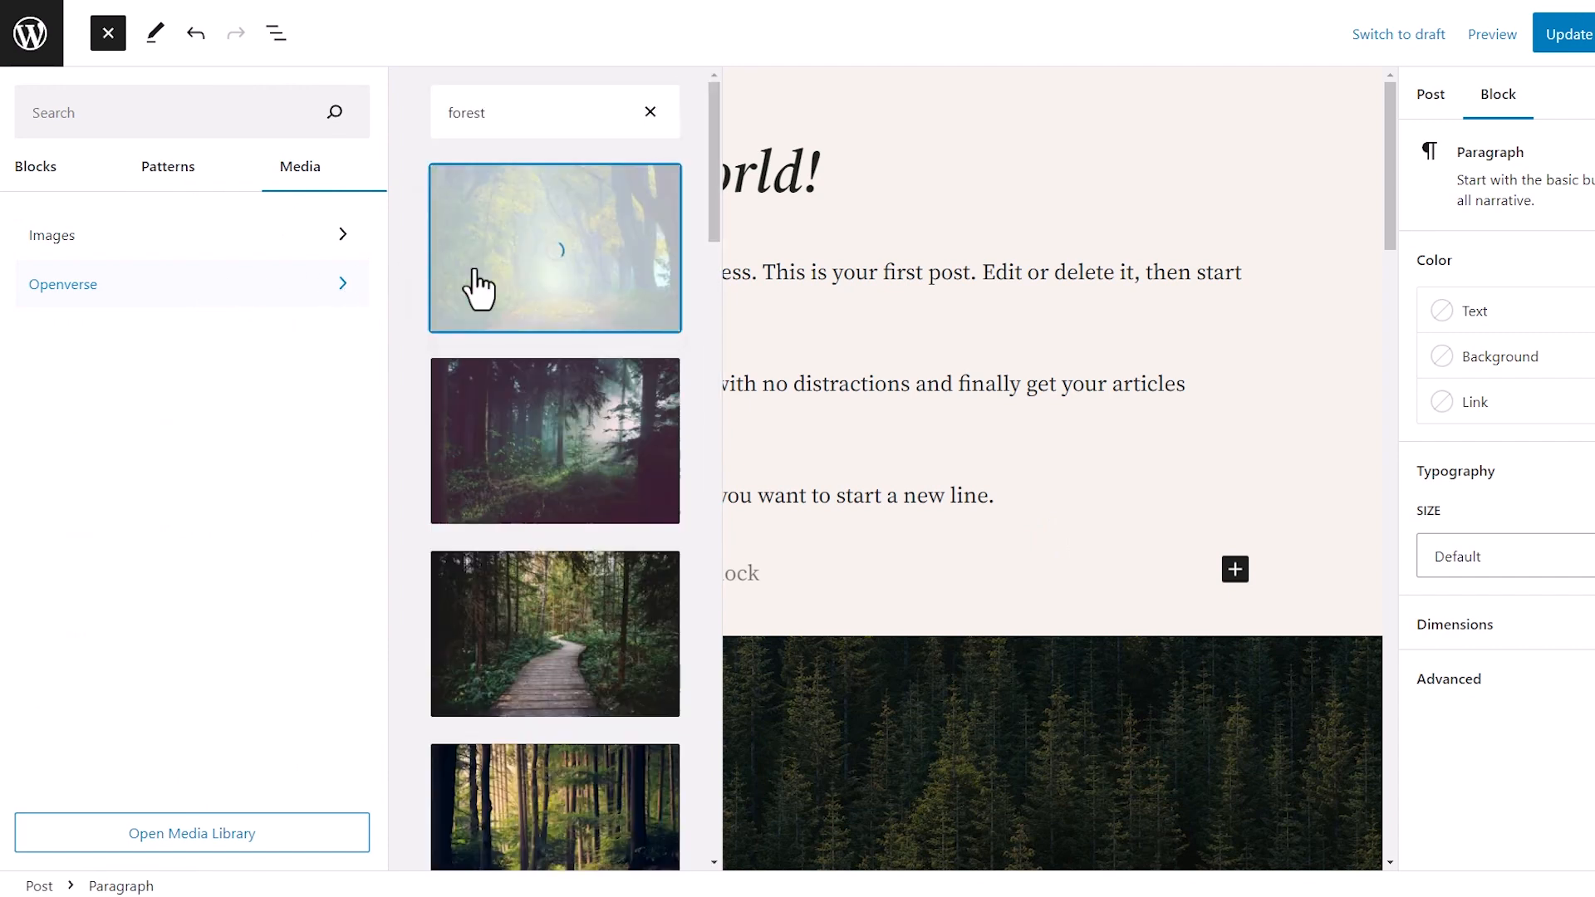
pyautogui.click(554, 248)
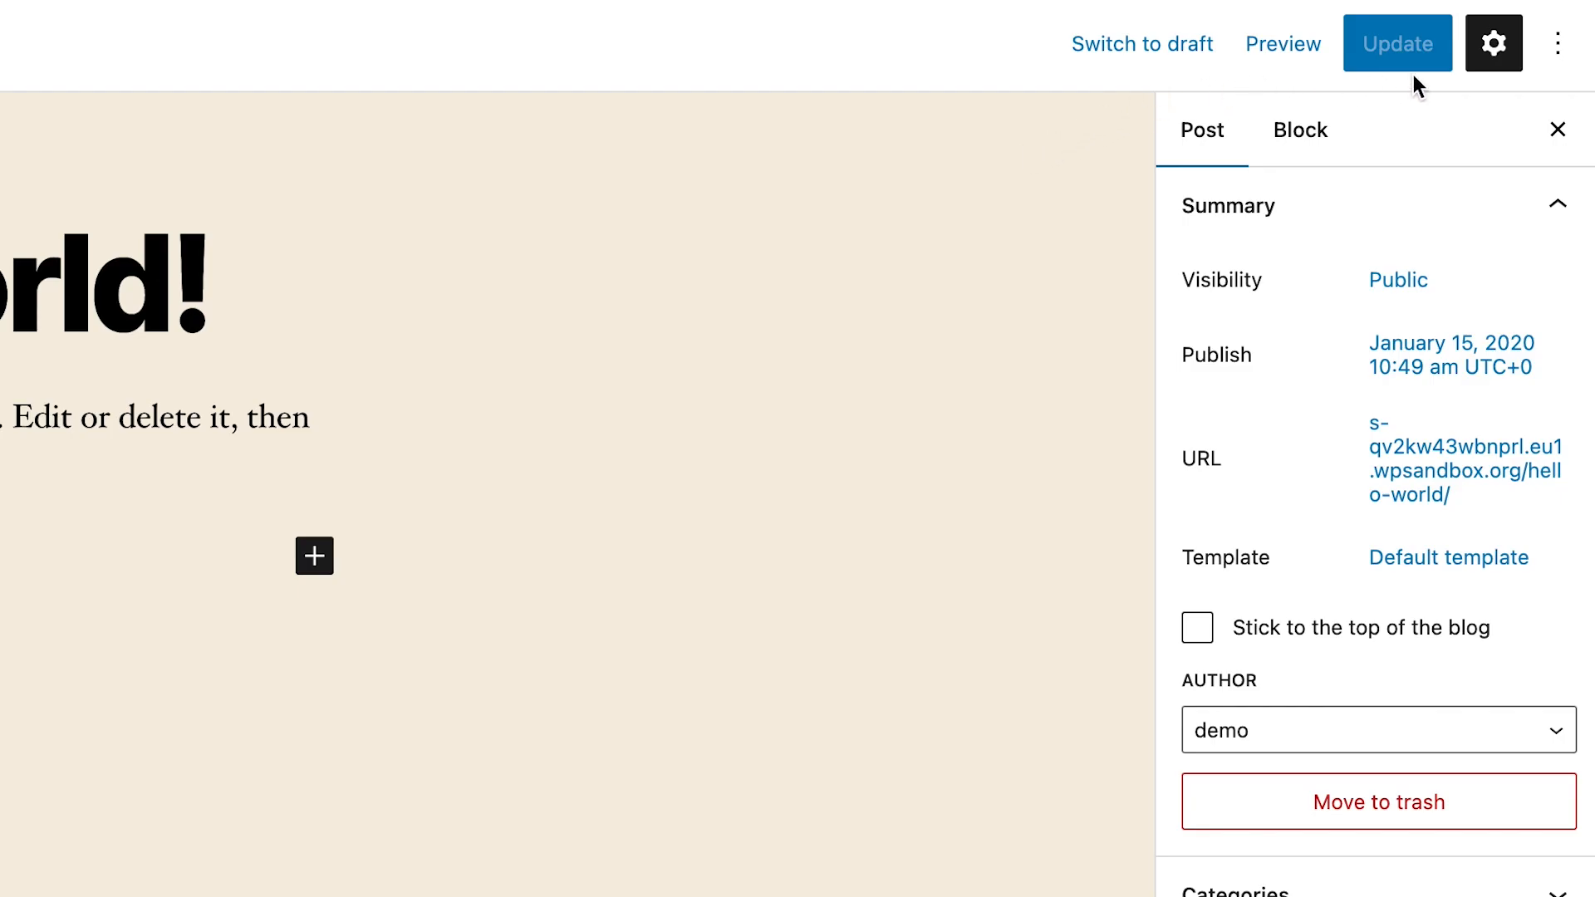
pyautogui.moveTo(1492, 42)
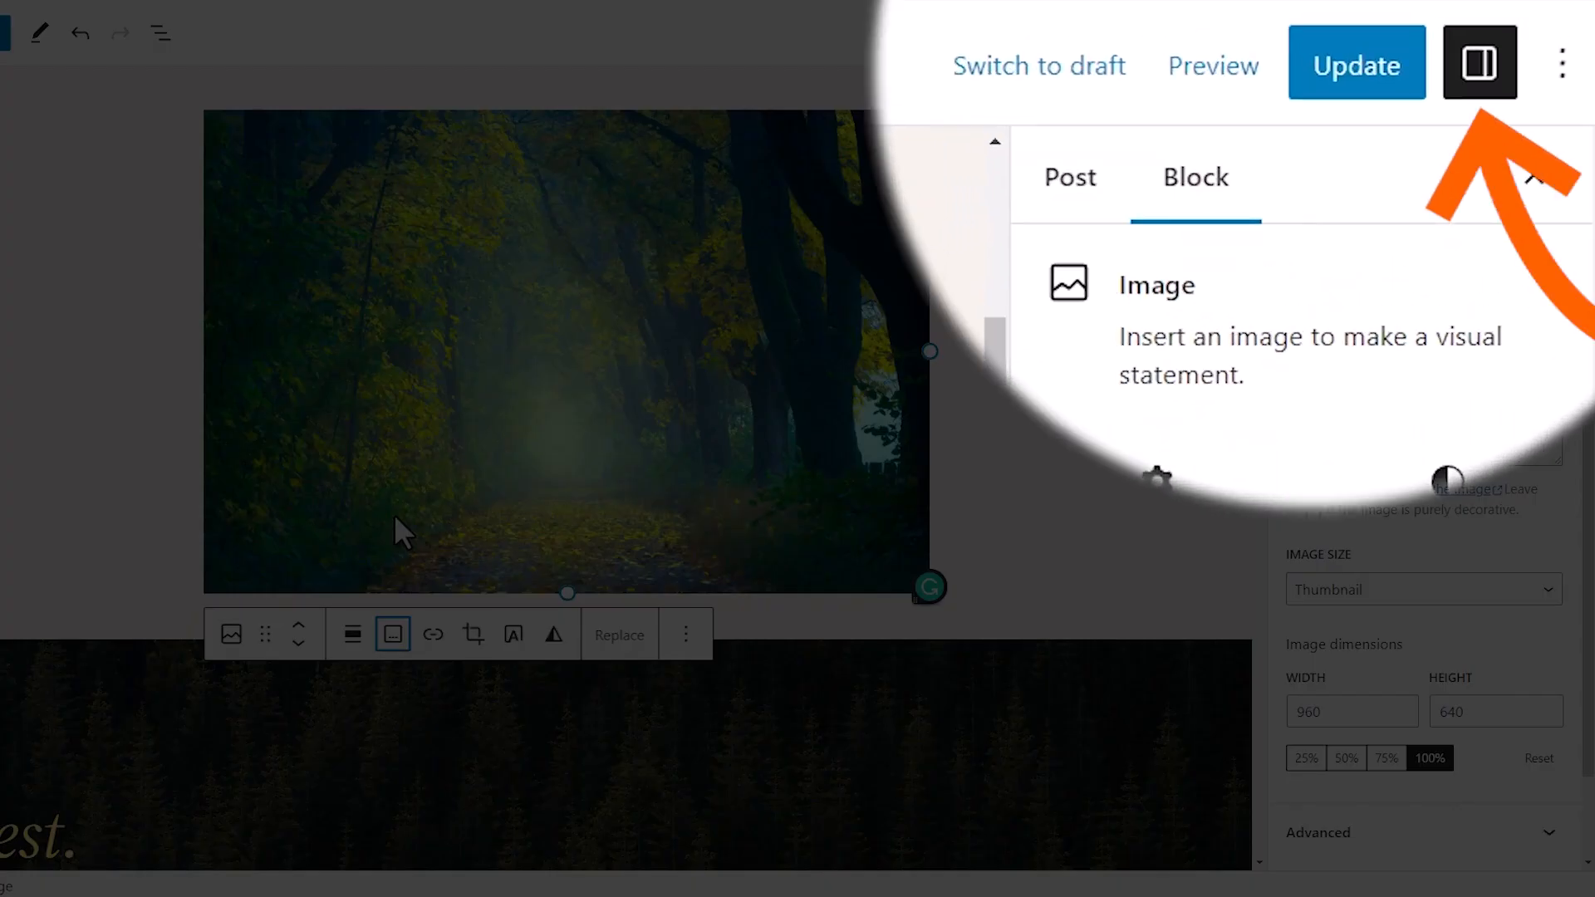
# Step: Toggle the settings sidebar beside Update once the forest image is inserted
pyautogui.click(1565, 34)
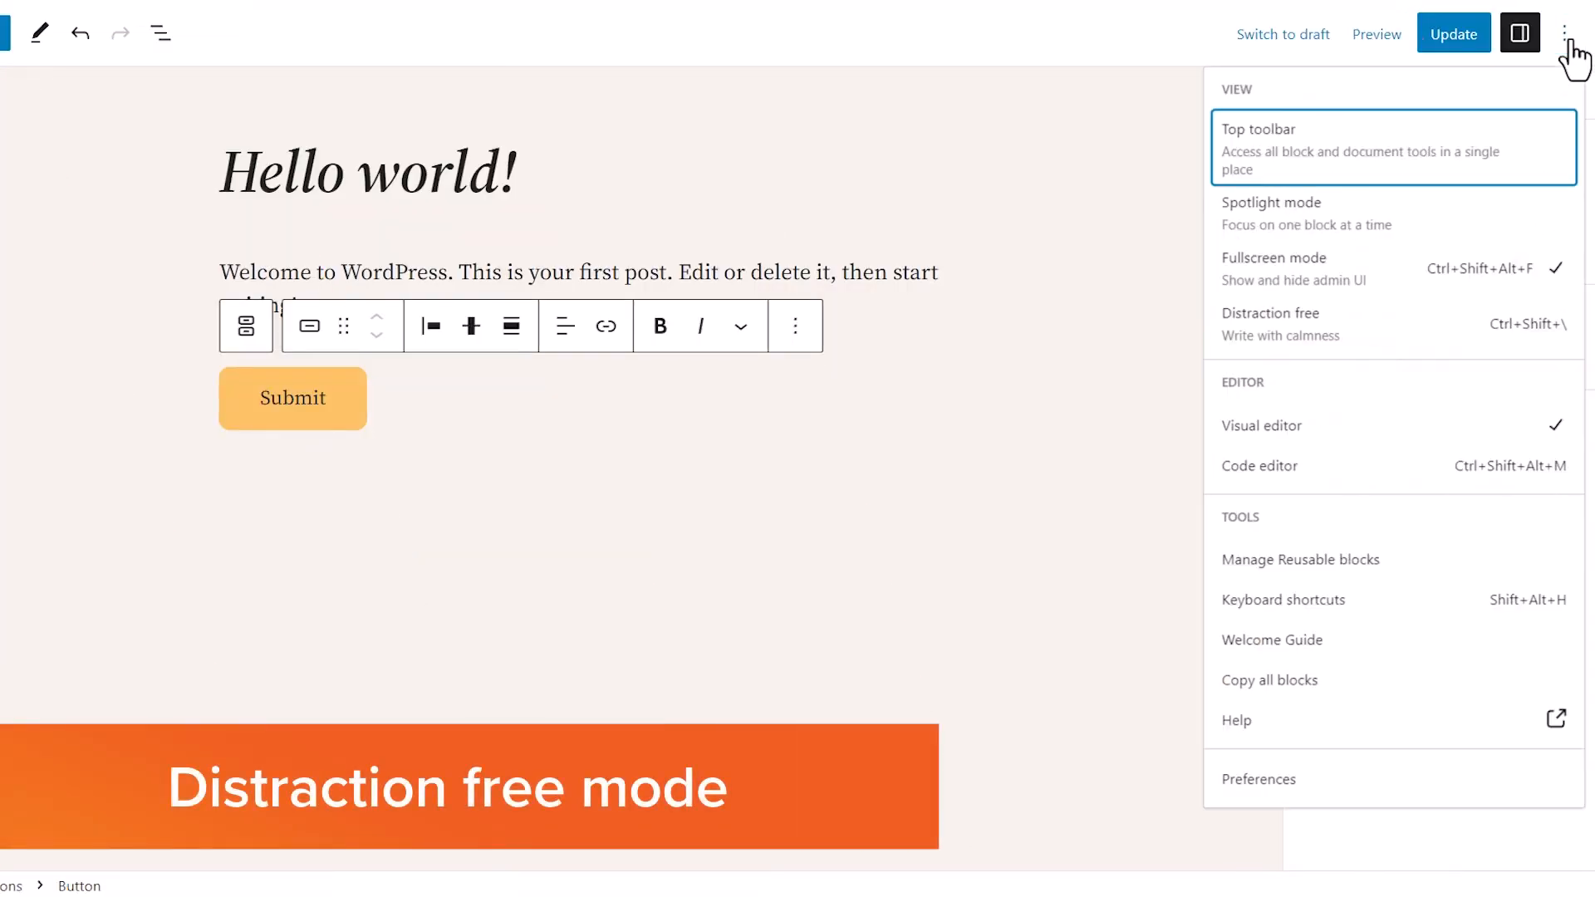
pyautogui.moveTo(1316, 323)
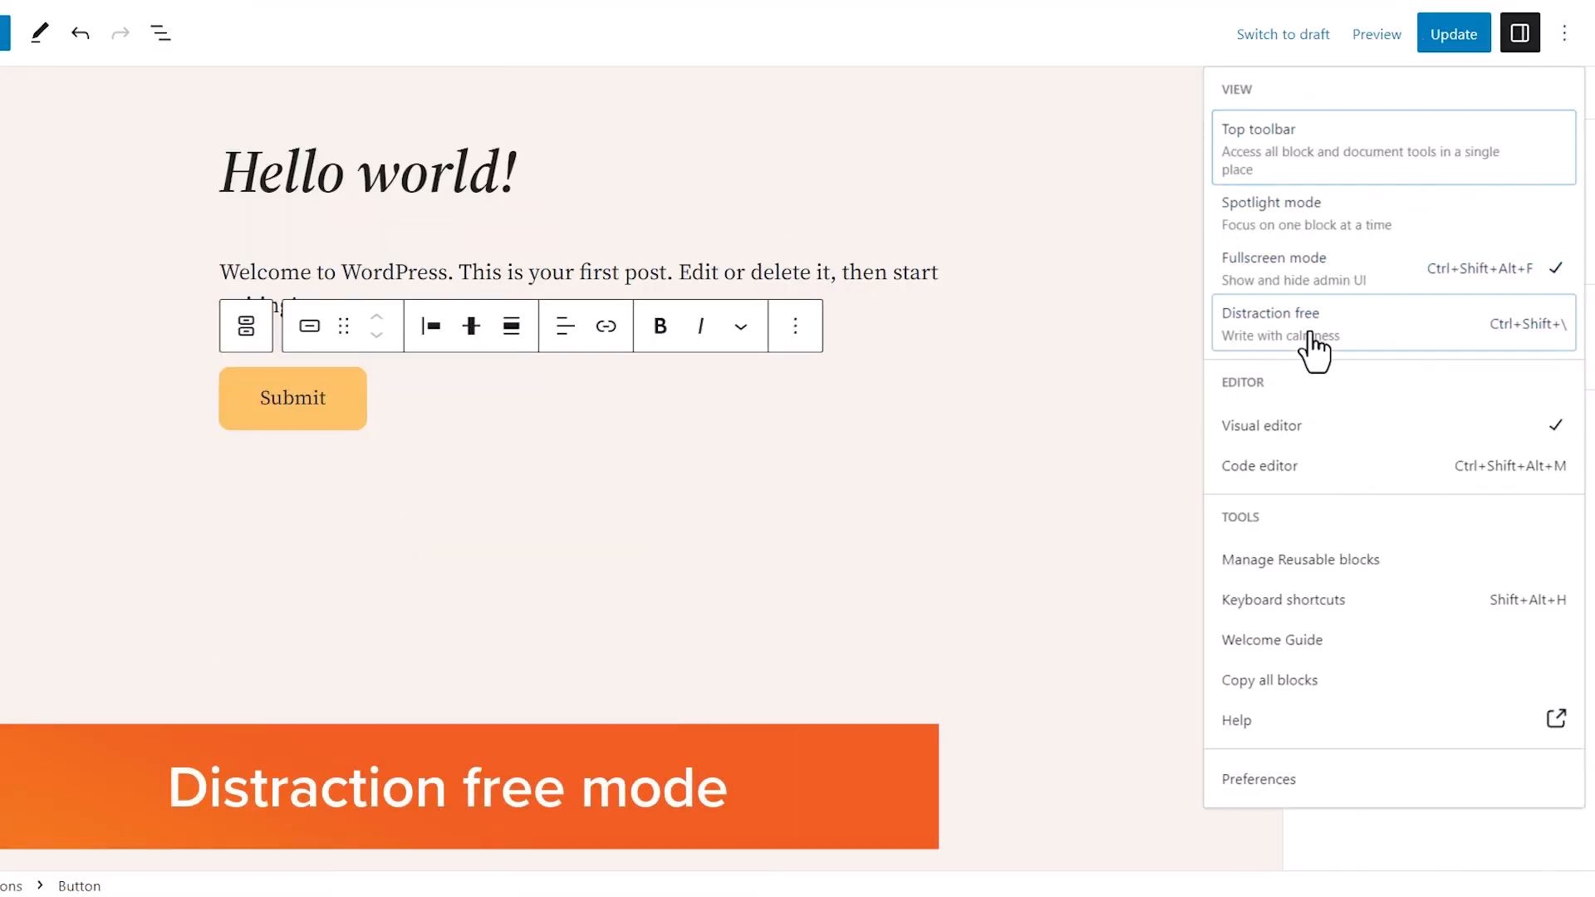
# Step: Enable distraction-free mode and type 'Now you can write with no distractions and finally get your articles'
pyautogui.click(1271, 313)
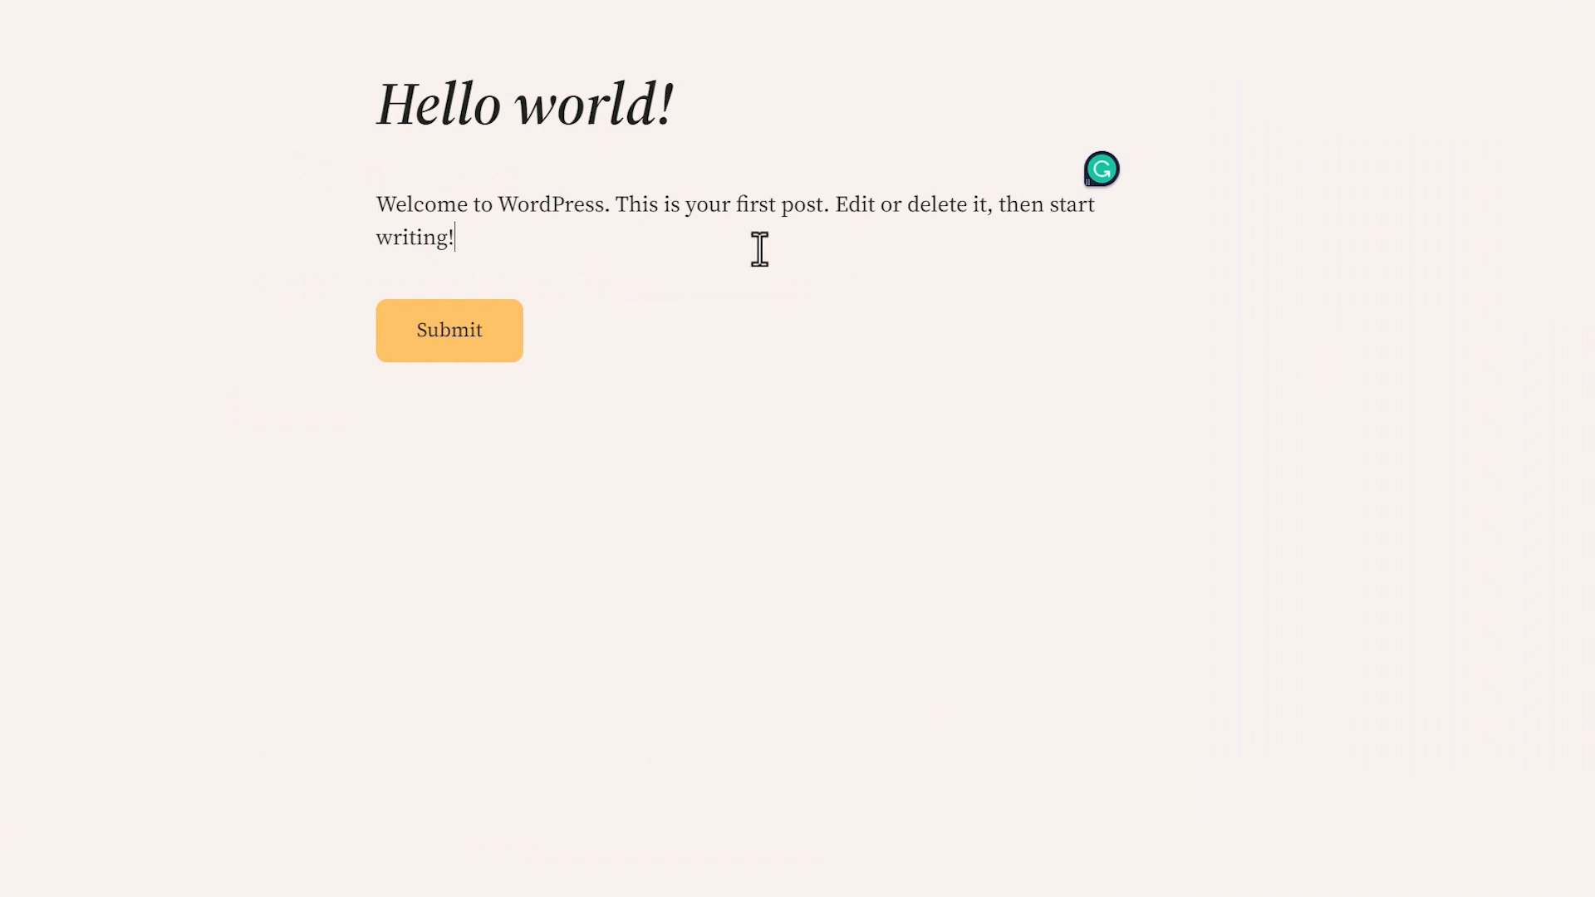
pyautogui.write('Now you')
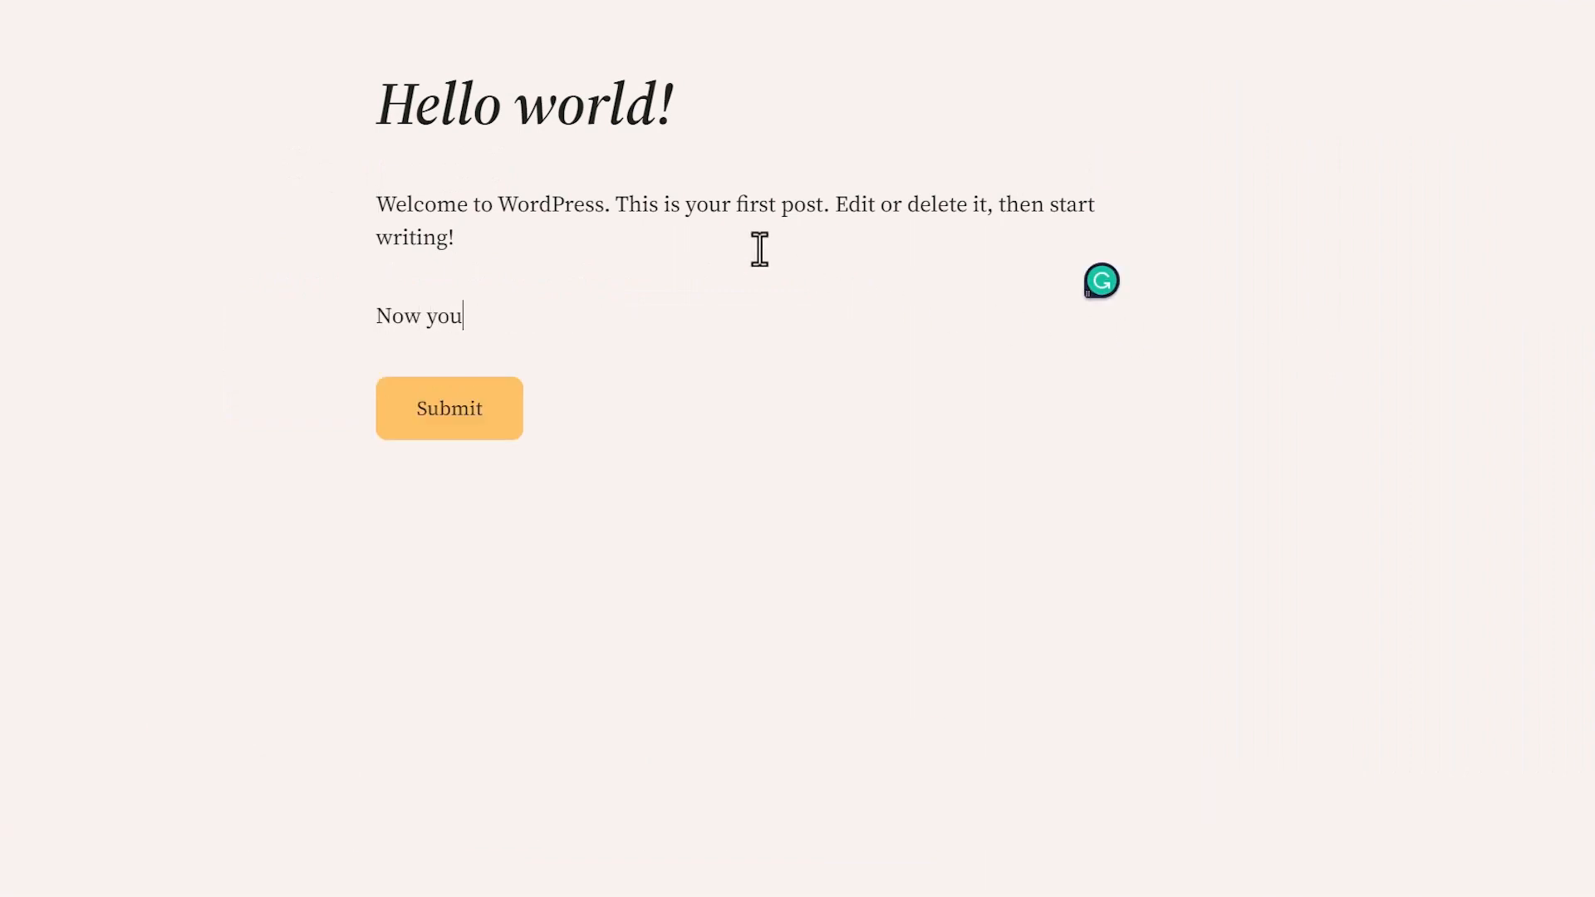
pyautogui.write('can write with')
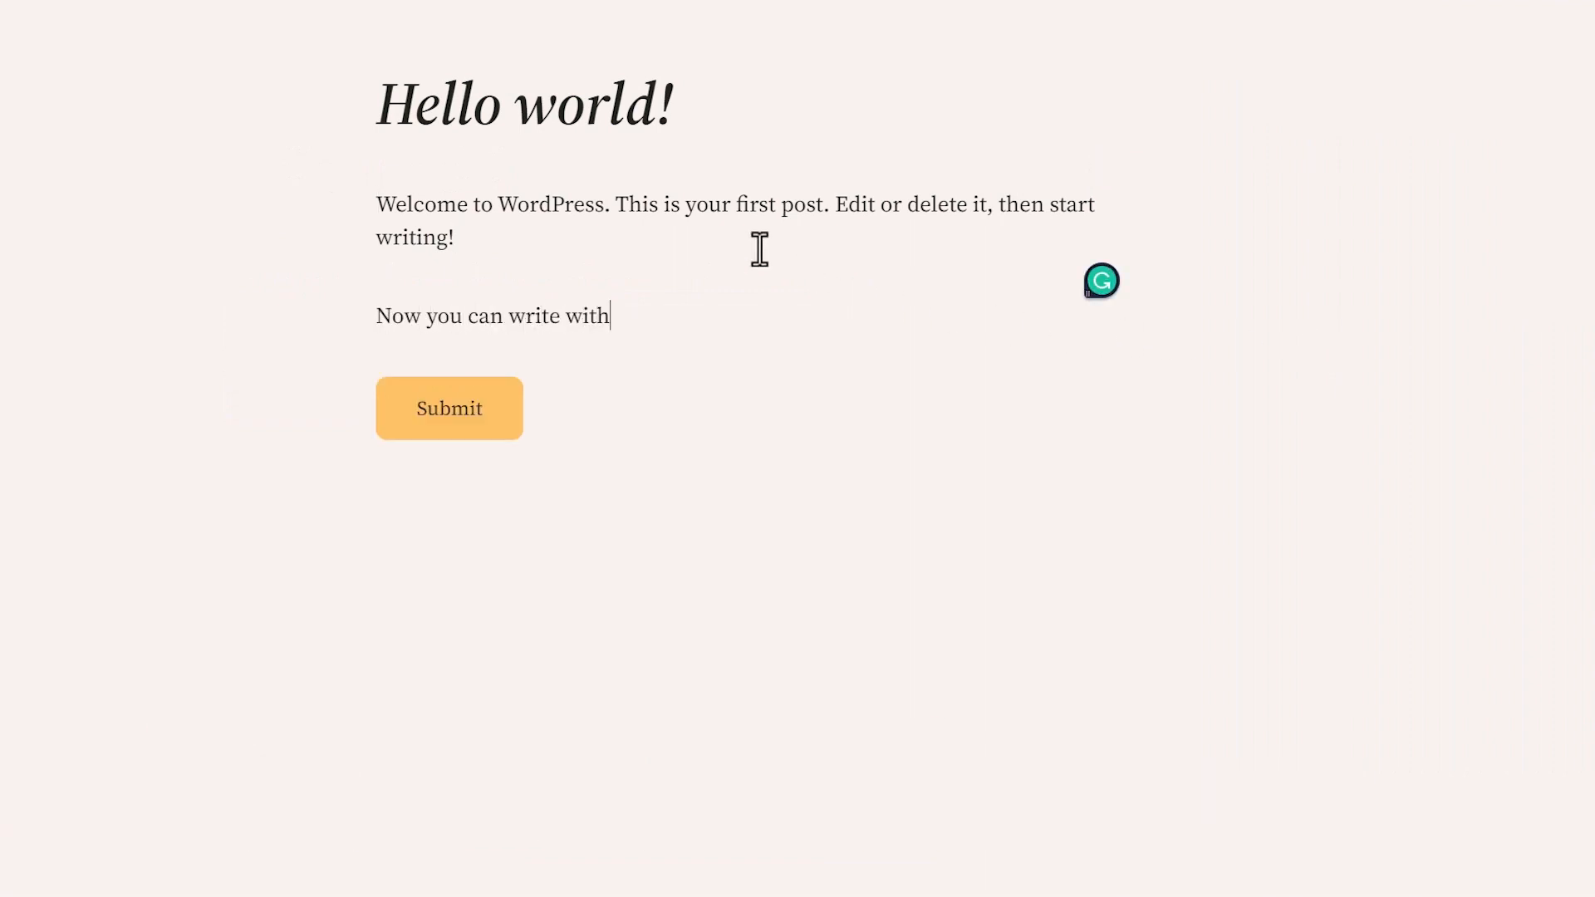
pyautogui.write('no distracti')
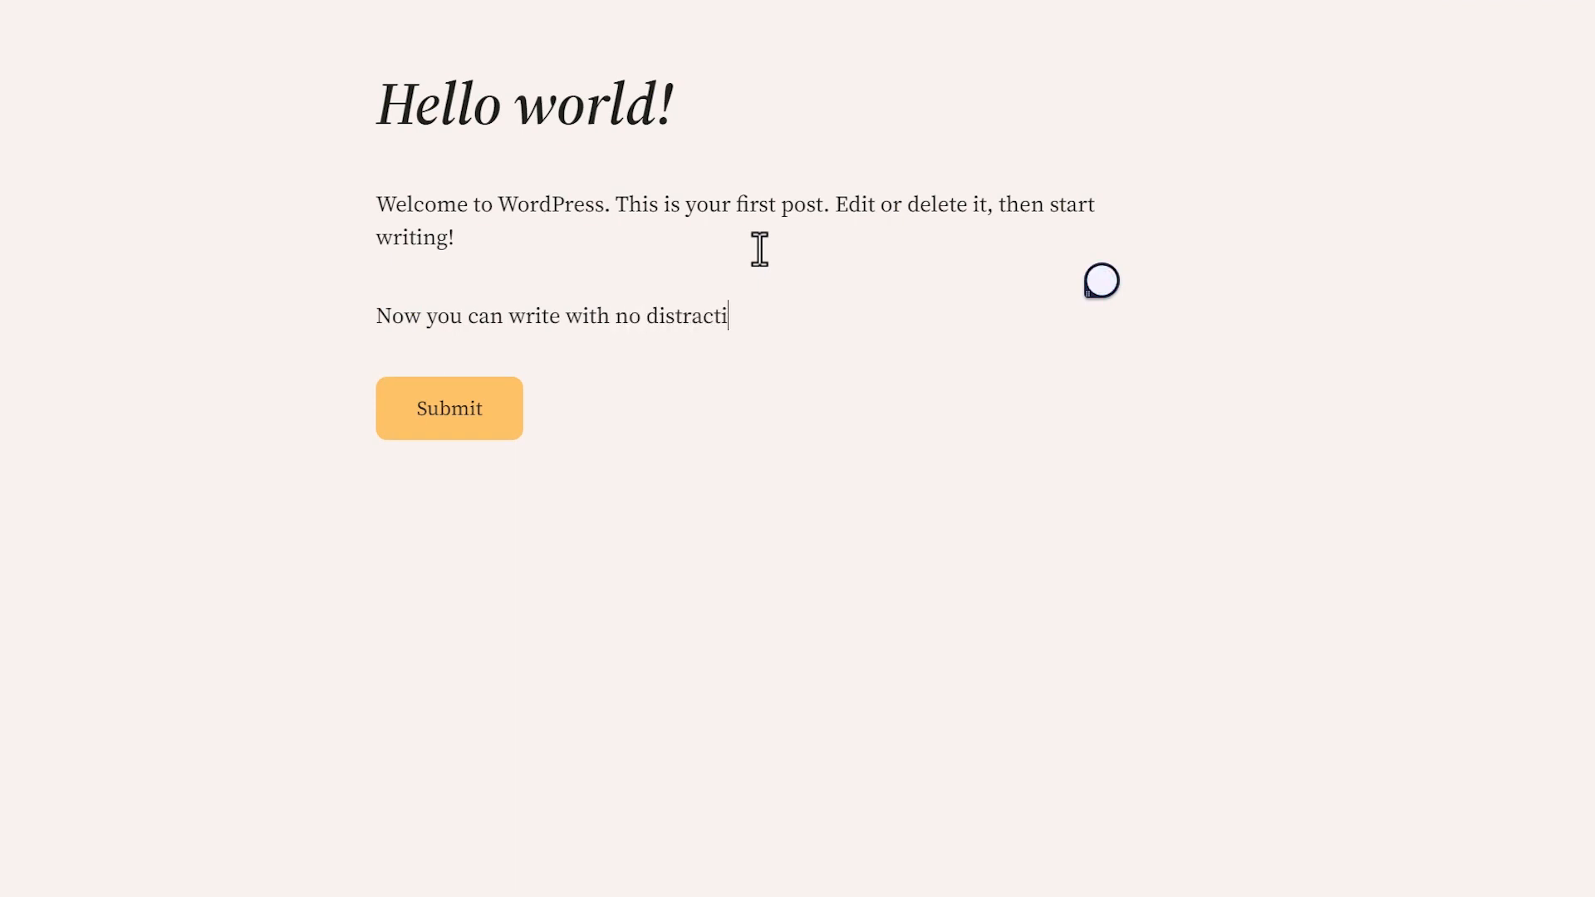
pyautogui.write('ons and finally')
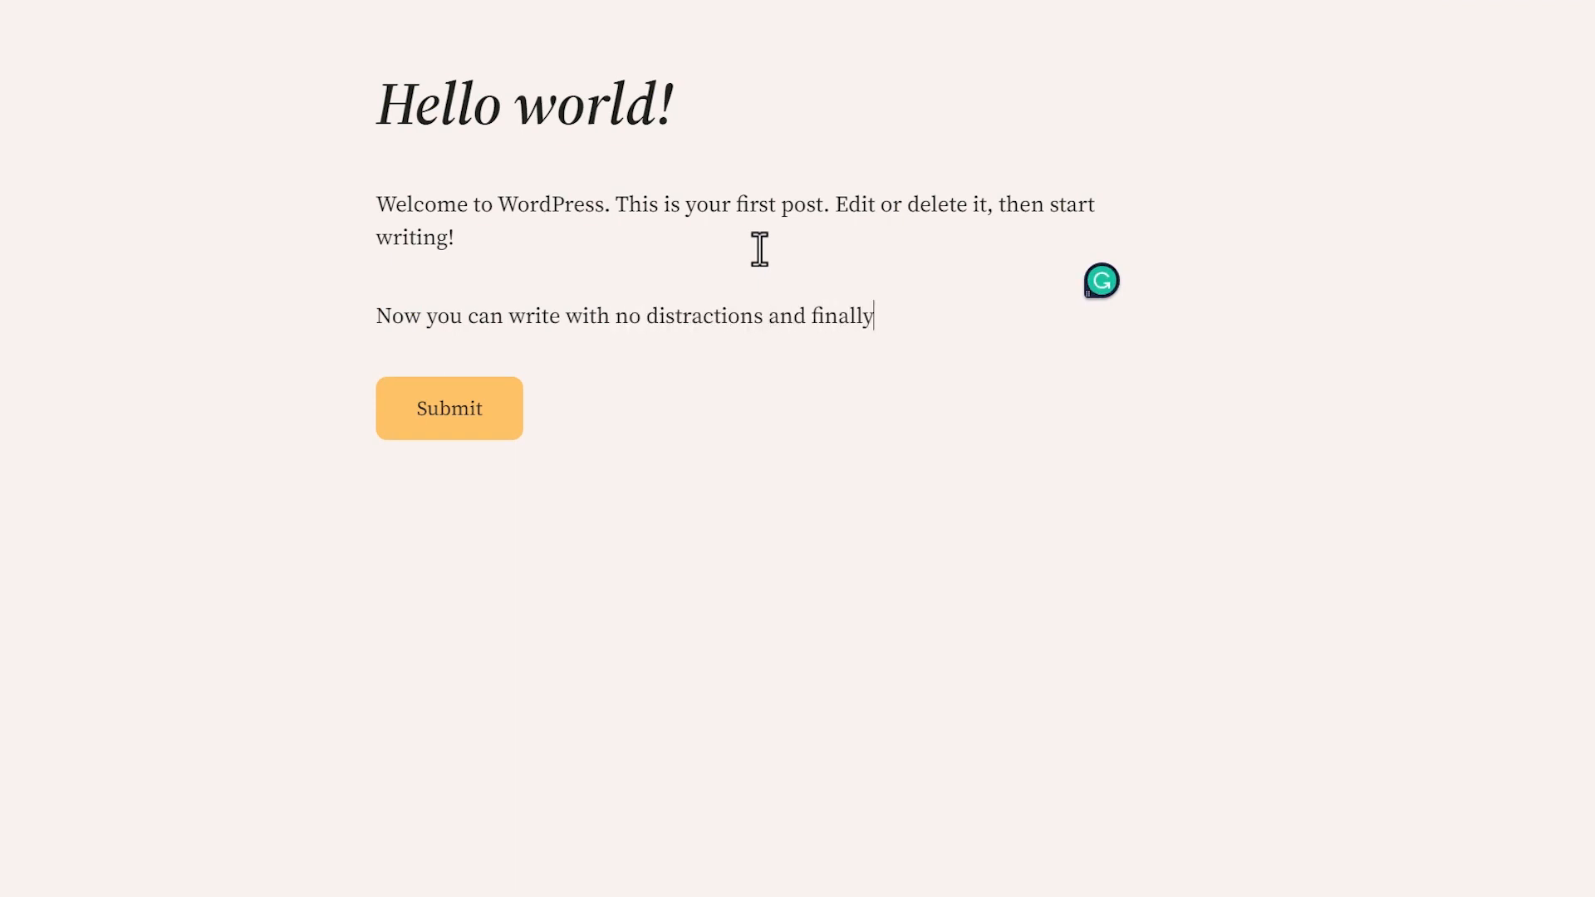
pyautogui.write('get your articles')
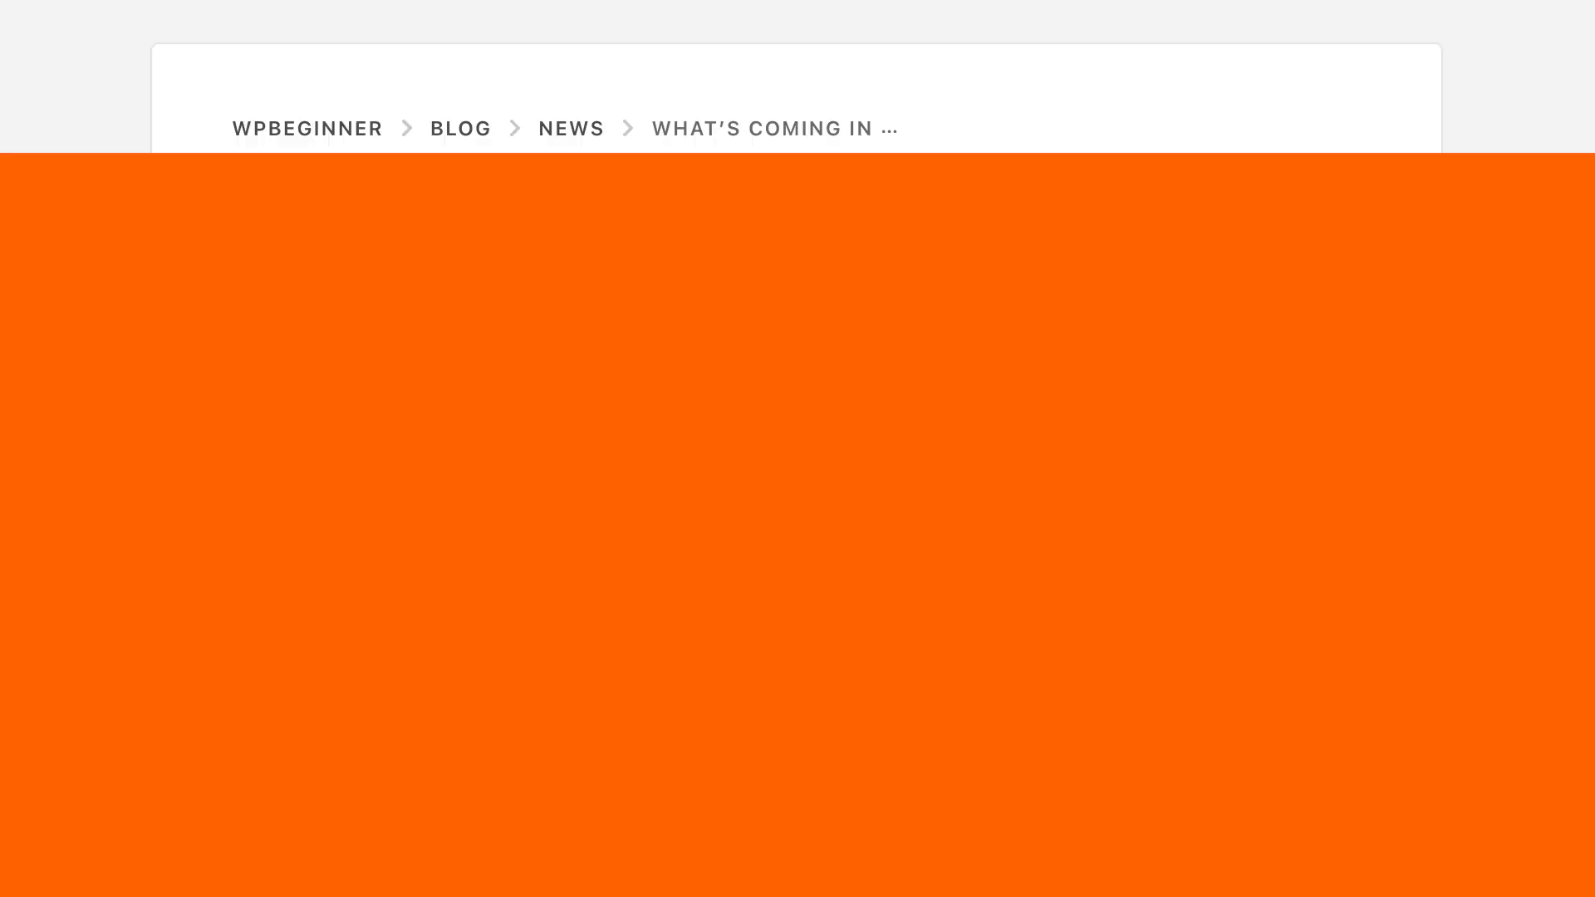
# Step: Scroll the WPBeginner WordPress 6.2 article down to the Full Site Editor section
pyautogui.scroll(-3)
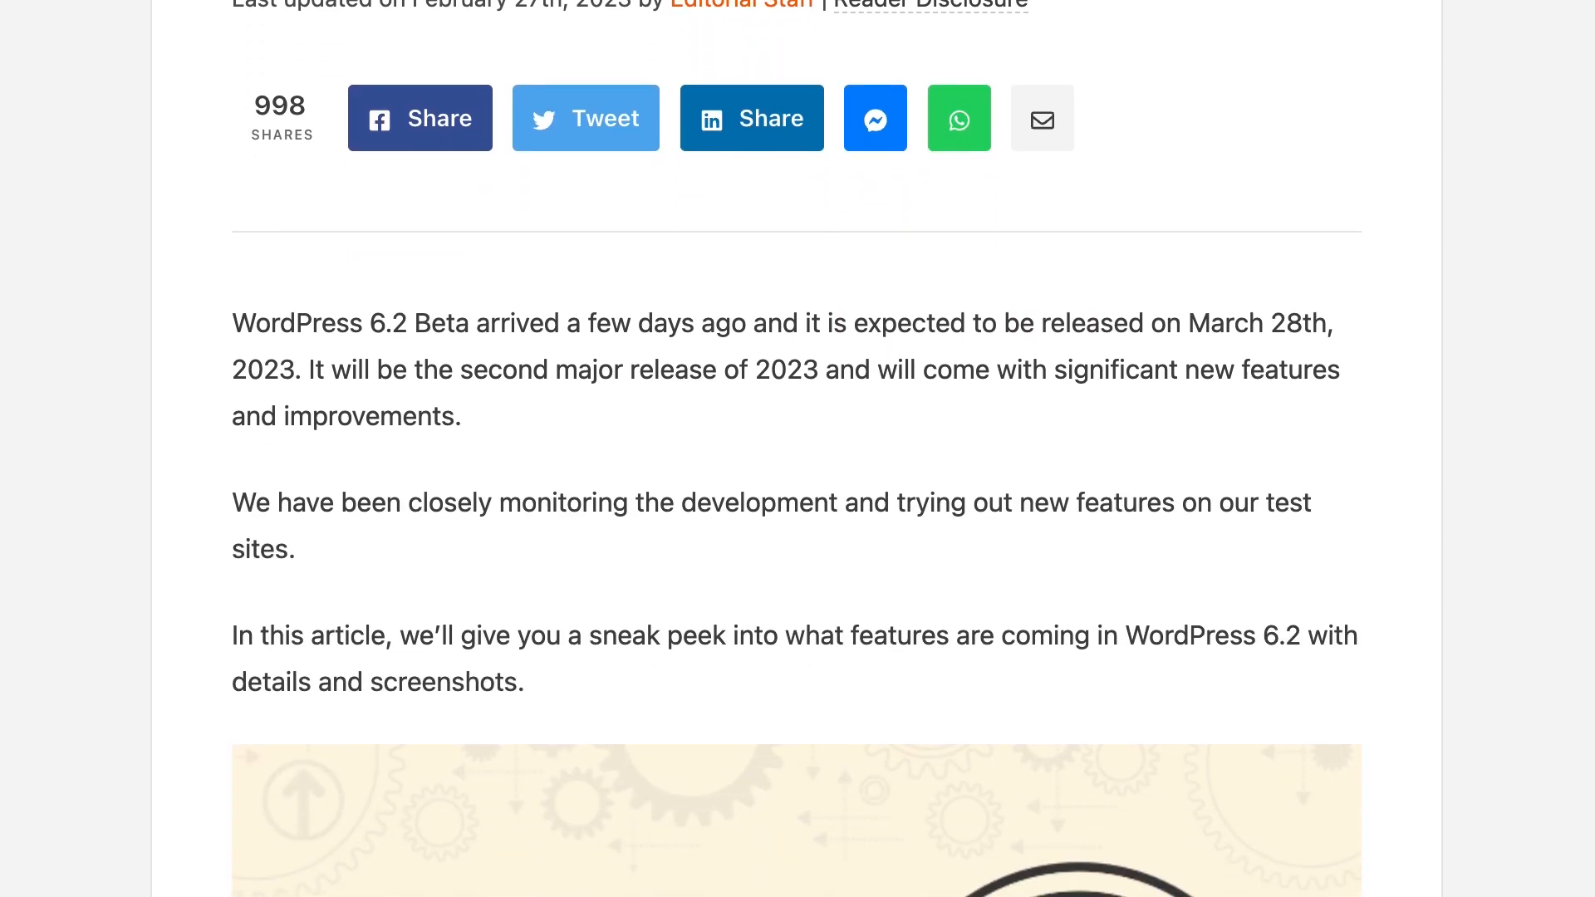
pyautogui.scroll(-3)
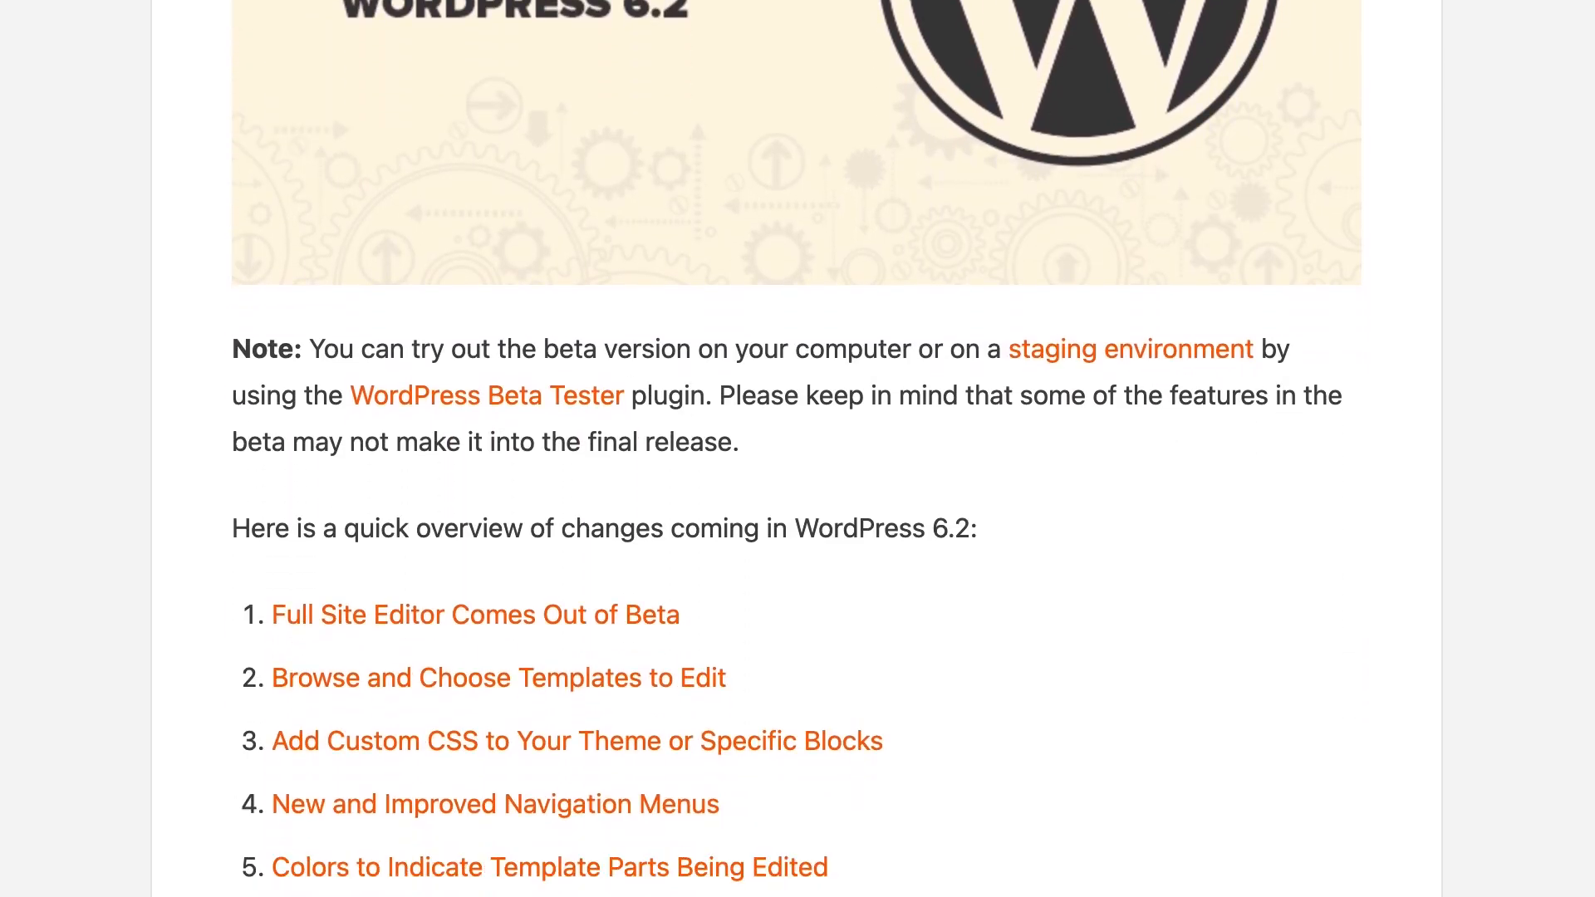
pyautogui.scroll(-3)
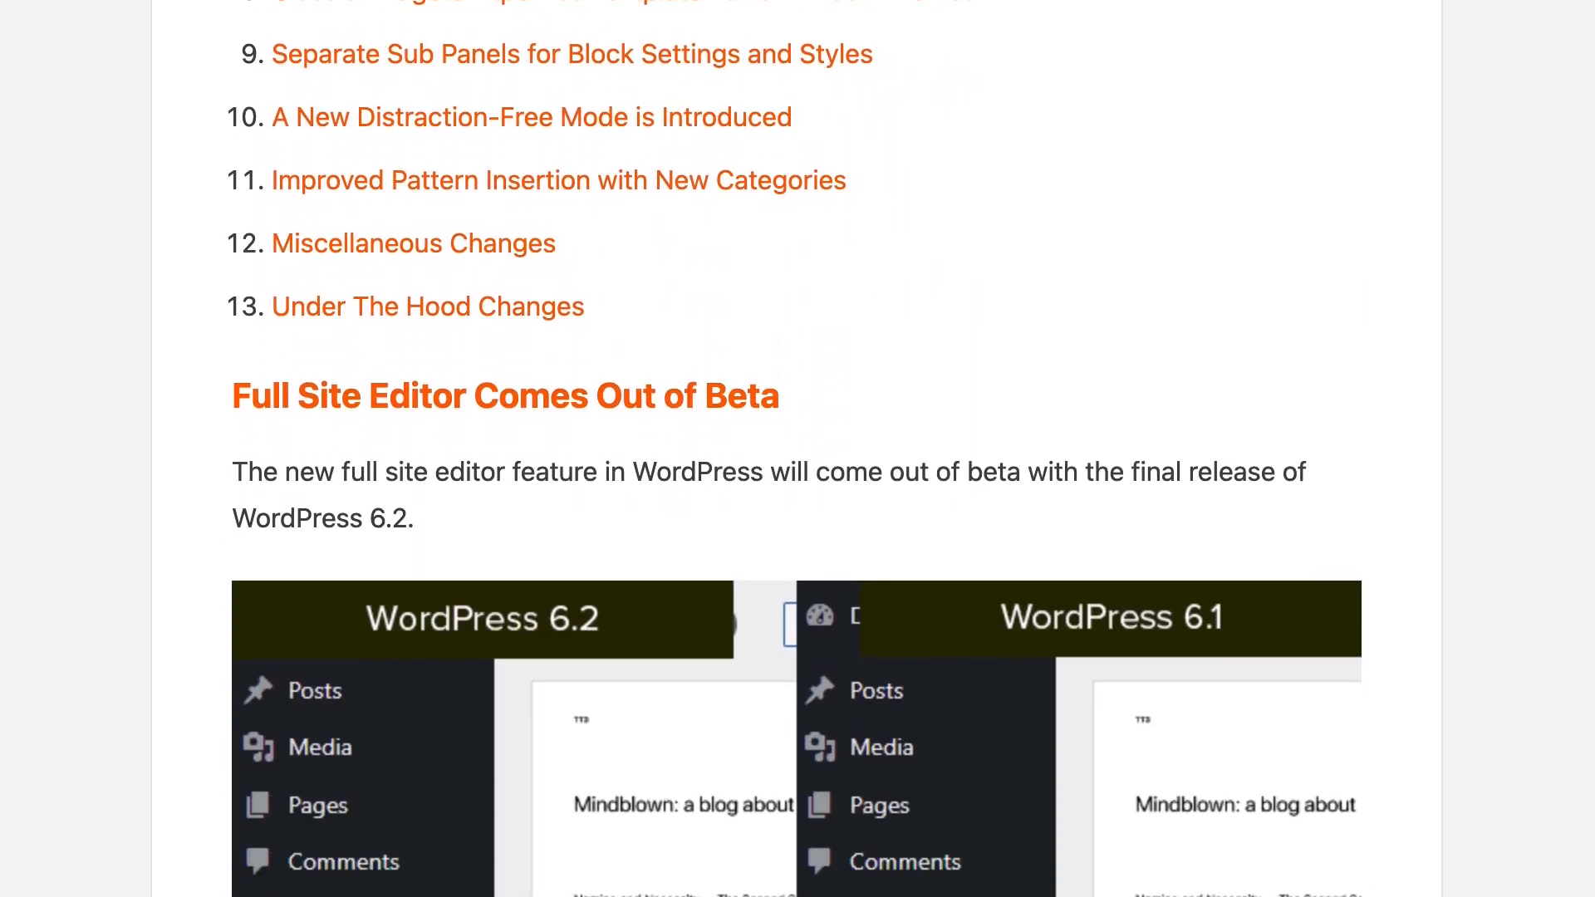
pyautogui.scroll(-3)
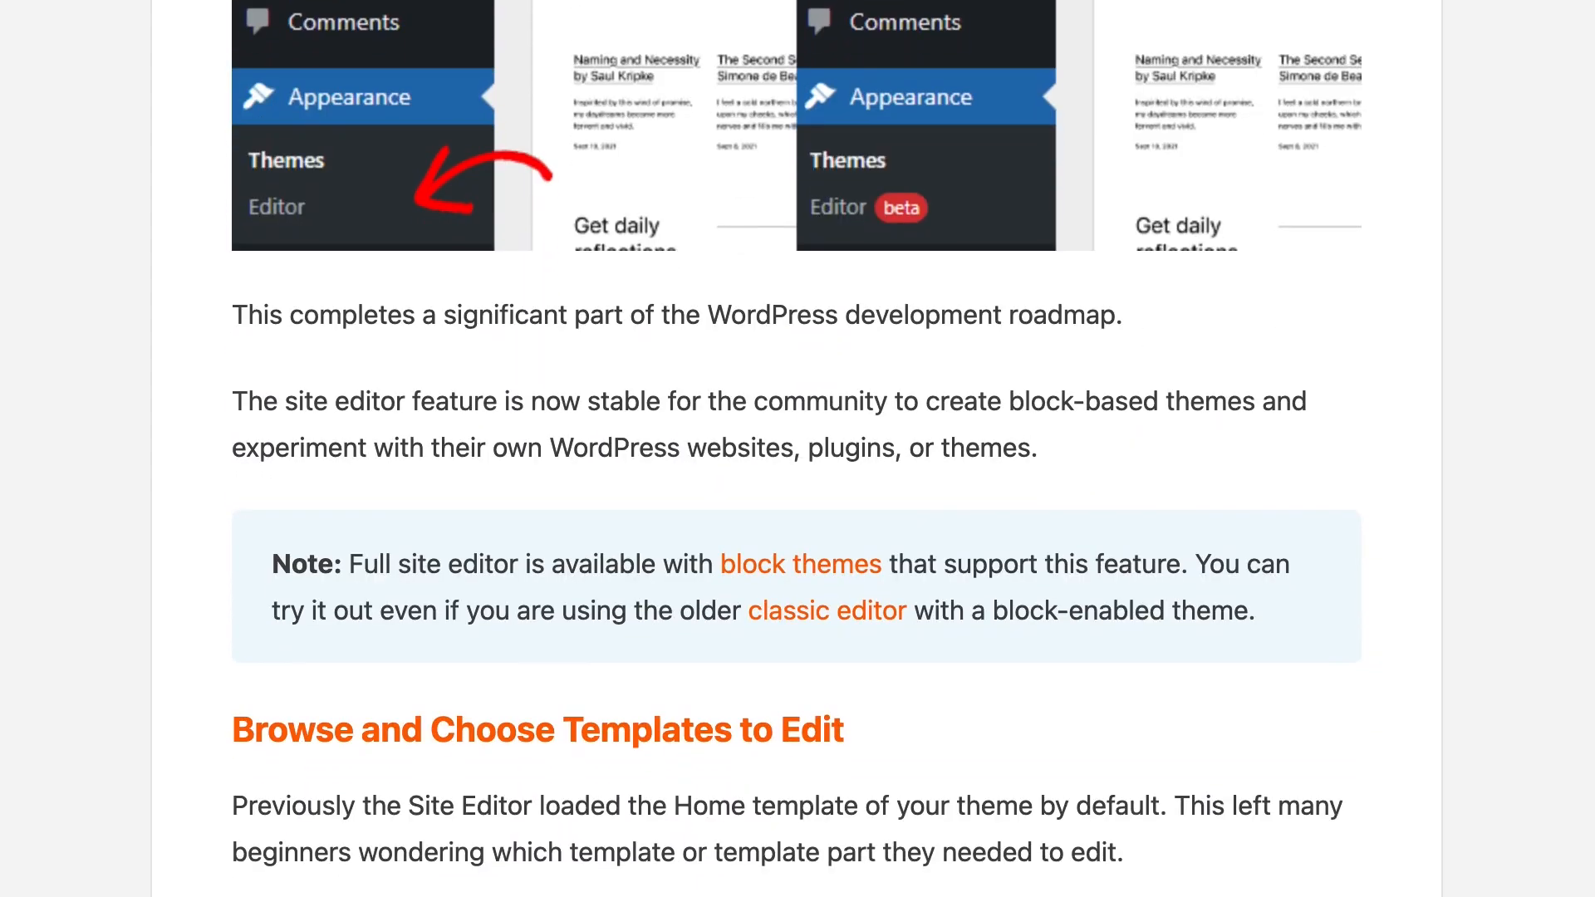